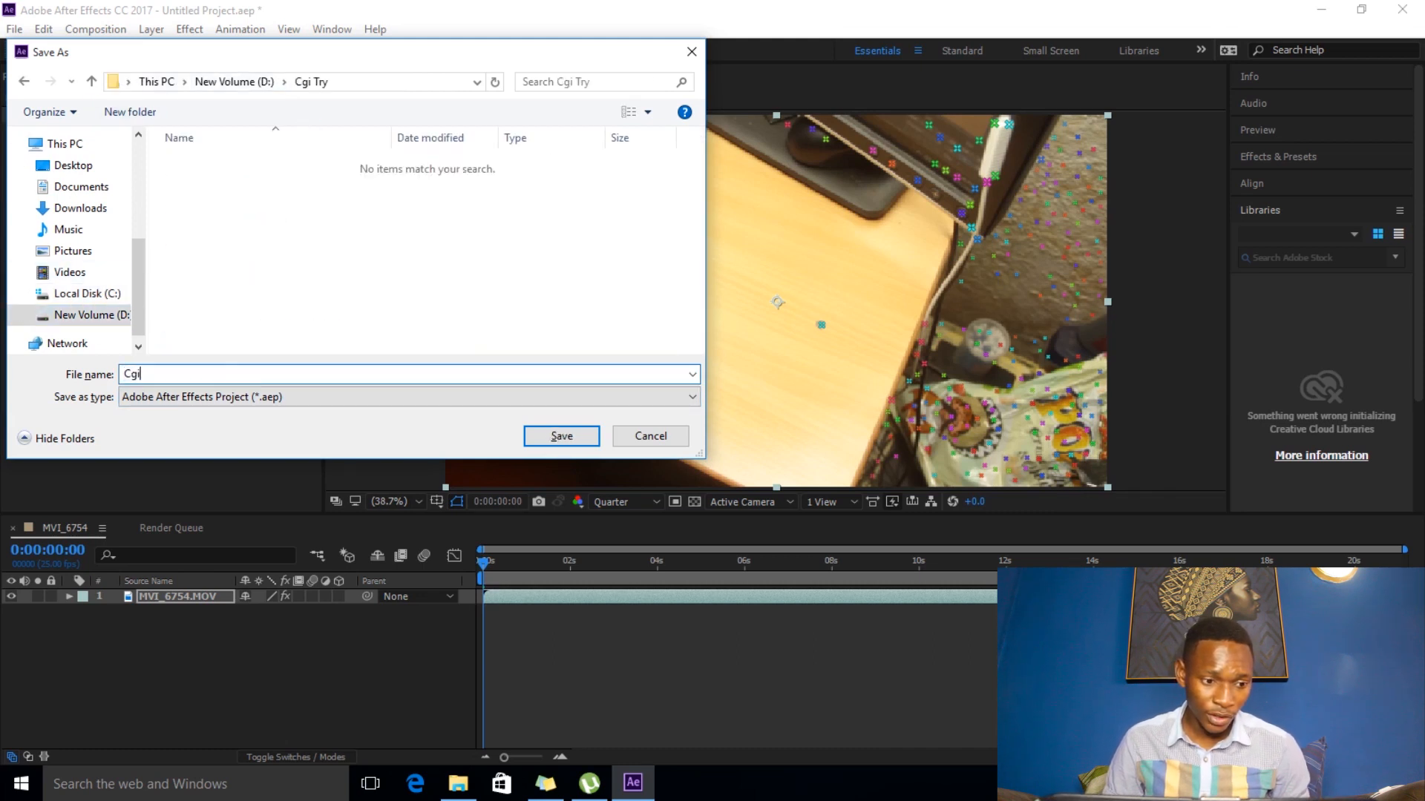
- Save the tracking project as Cgi try.aep in D:\Cgi Try
click(561, 436)
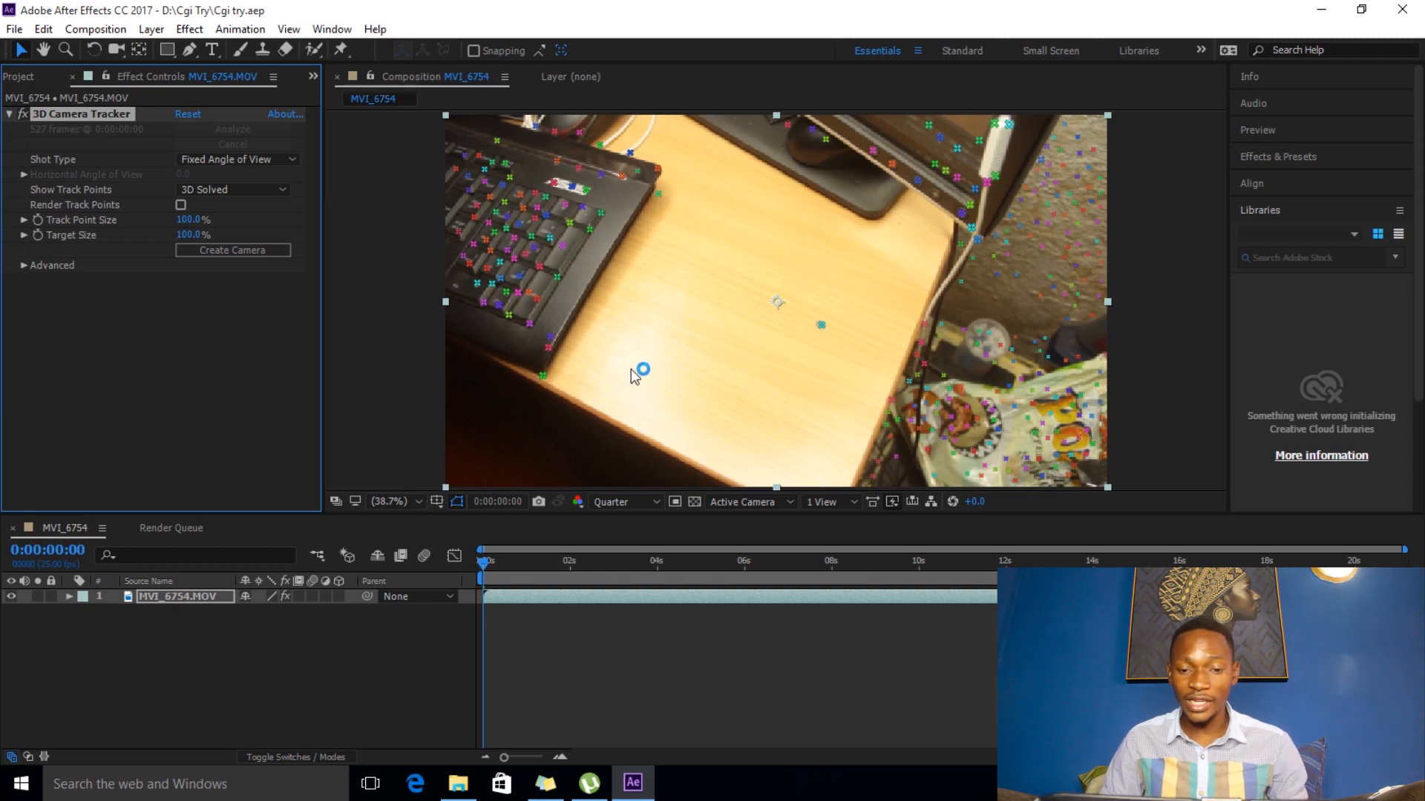
- Create a track null and 3D camera from the solved track points on the desk surface
click(776, 277)
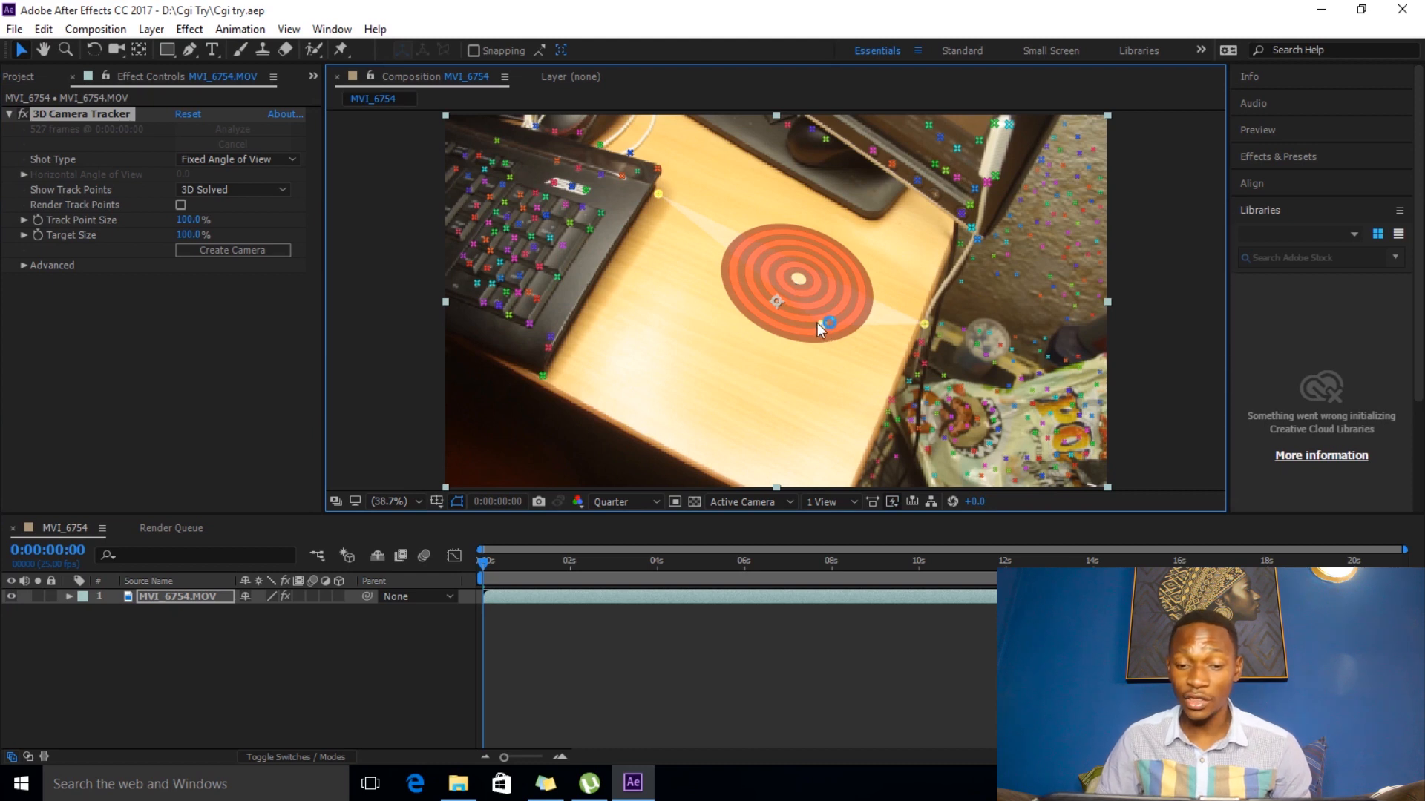
mouse_move(682, 193)
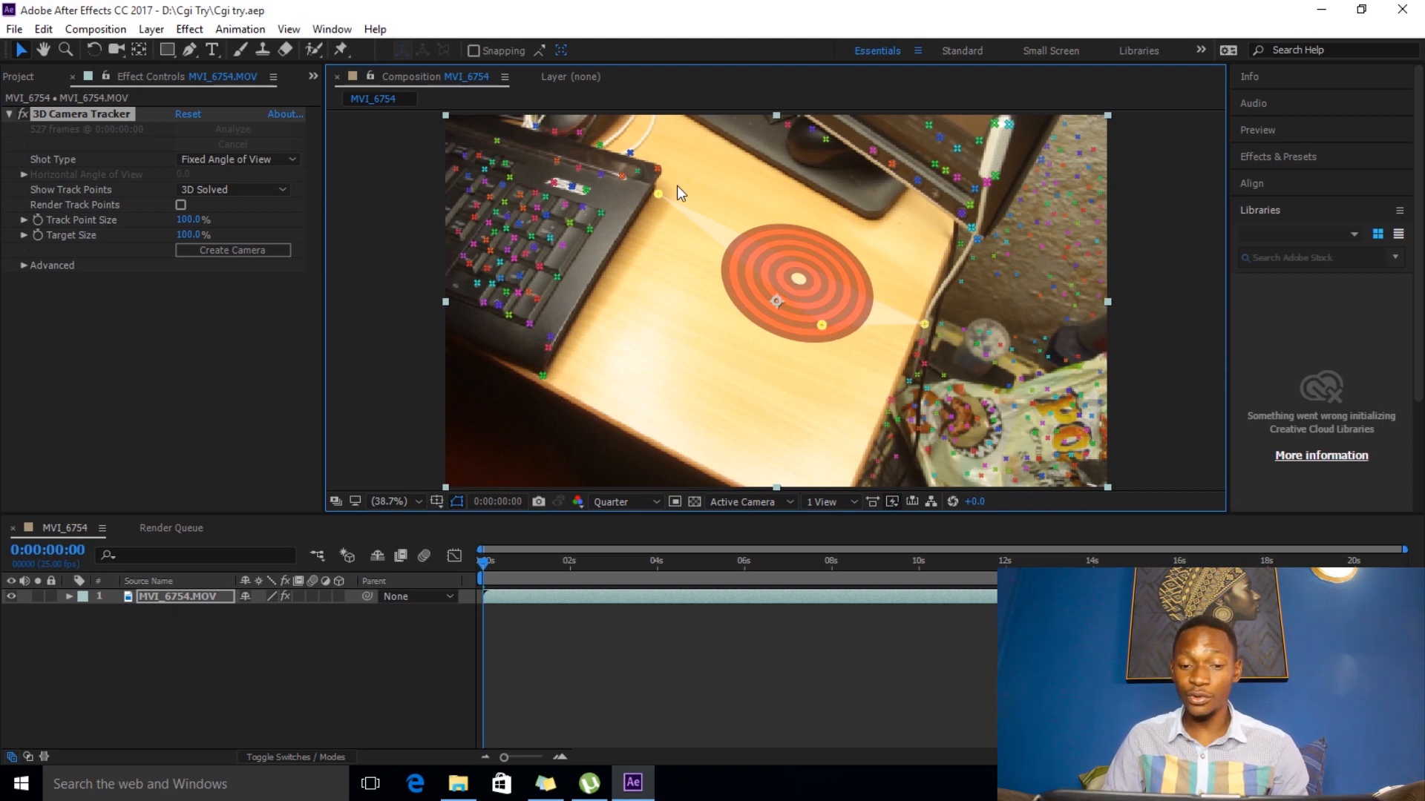
mouse_move(809, 289)
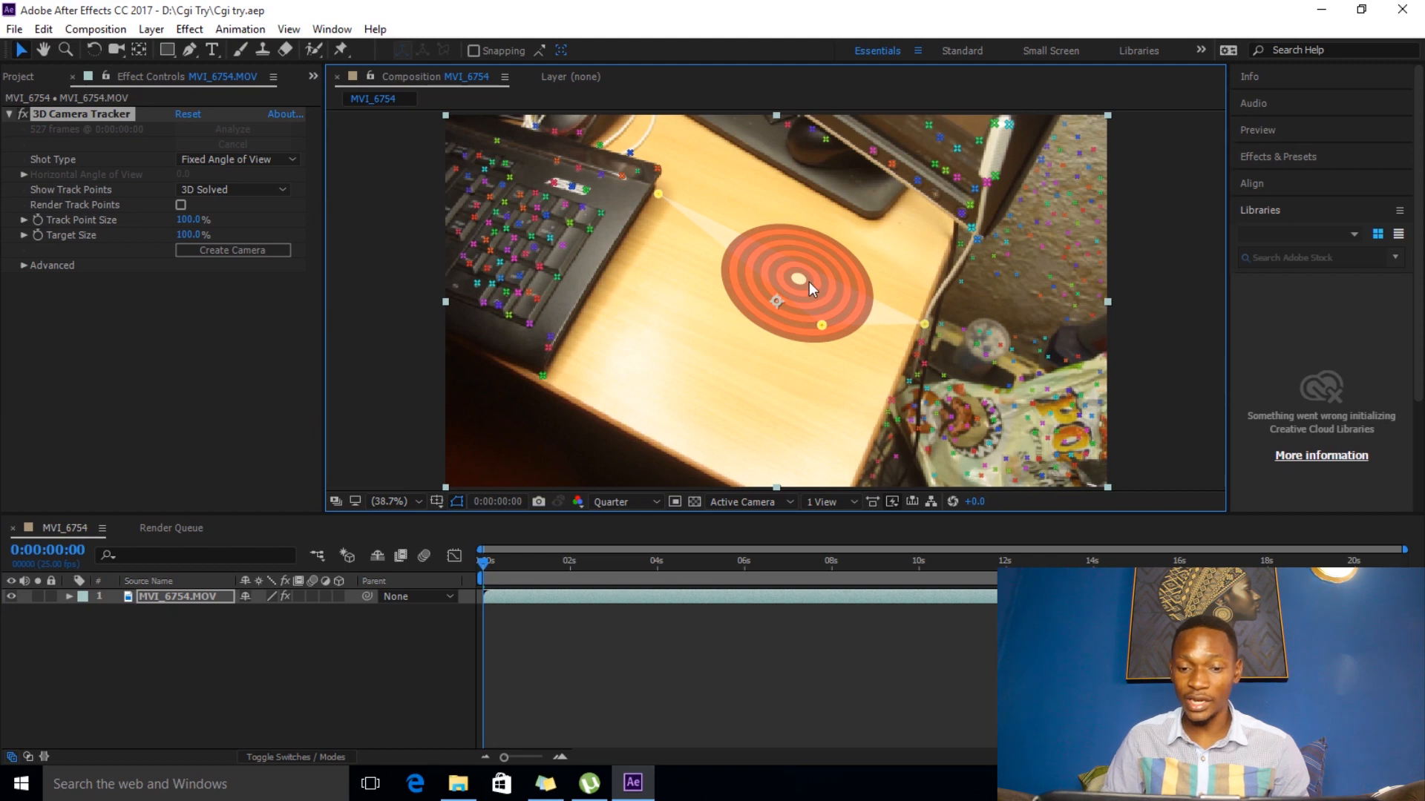
right_click(809, 290)
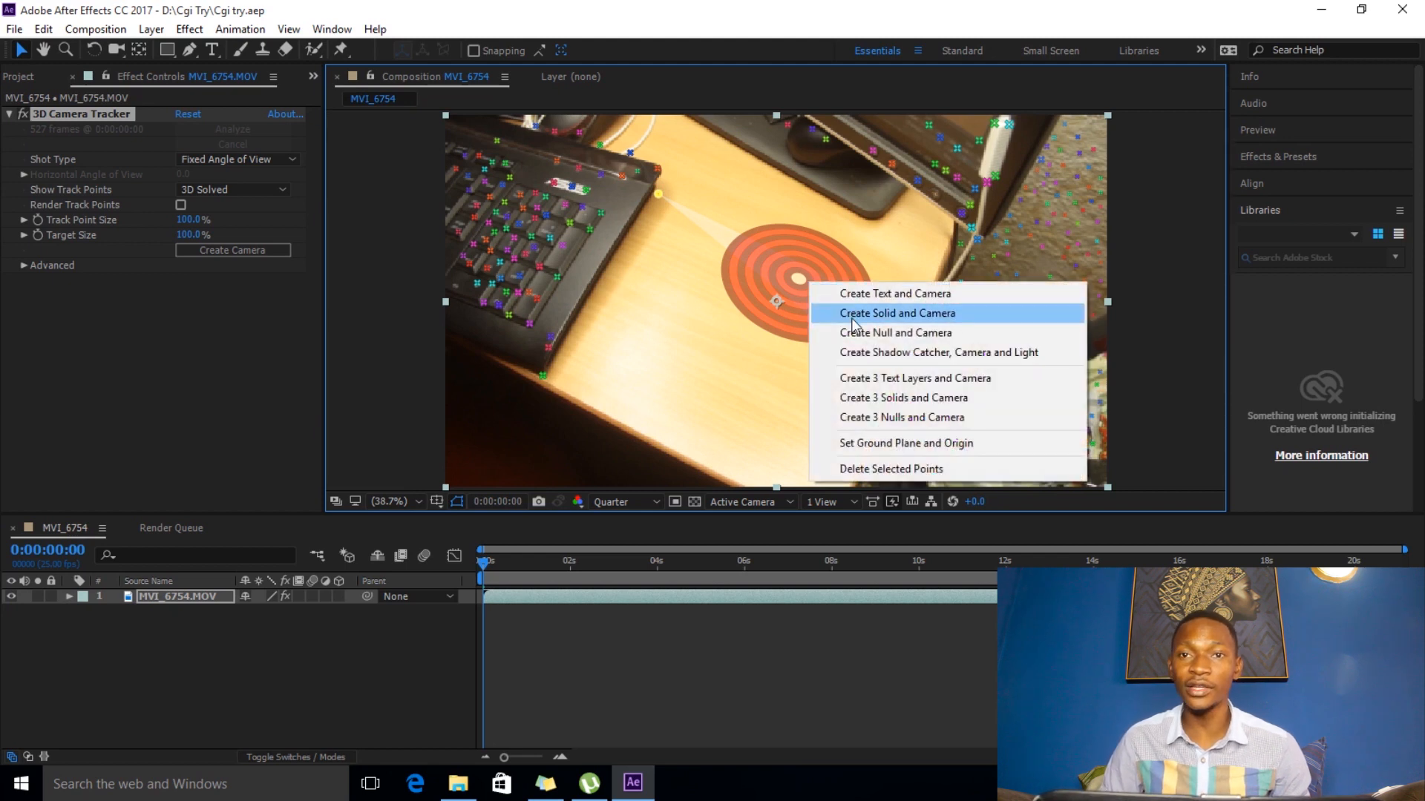
mouse_move(864, 335)
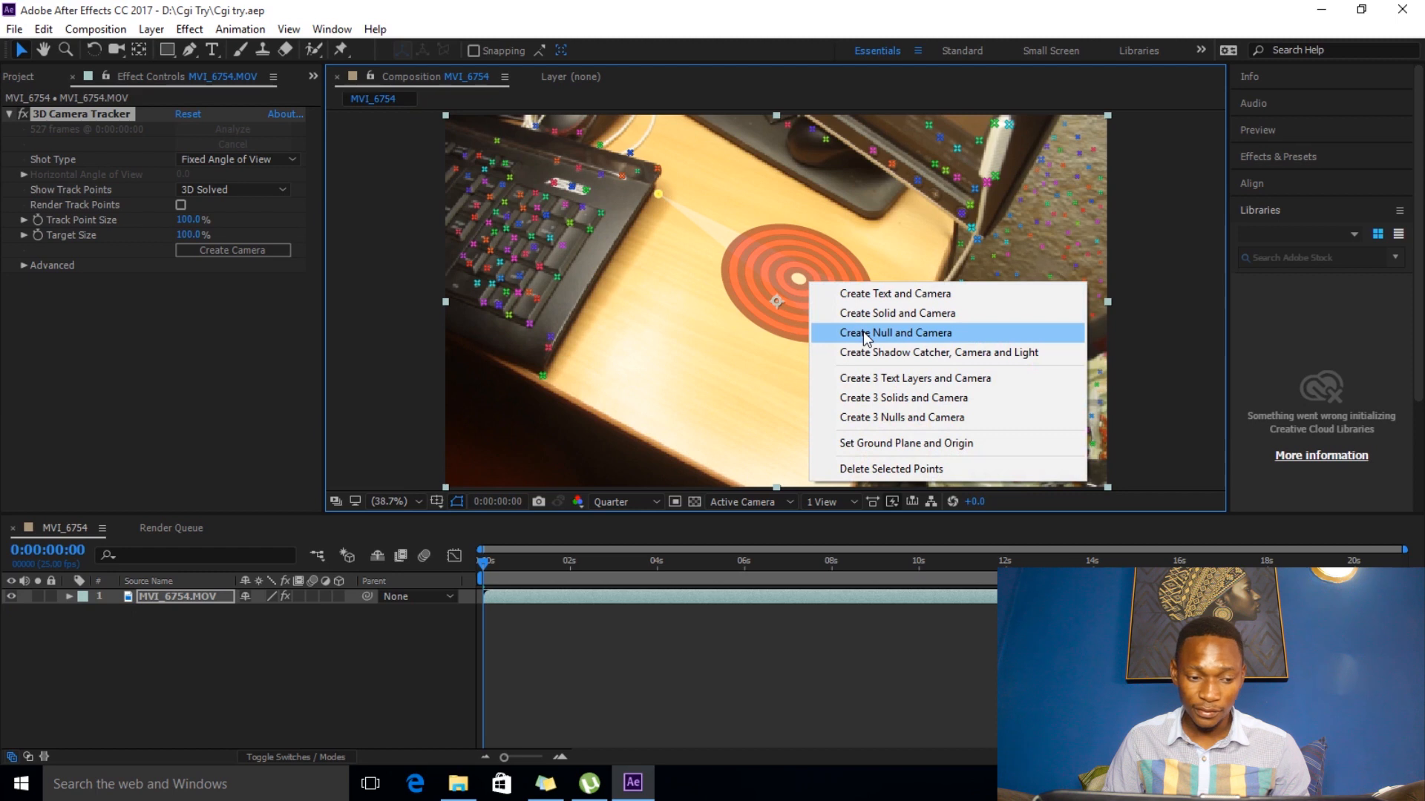
click(895, 332)
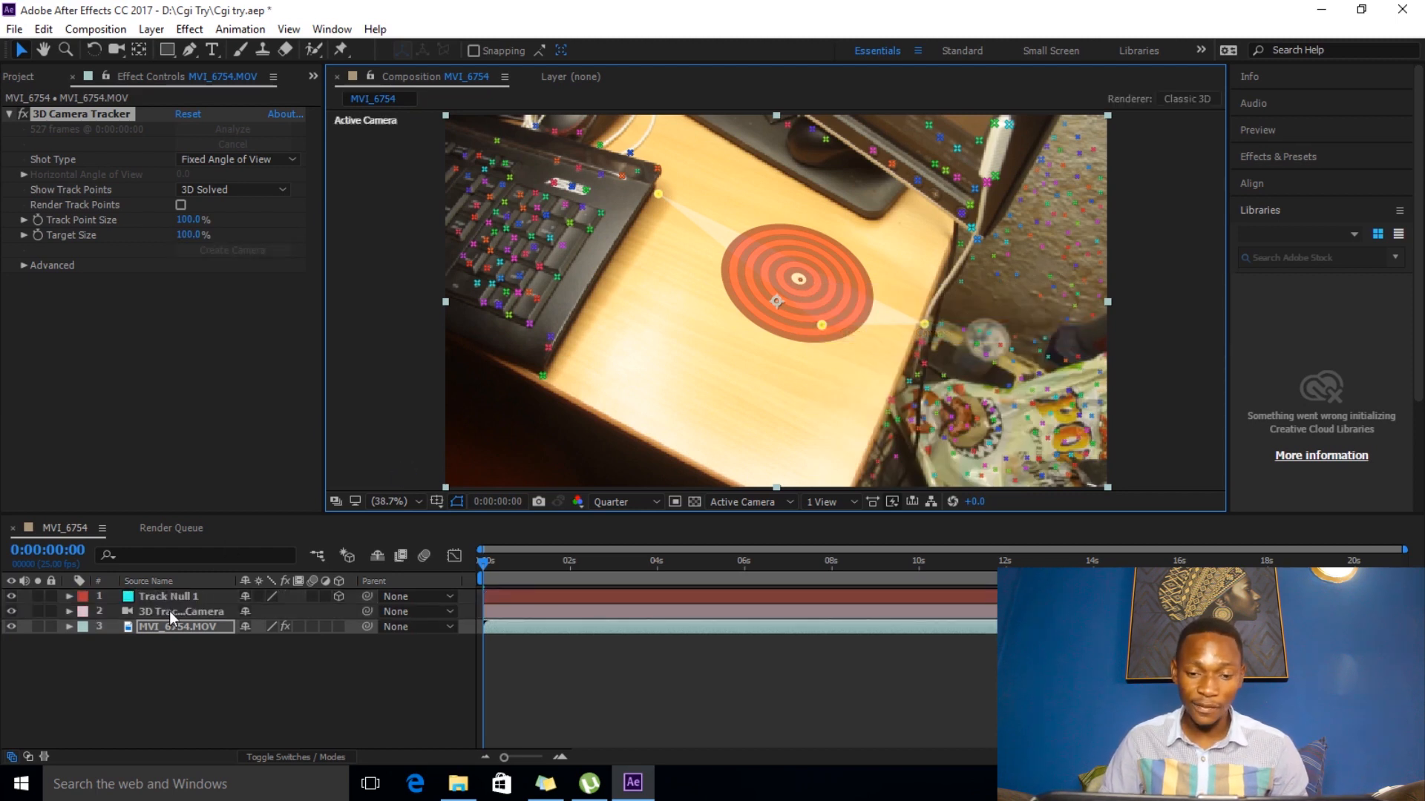
mouse_move(205, 650)
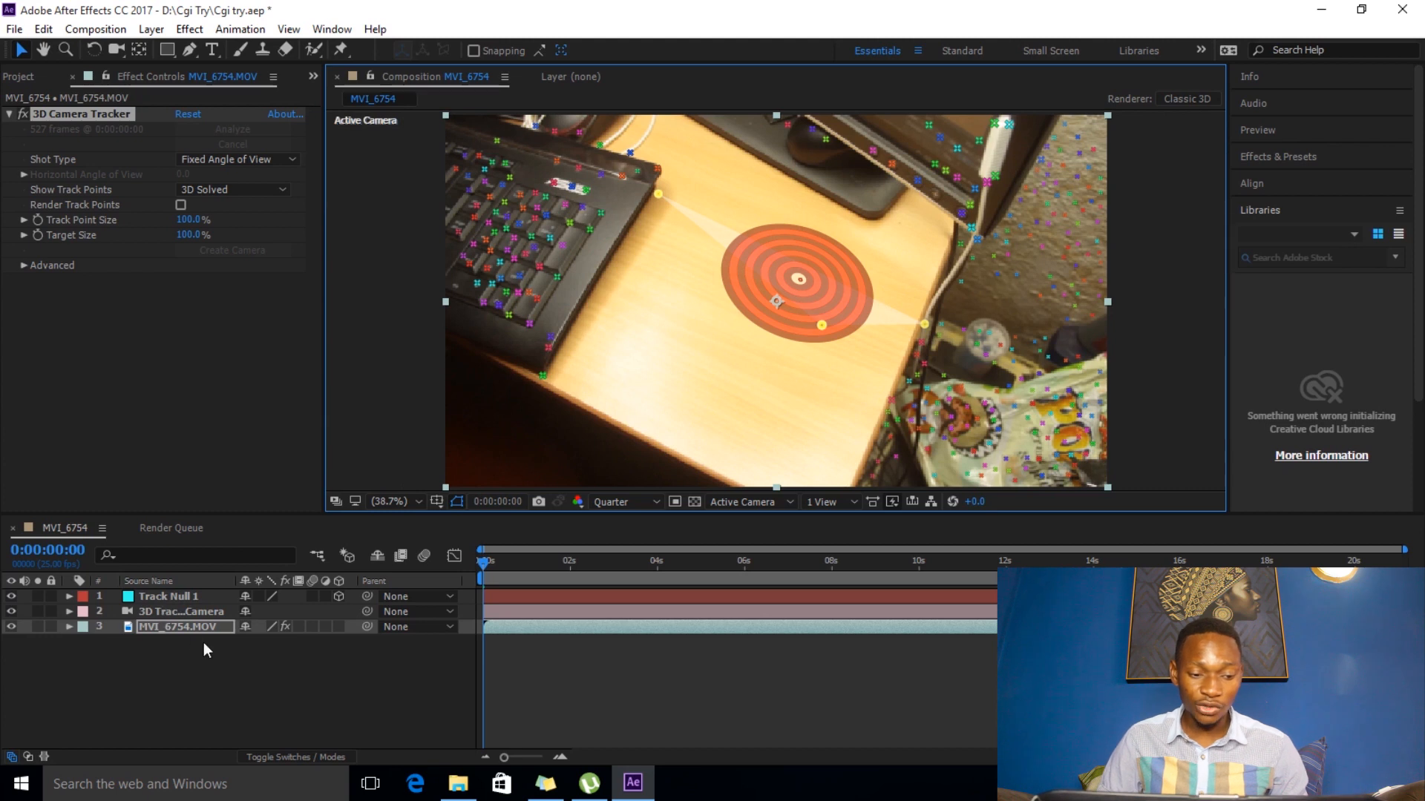
mouse_move(184, 604)
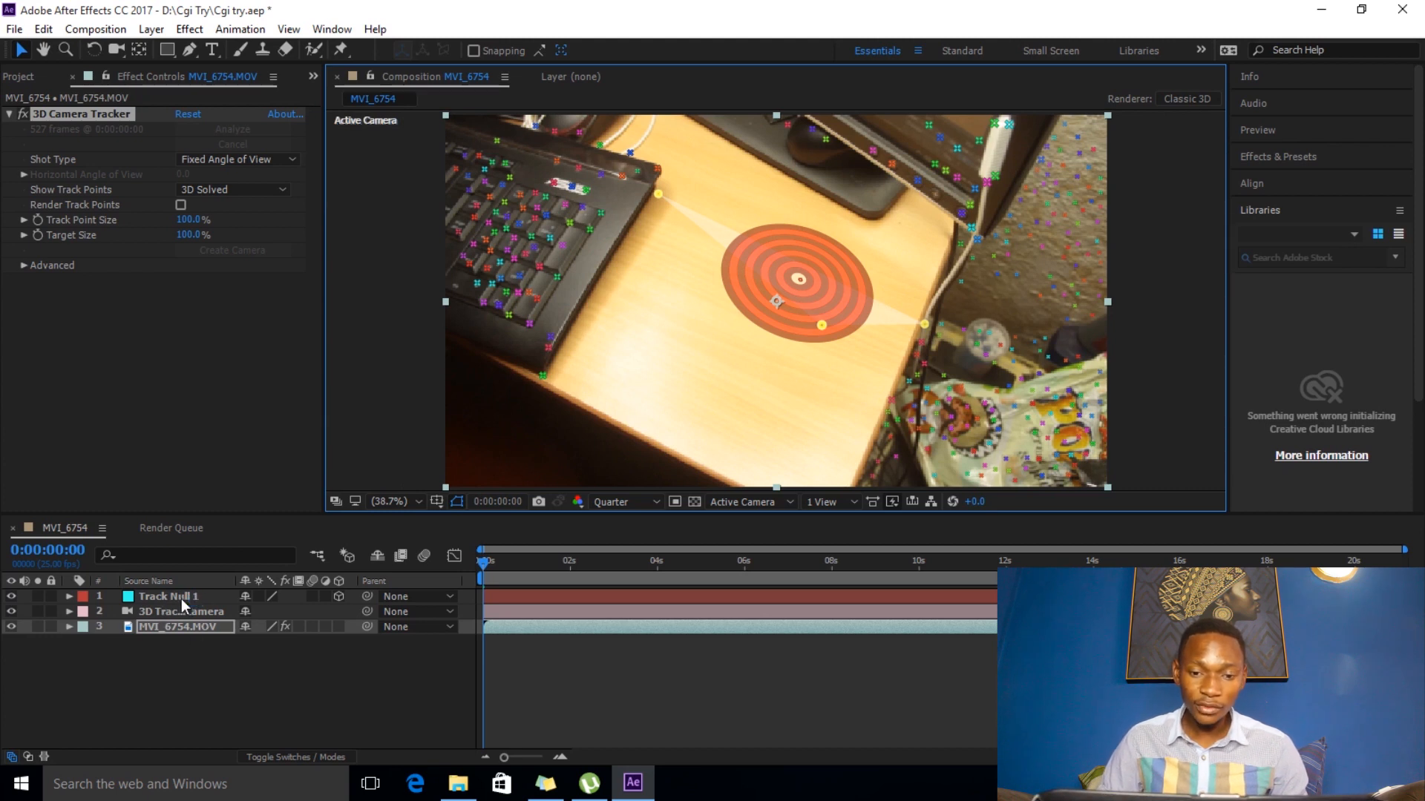
- Parent the tracker camera to Track Null 1 and bring up the File export options
click(169, 596)
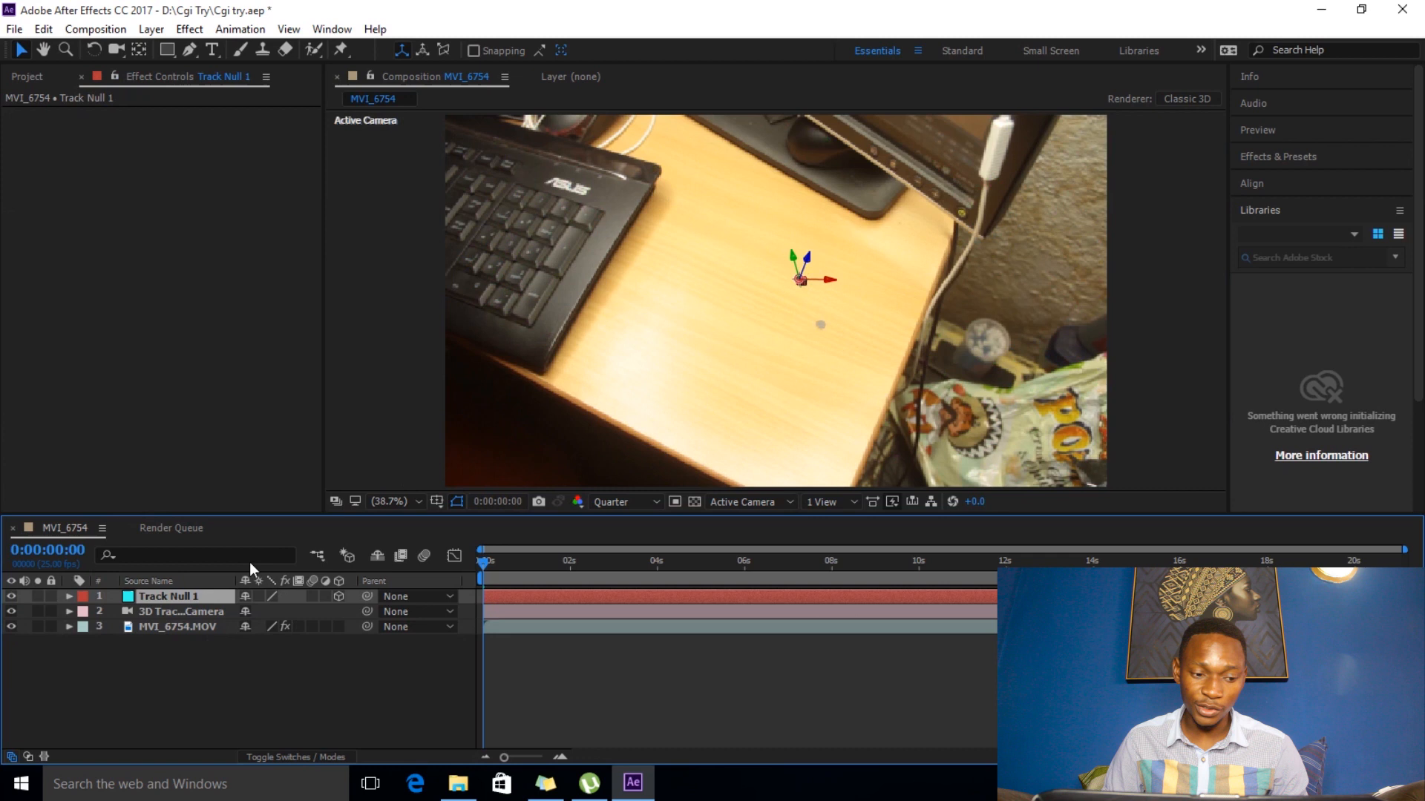
click(68, 596)
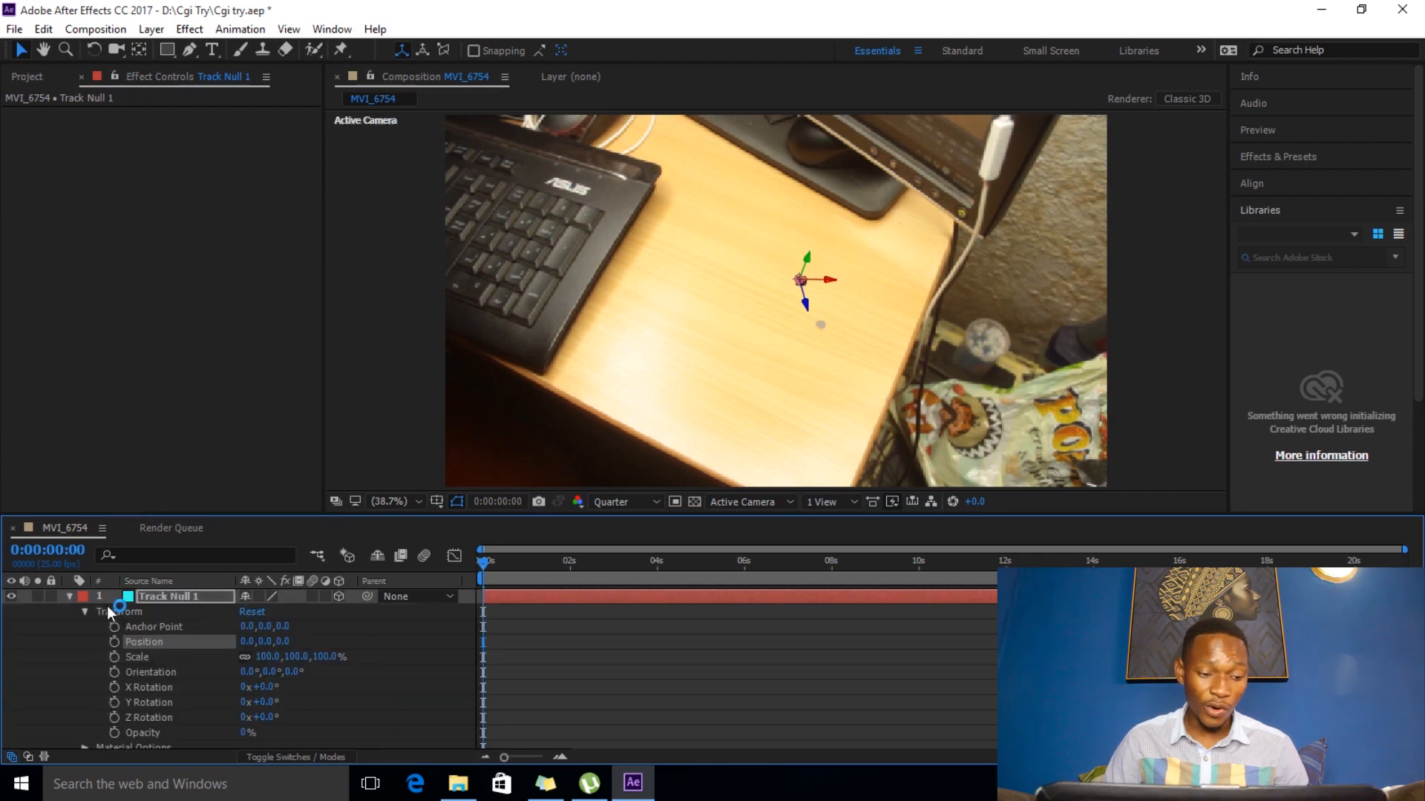
click(85, 597)
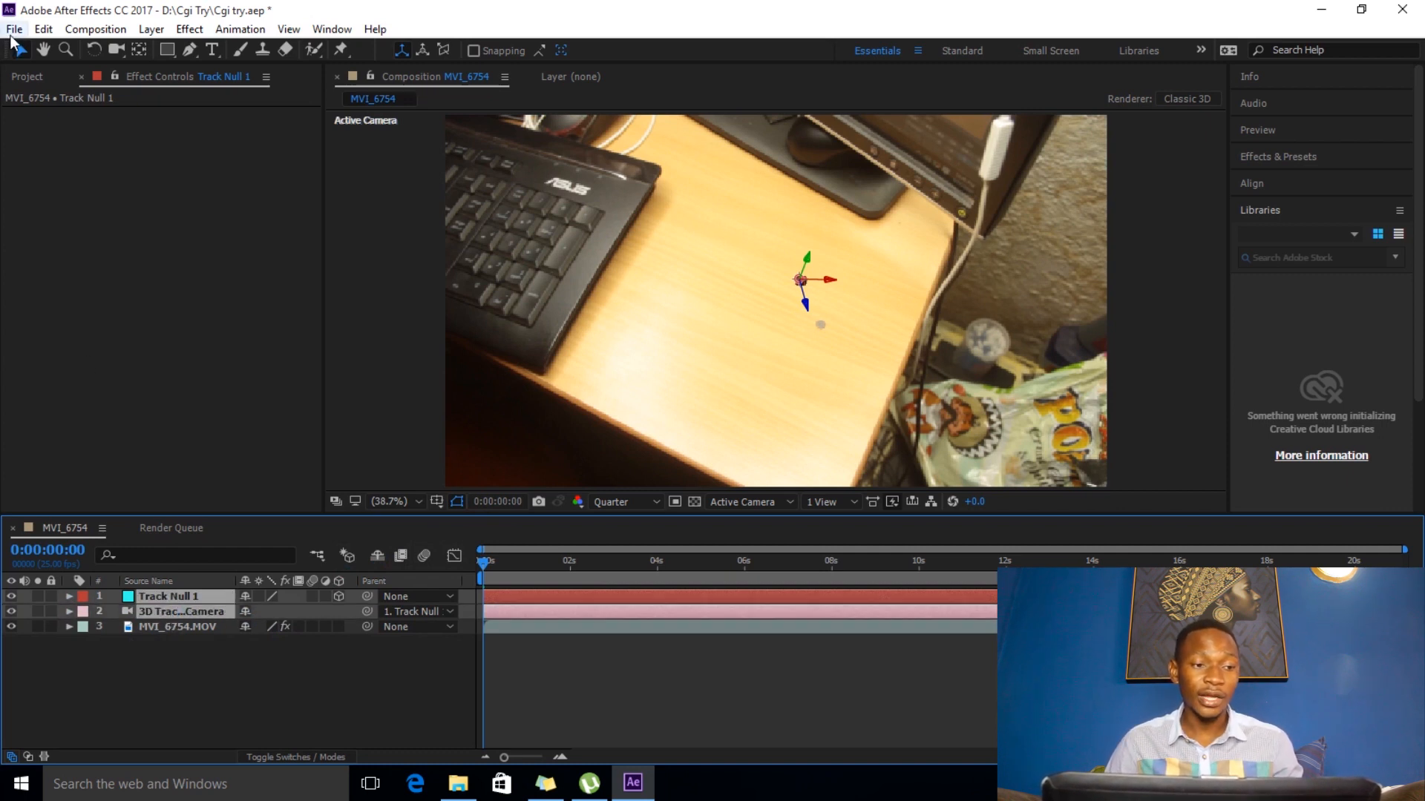
click(13, 29)
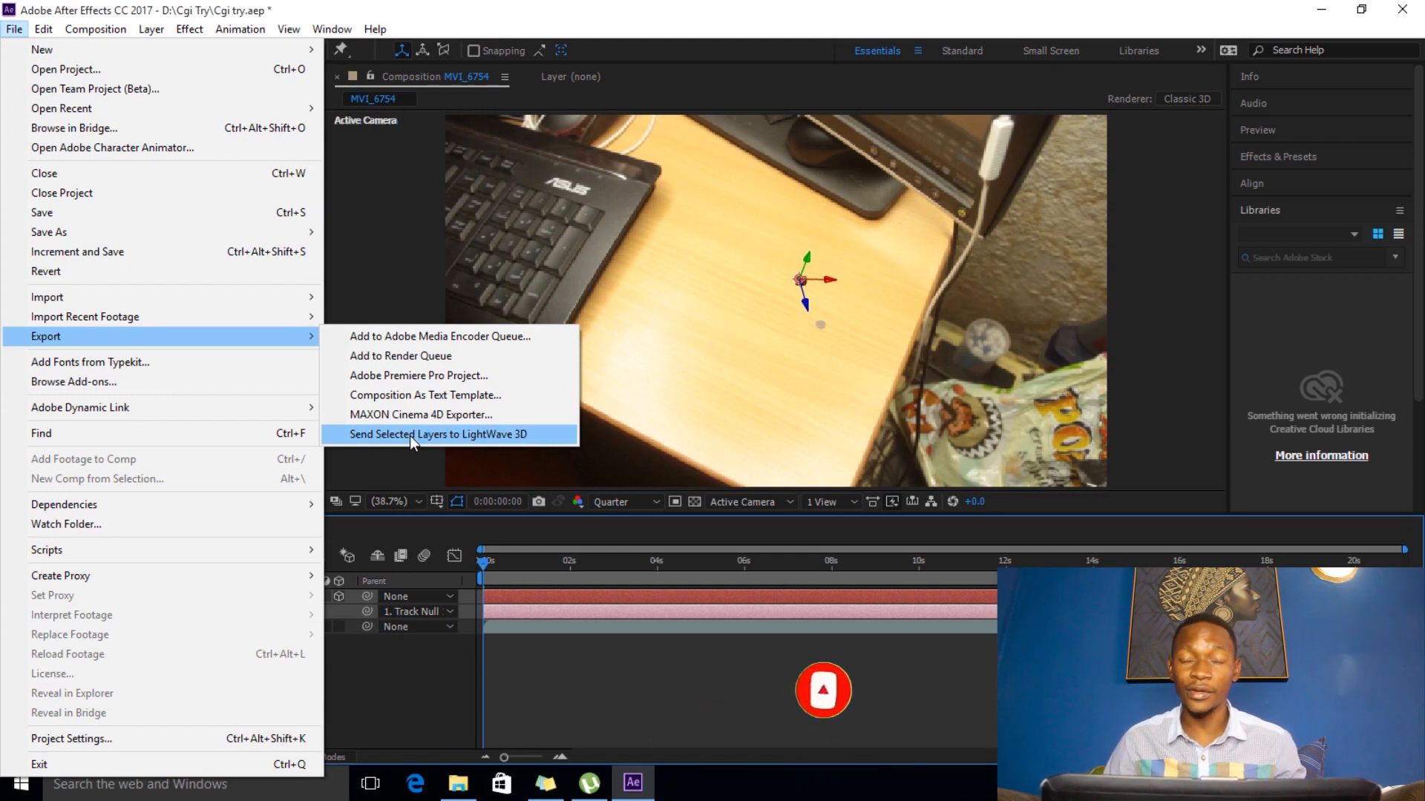
- Send the null and camera layers to LightWave 3D and show the scene in quad view
click(436, 434)
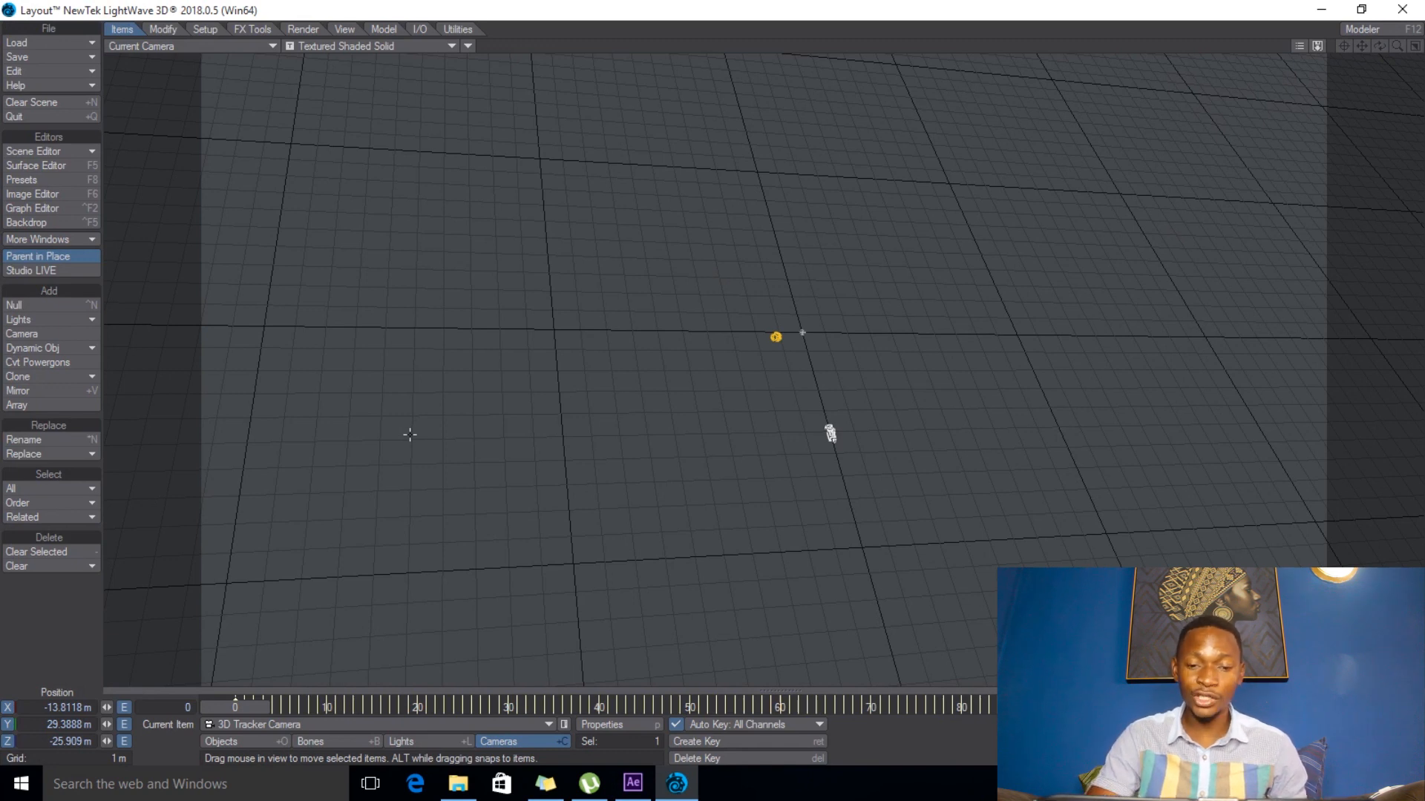
click(1316, 46)
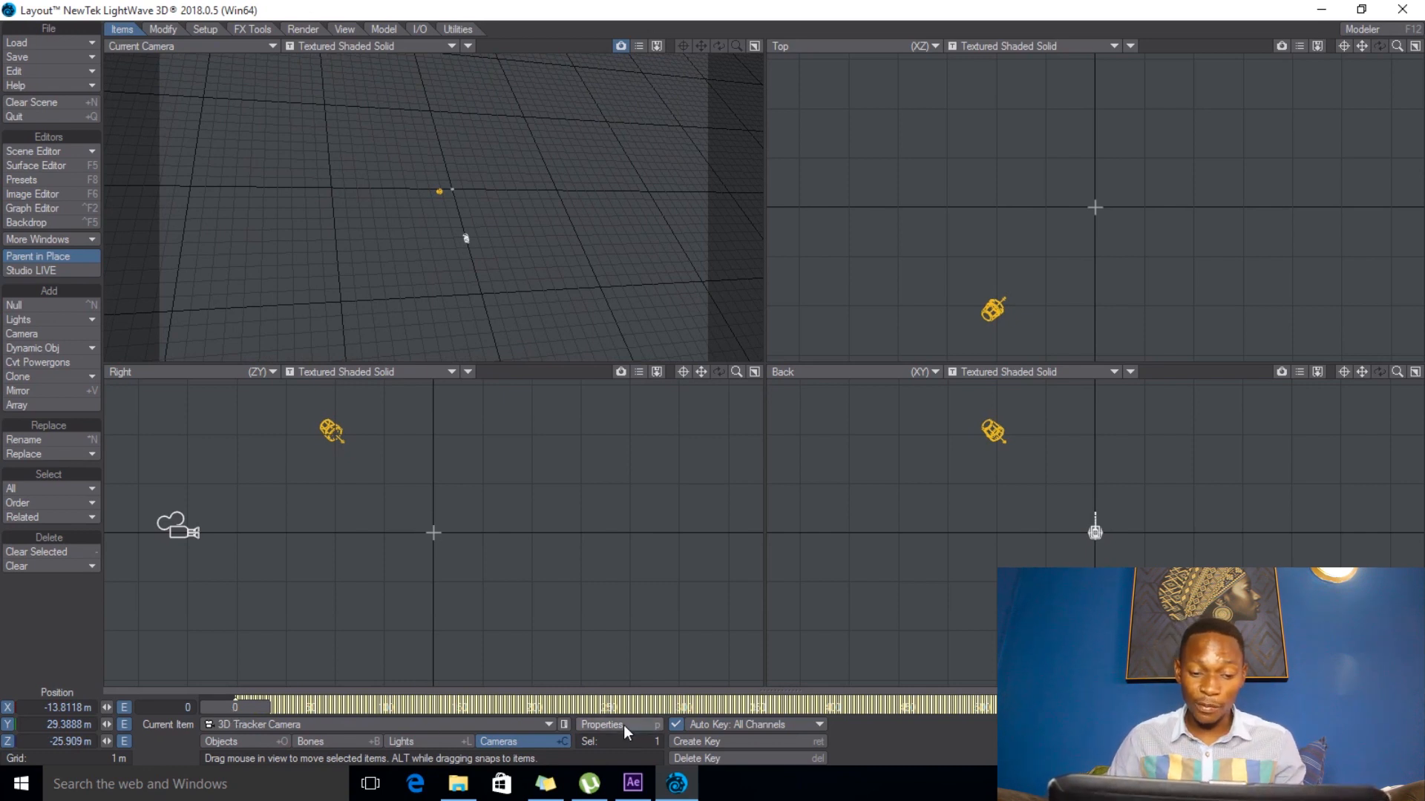
- Review the tracker camera's 24 mm lens and HDTV 1920×1080 settings, then bring up the Load options
click(601, 724)
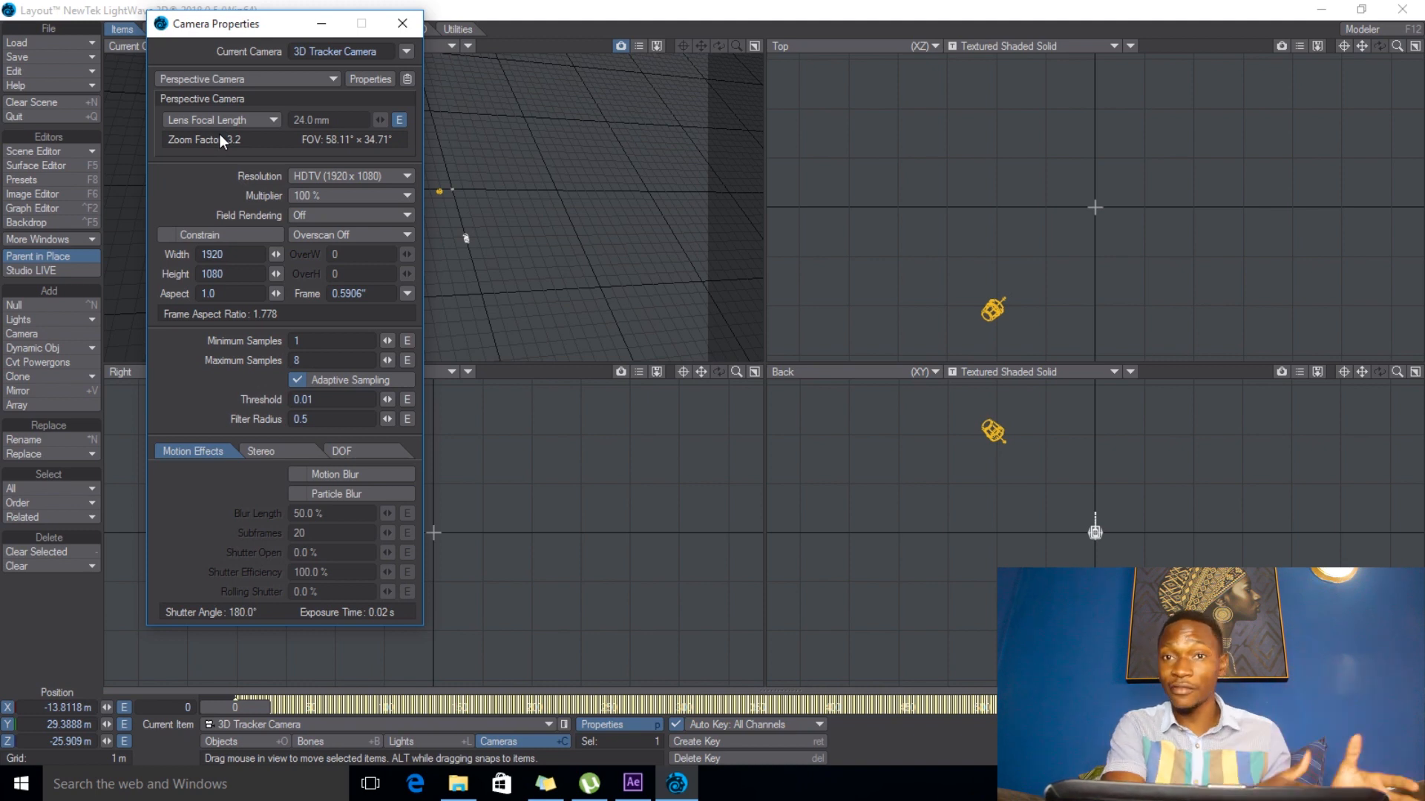
mouse_move(376, 40)
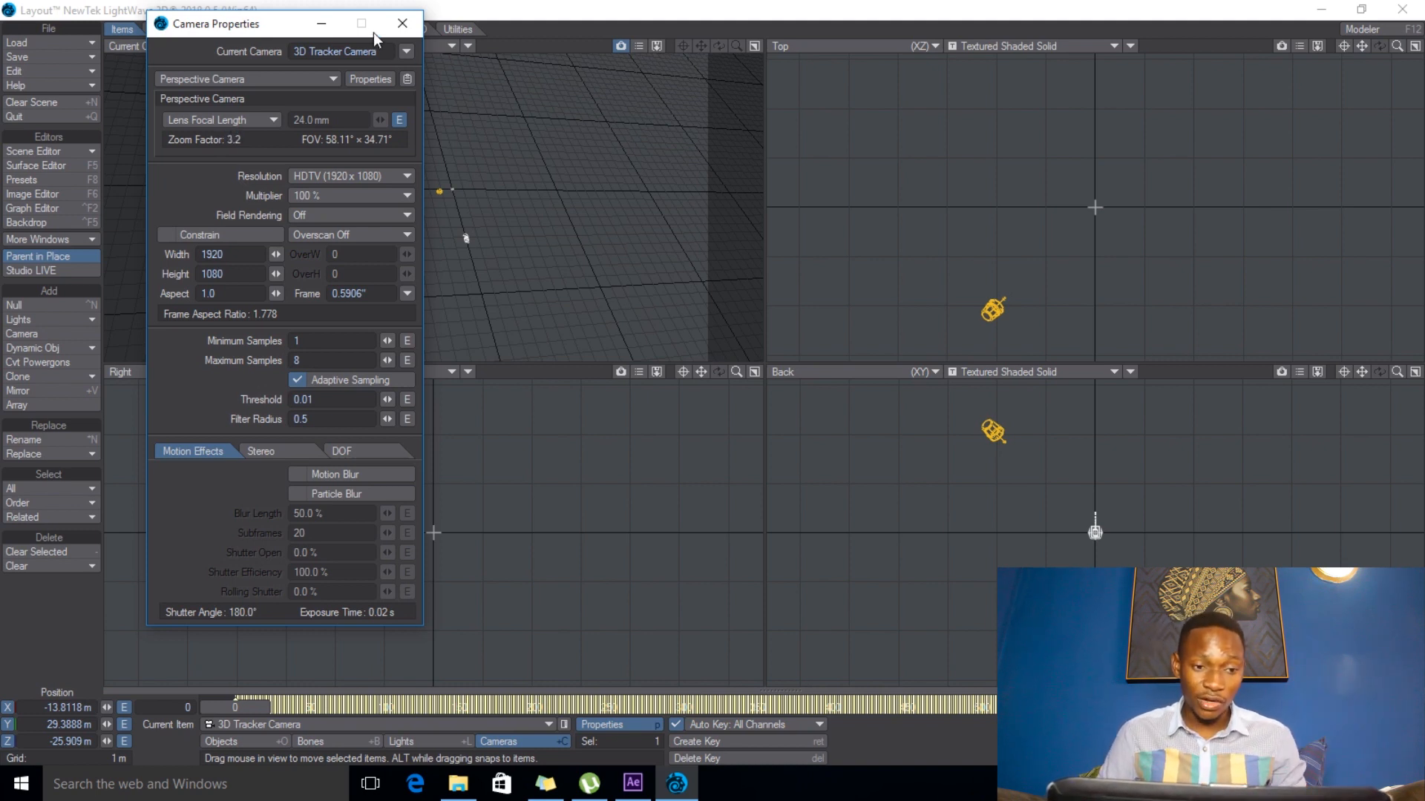
click(402, 24)
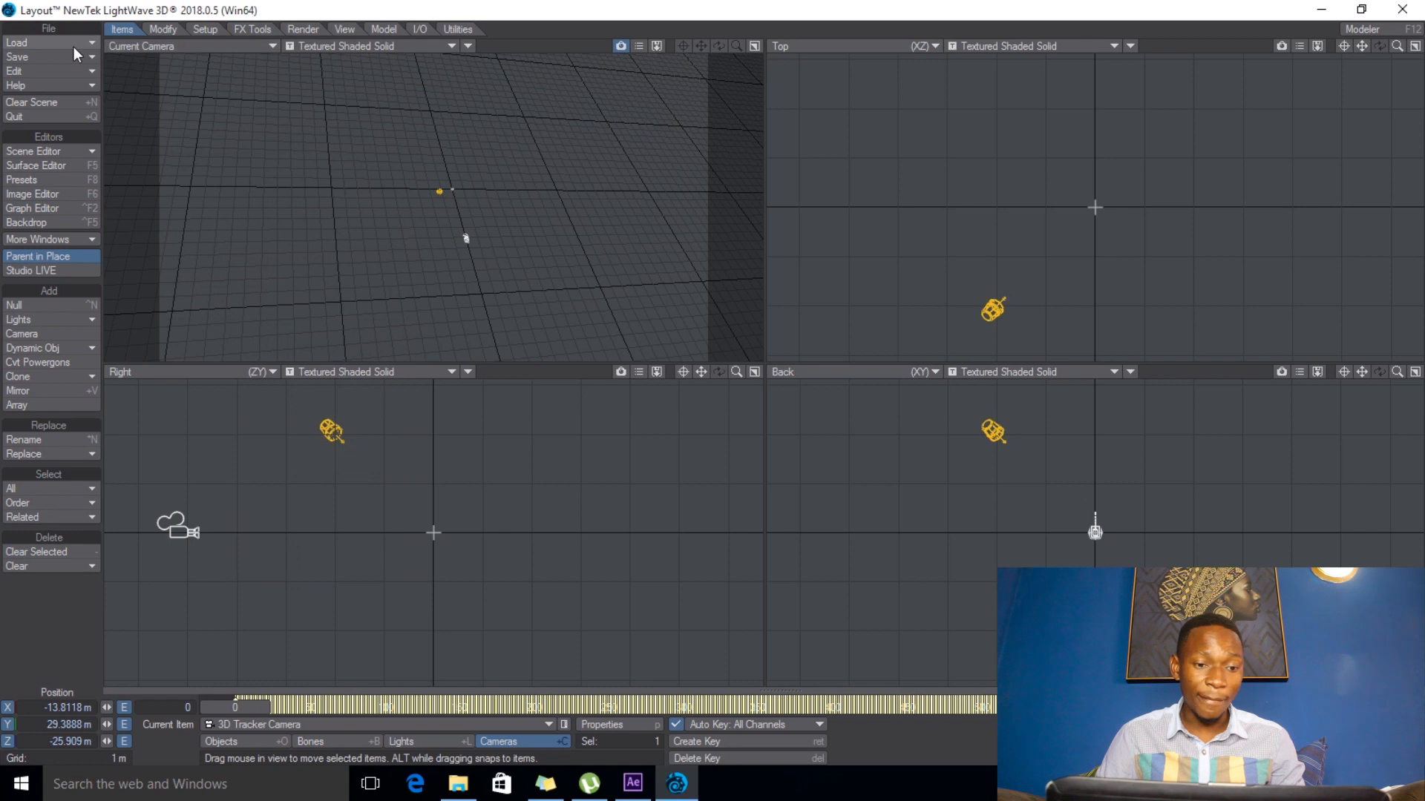
click(17, 42)
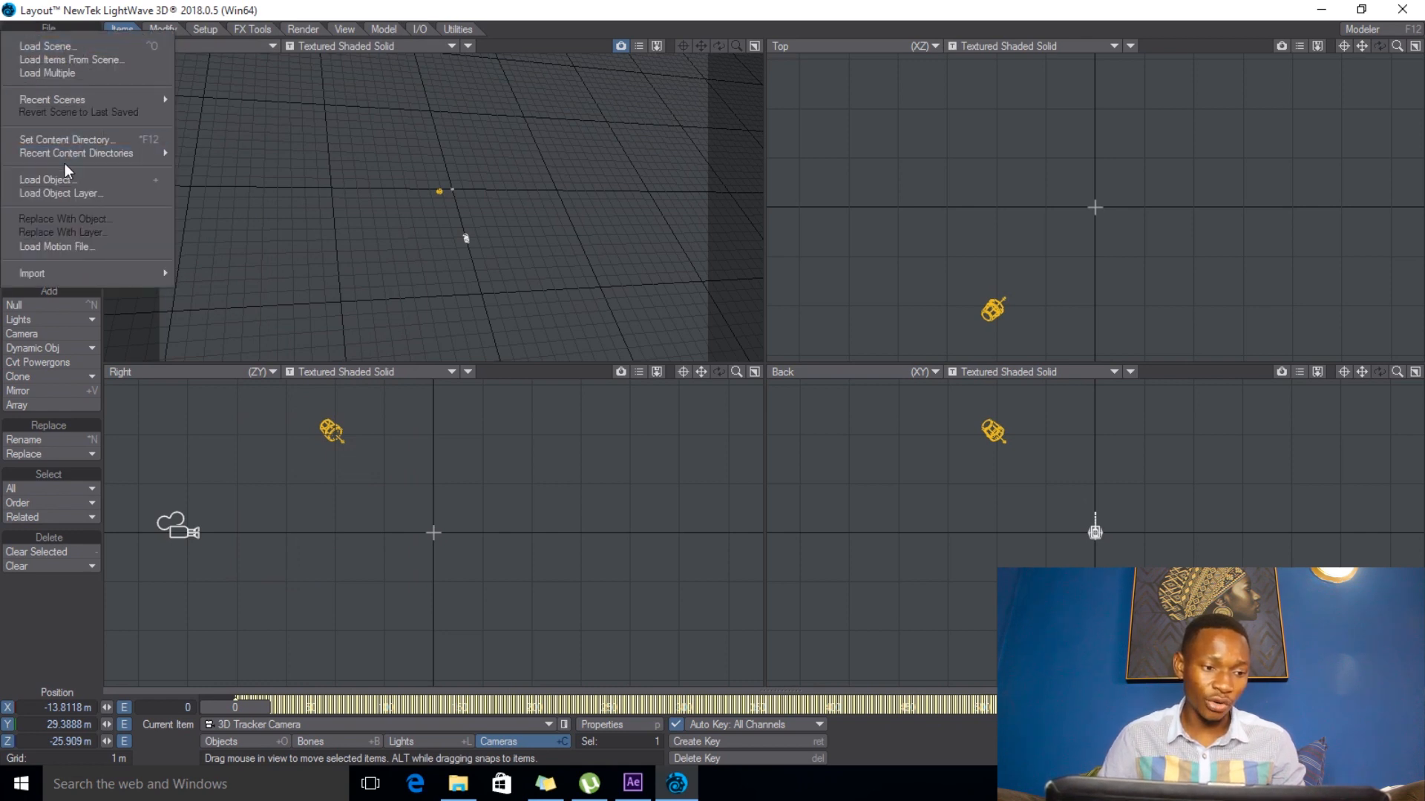
- Load the IPhone.lwo object from Iphone Packeged/Objects into the scene
click(46, 180)
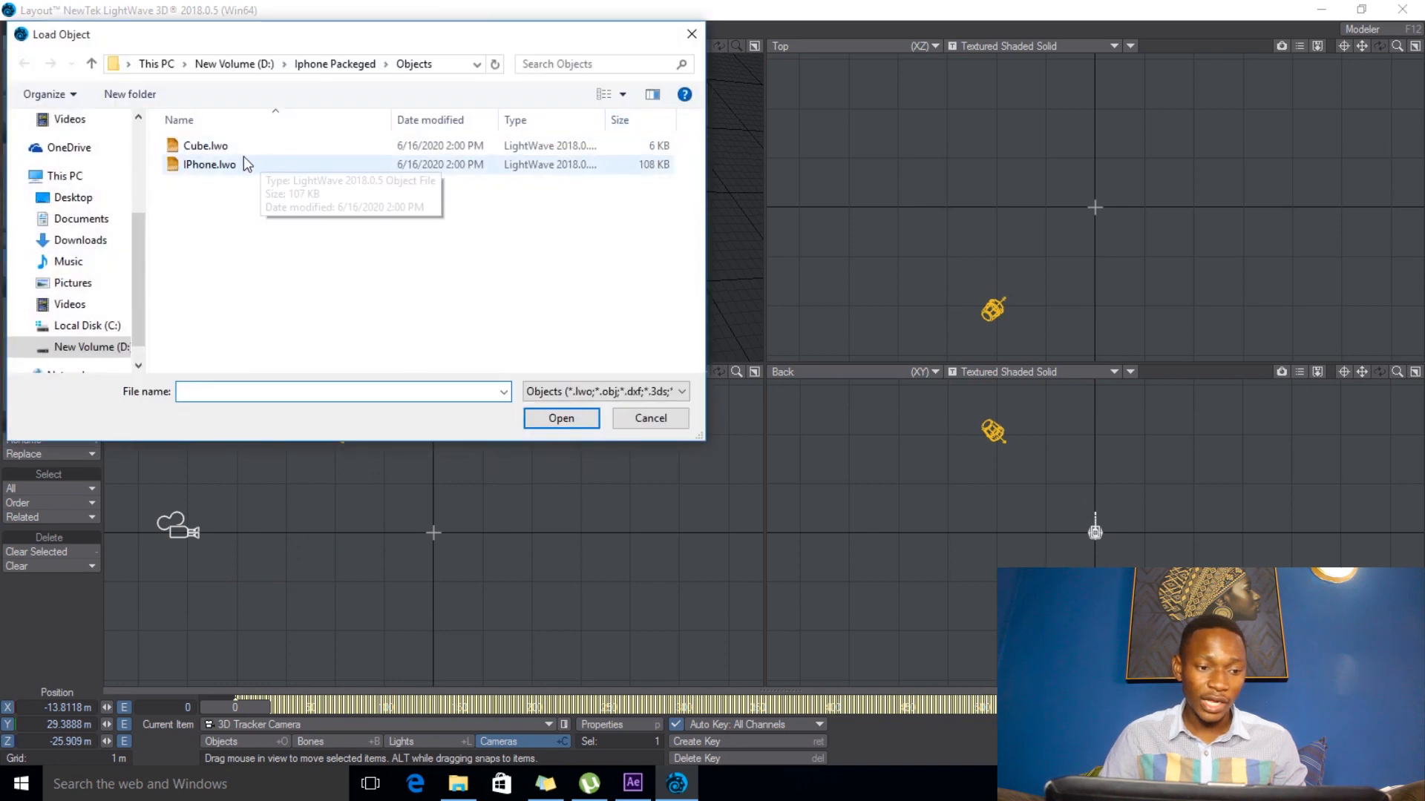
click(648, 418)
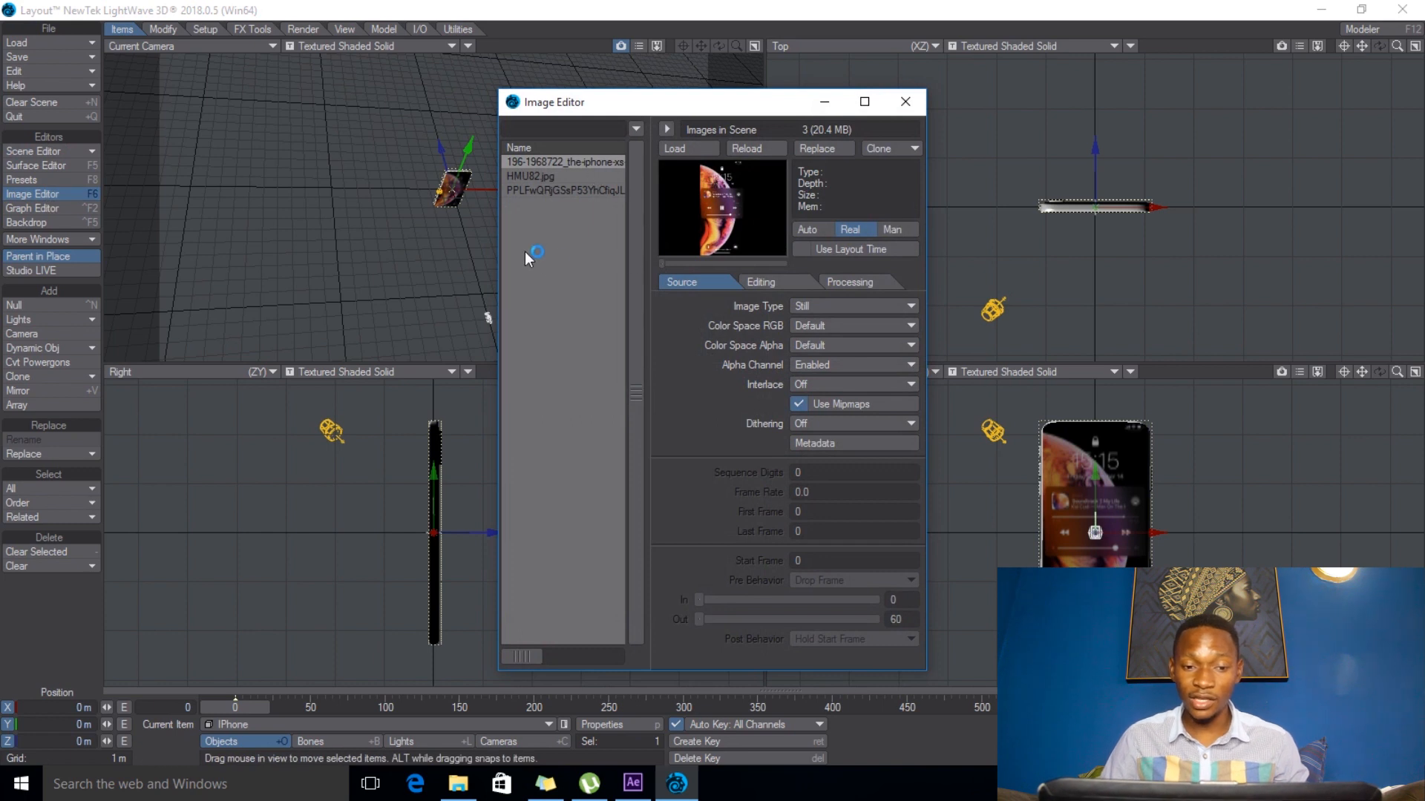
- Preview the iPhone's images, start loading another image from Pictures, then return to After Effects
click(564, 175)
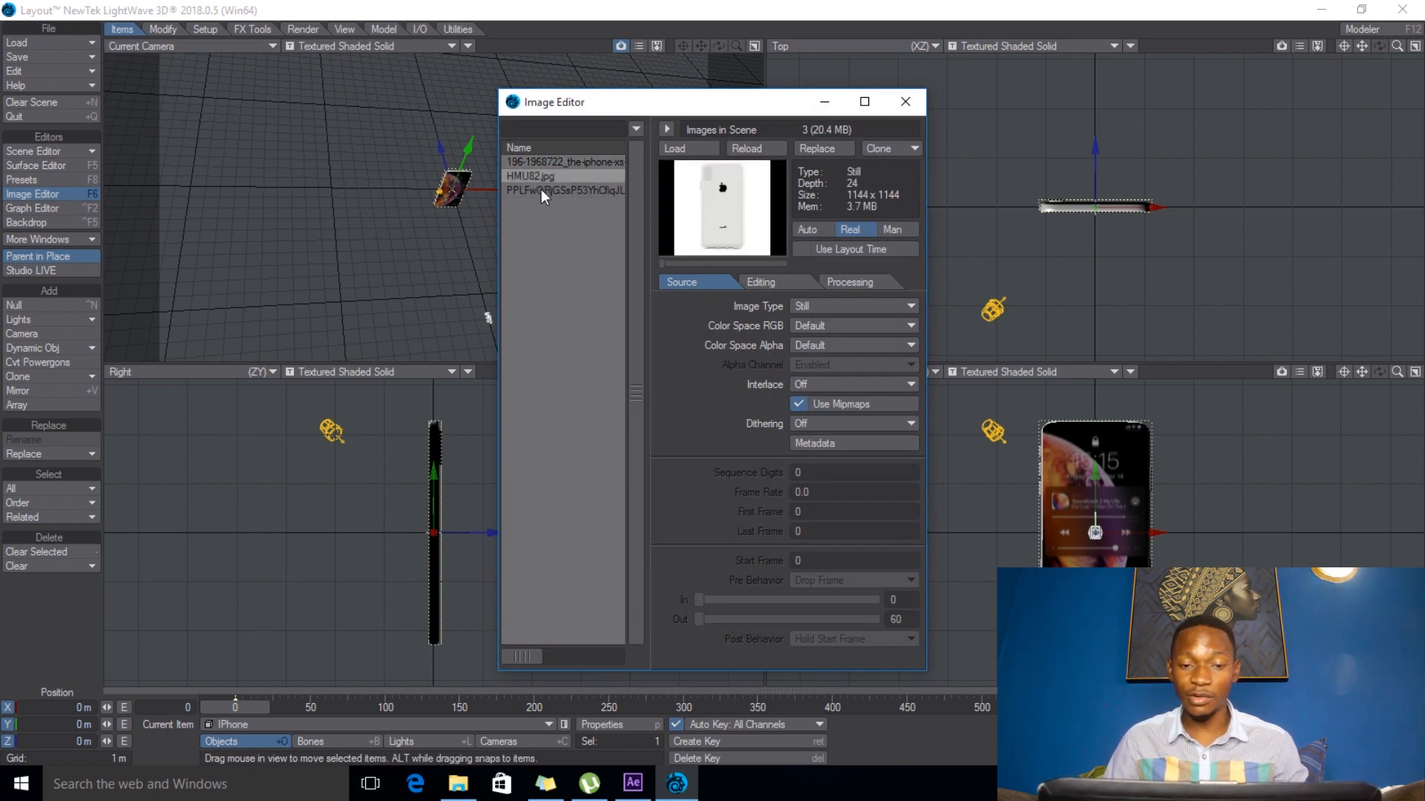
click(564, 162)
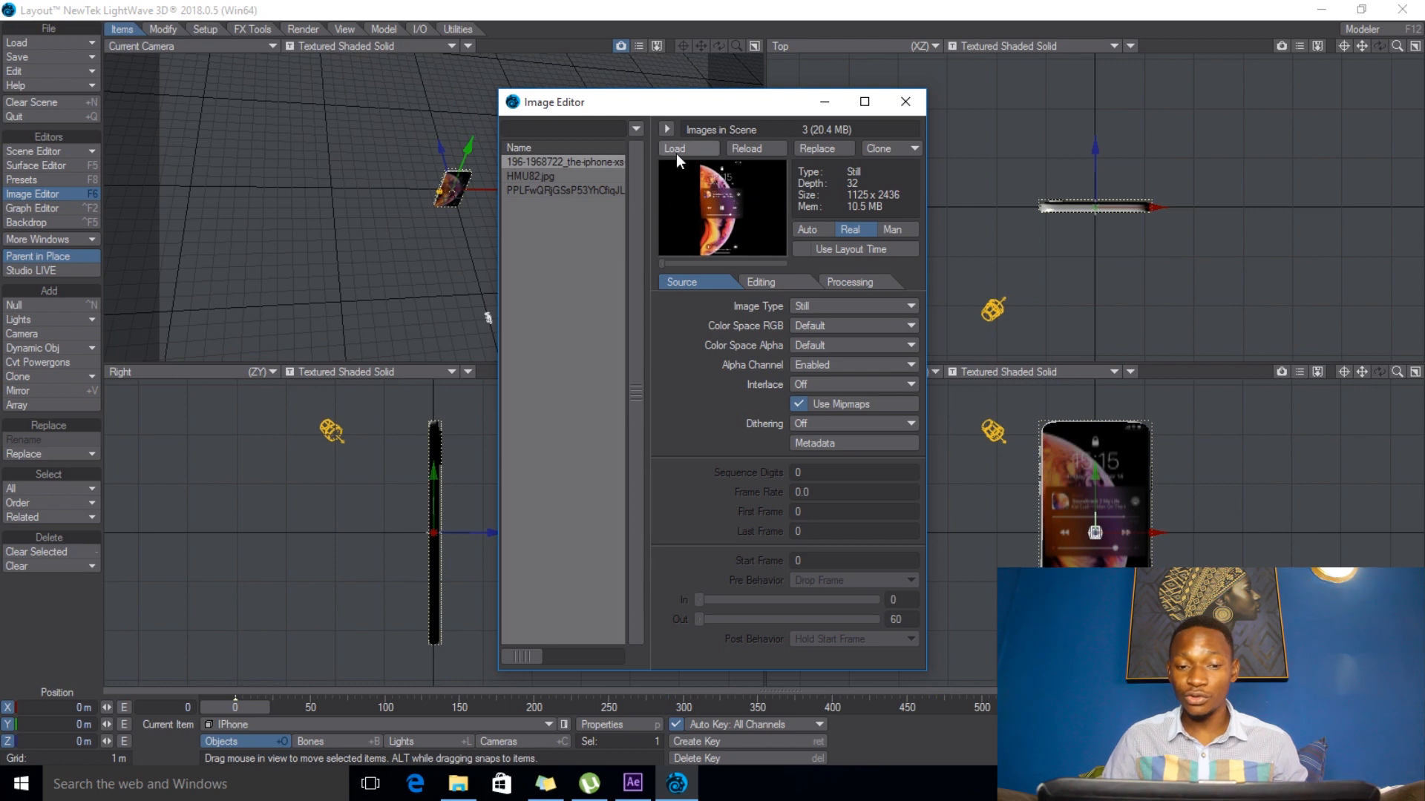
click(681, 148)
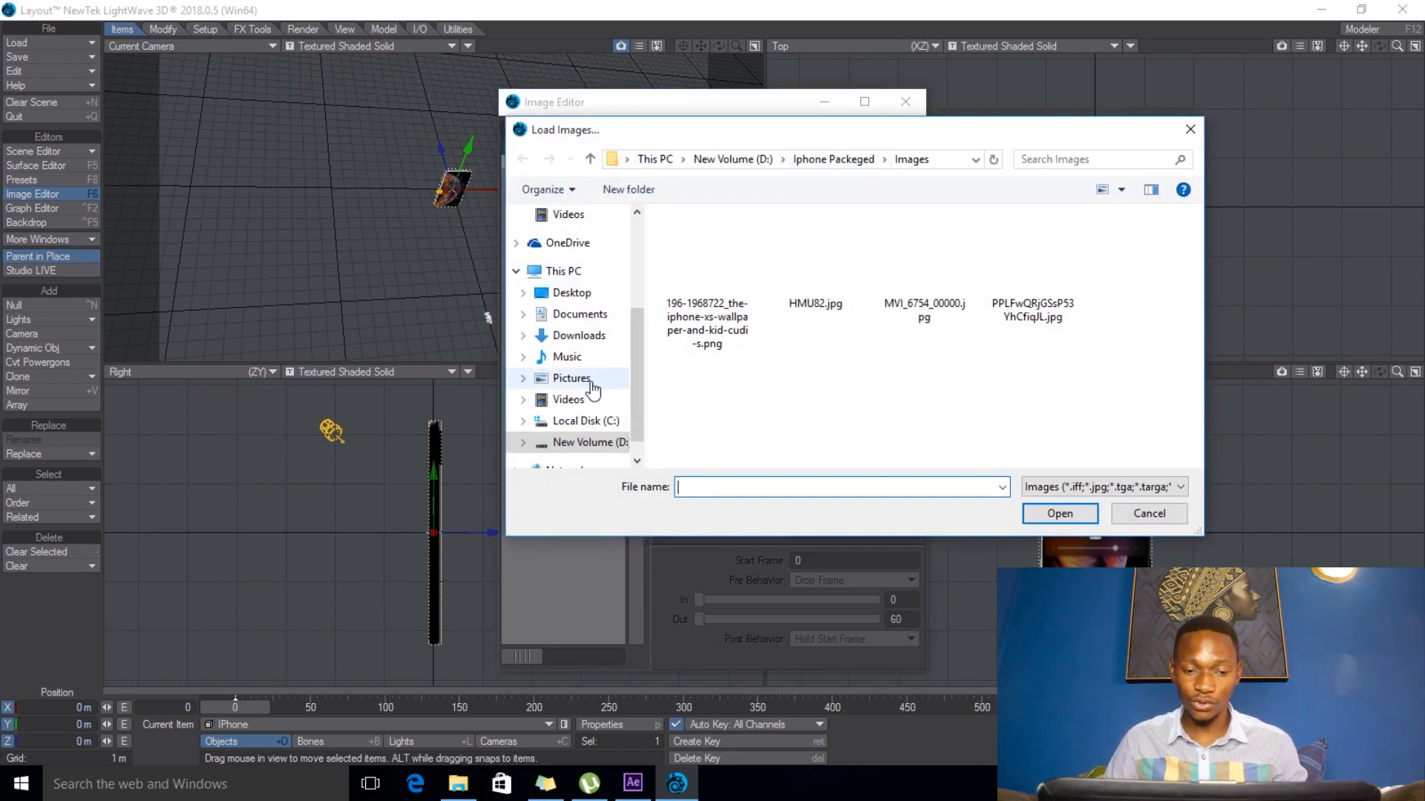
click(571, 378)
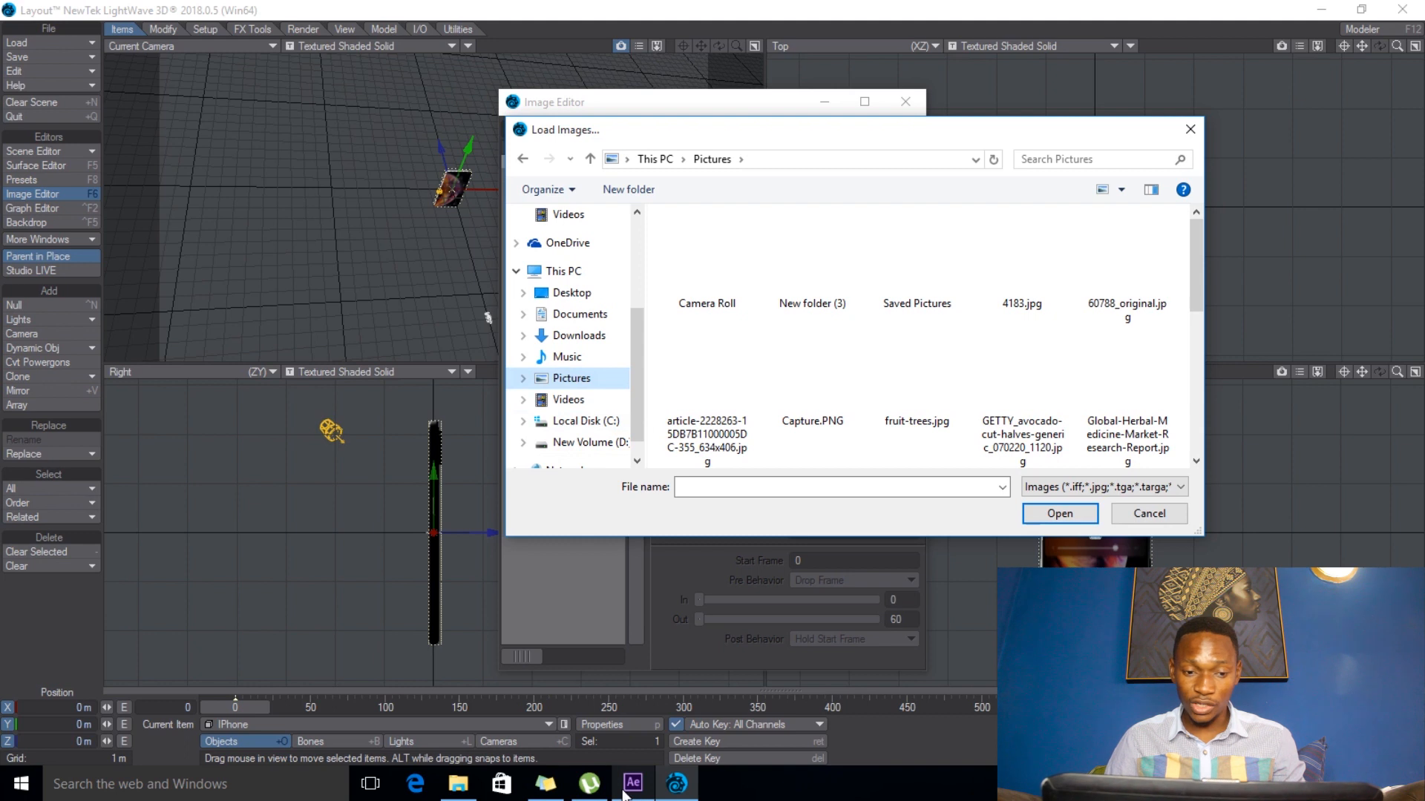
click(632, 784)
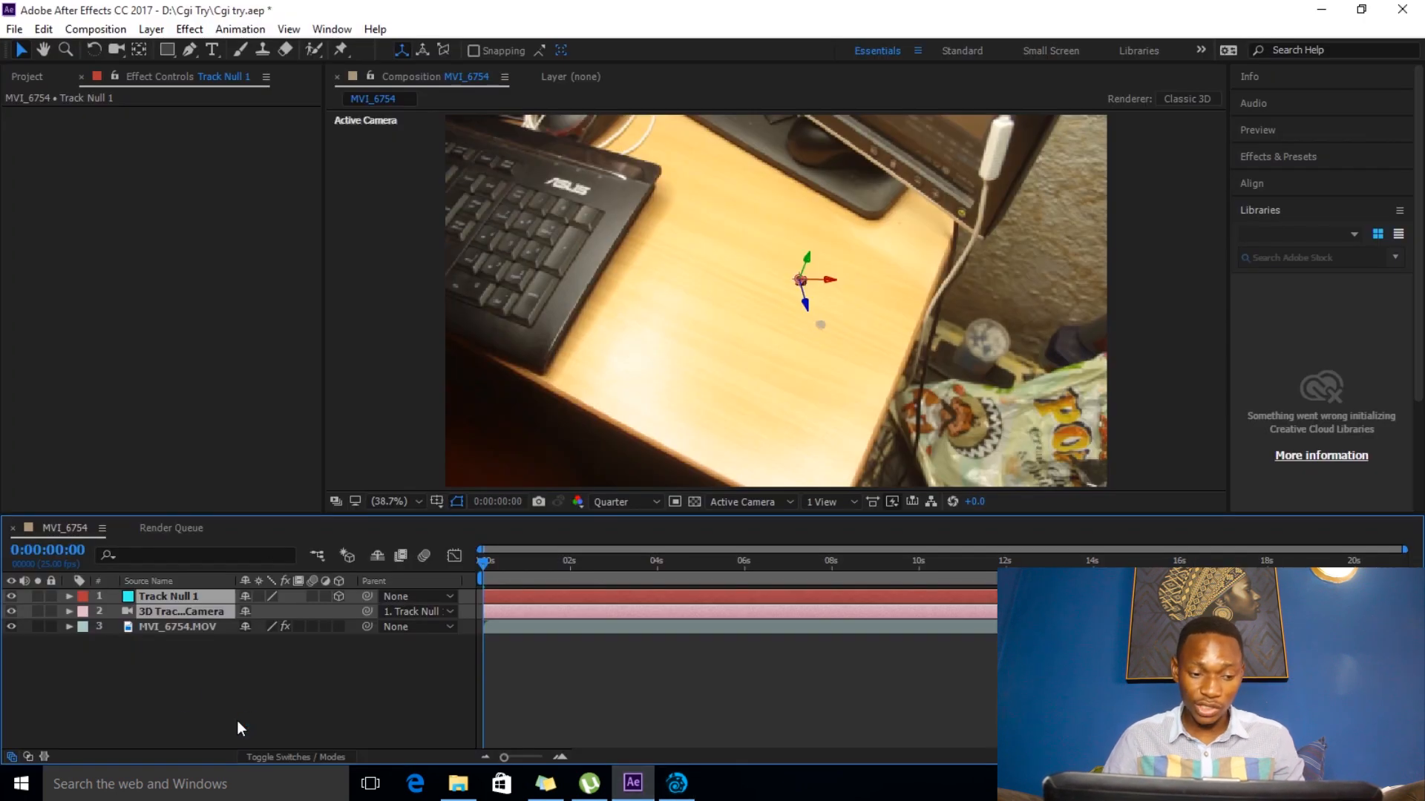
- Queue MVI_6754 with Best render settings and JPEG Sequence output, then return to LightWave
click(171, 528)
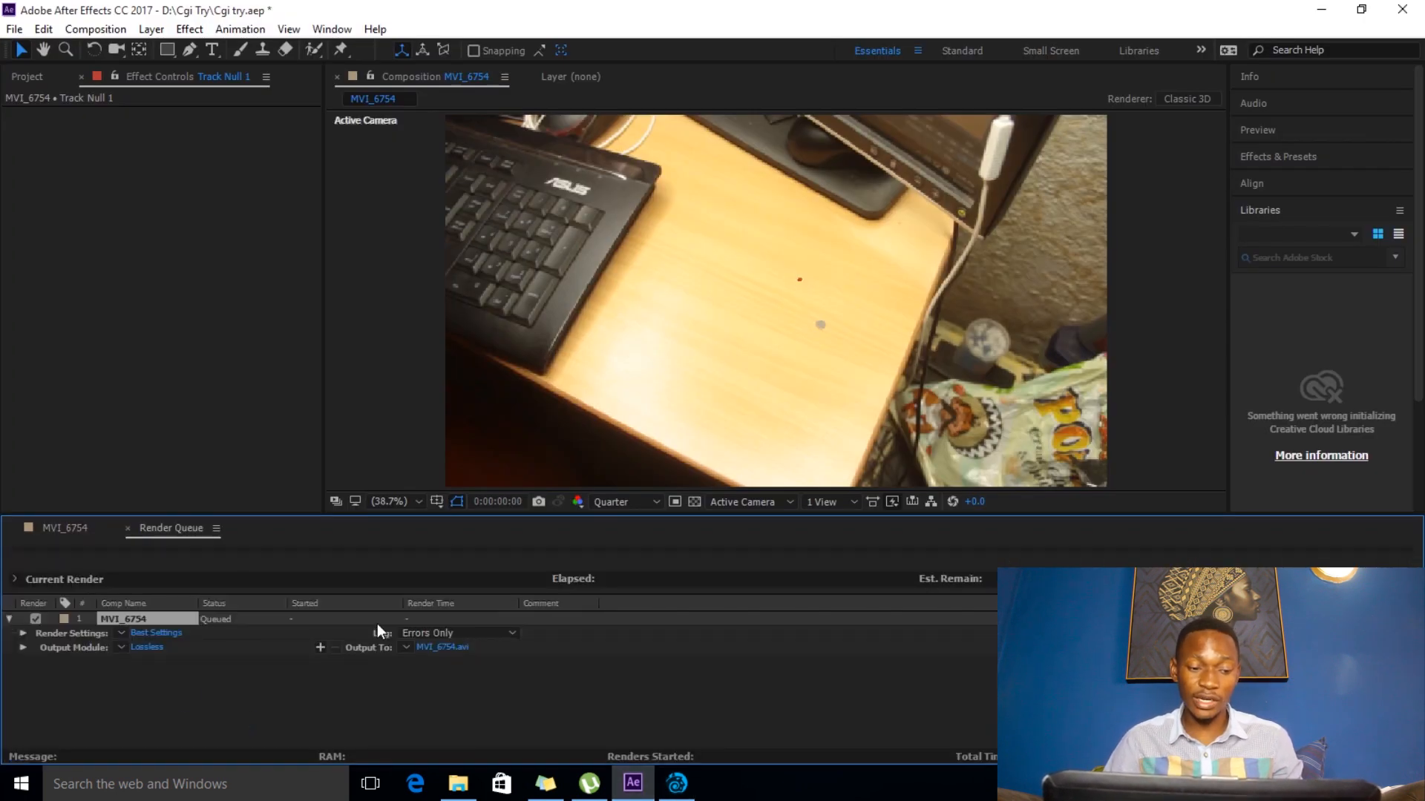
click(156, 633)
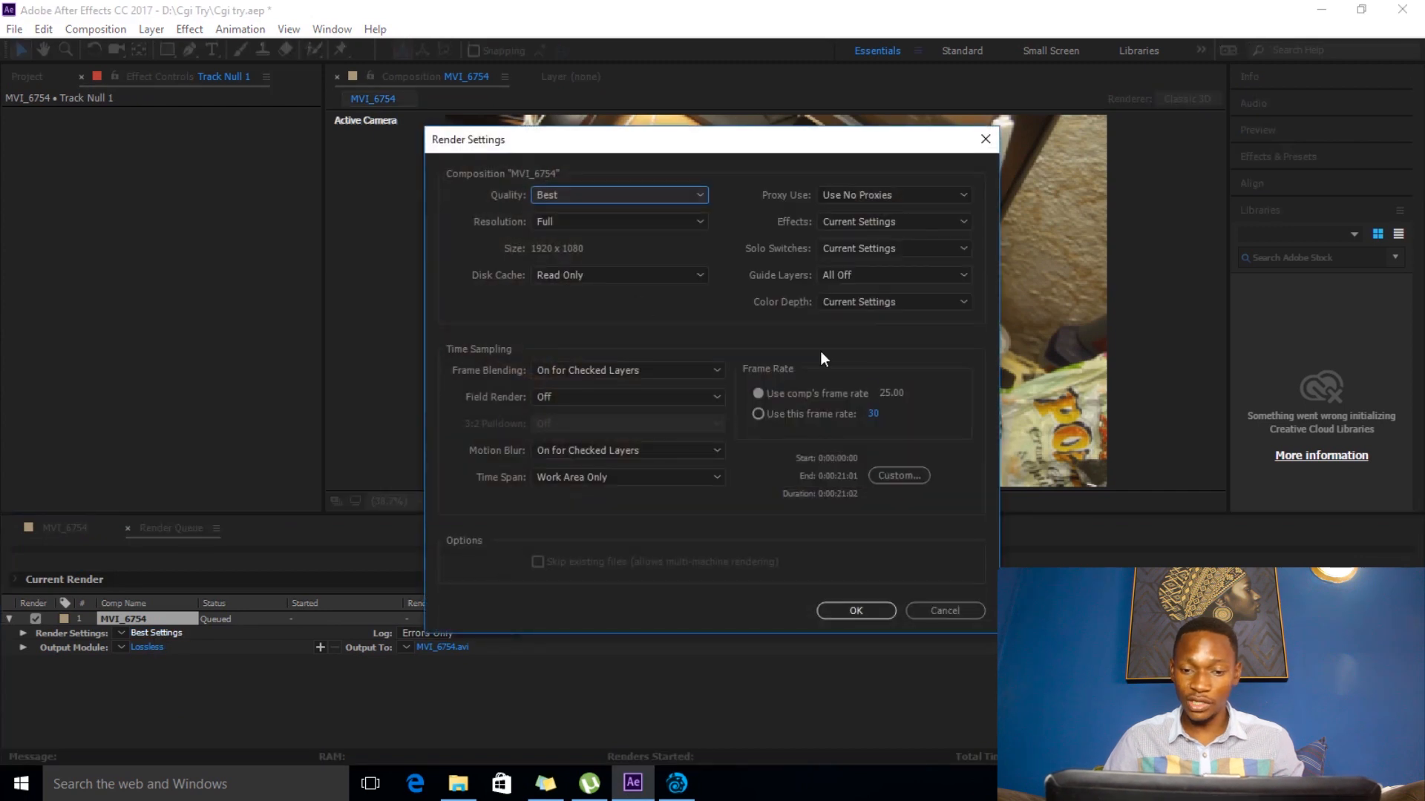
click(854, 610)
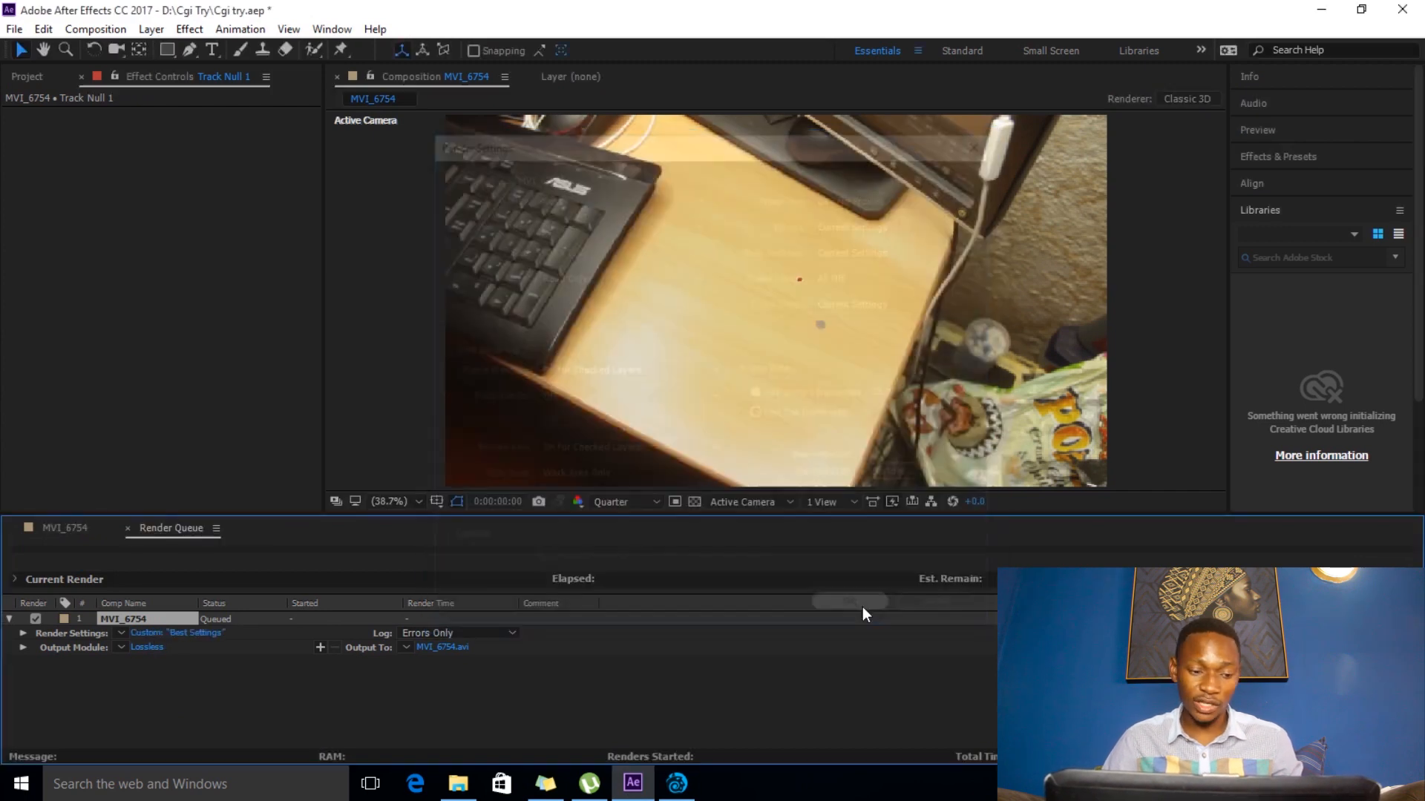
click(147, 646)
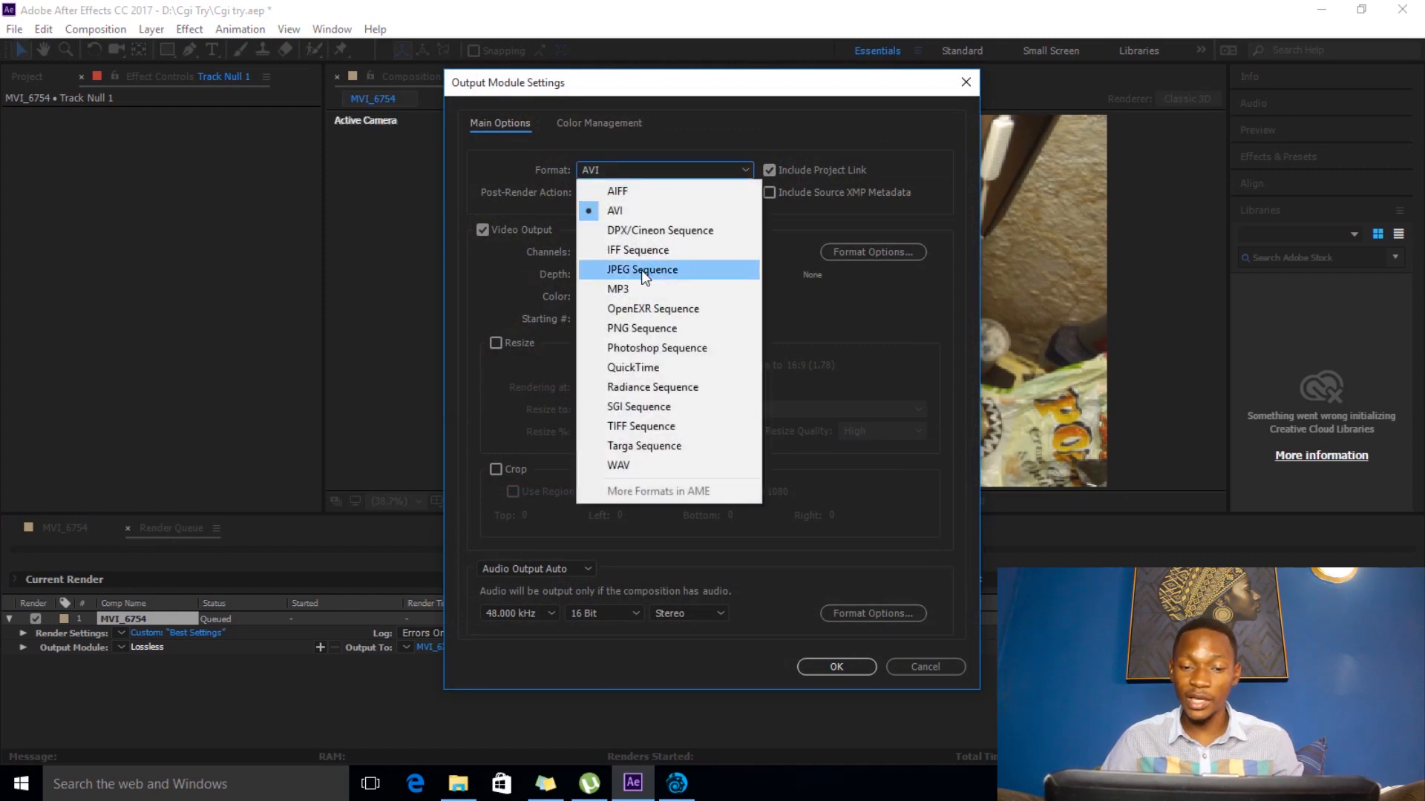
click(641, 271)
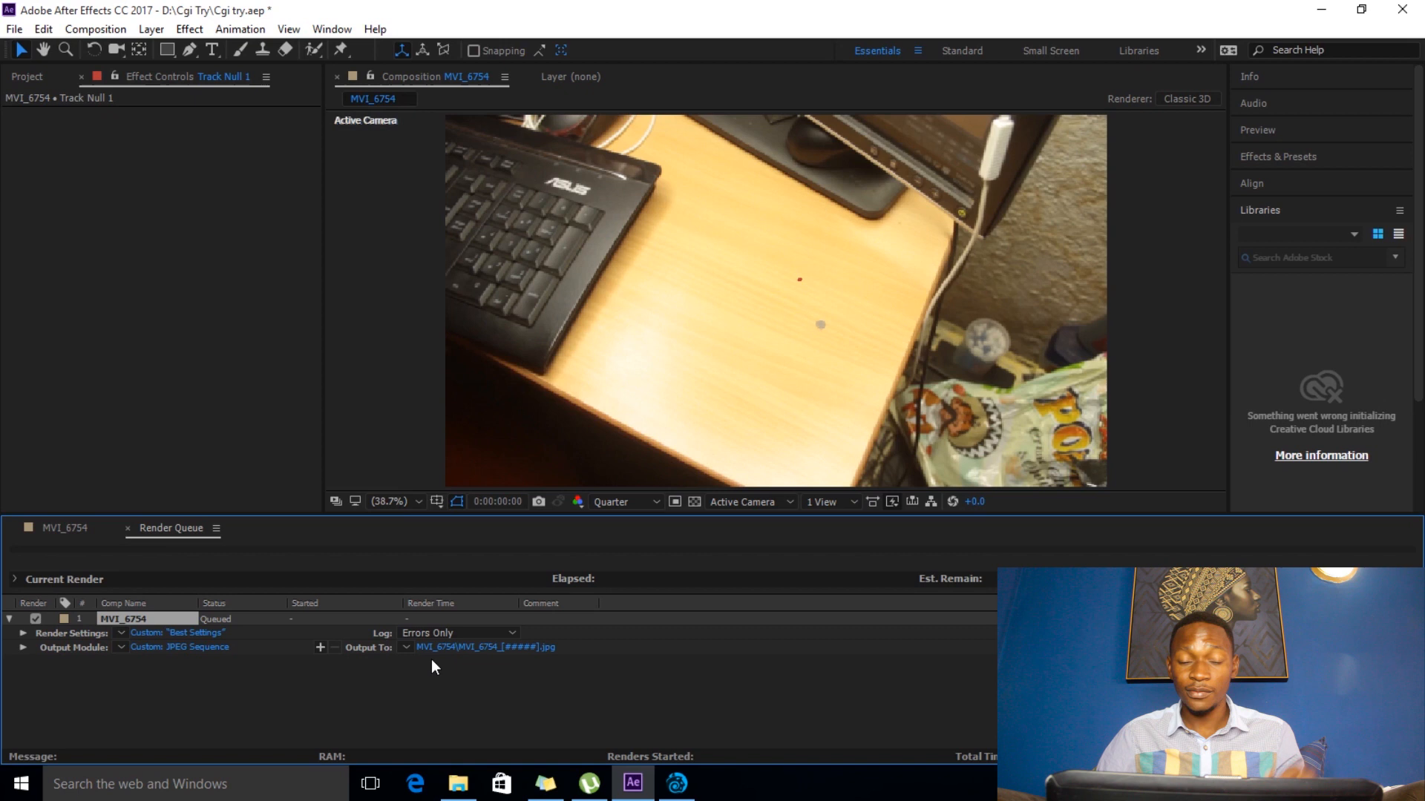
click(675, 782)
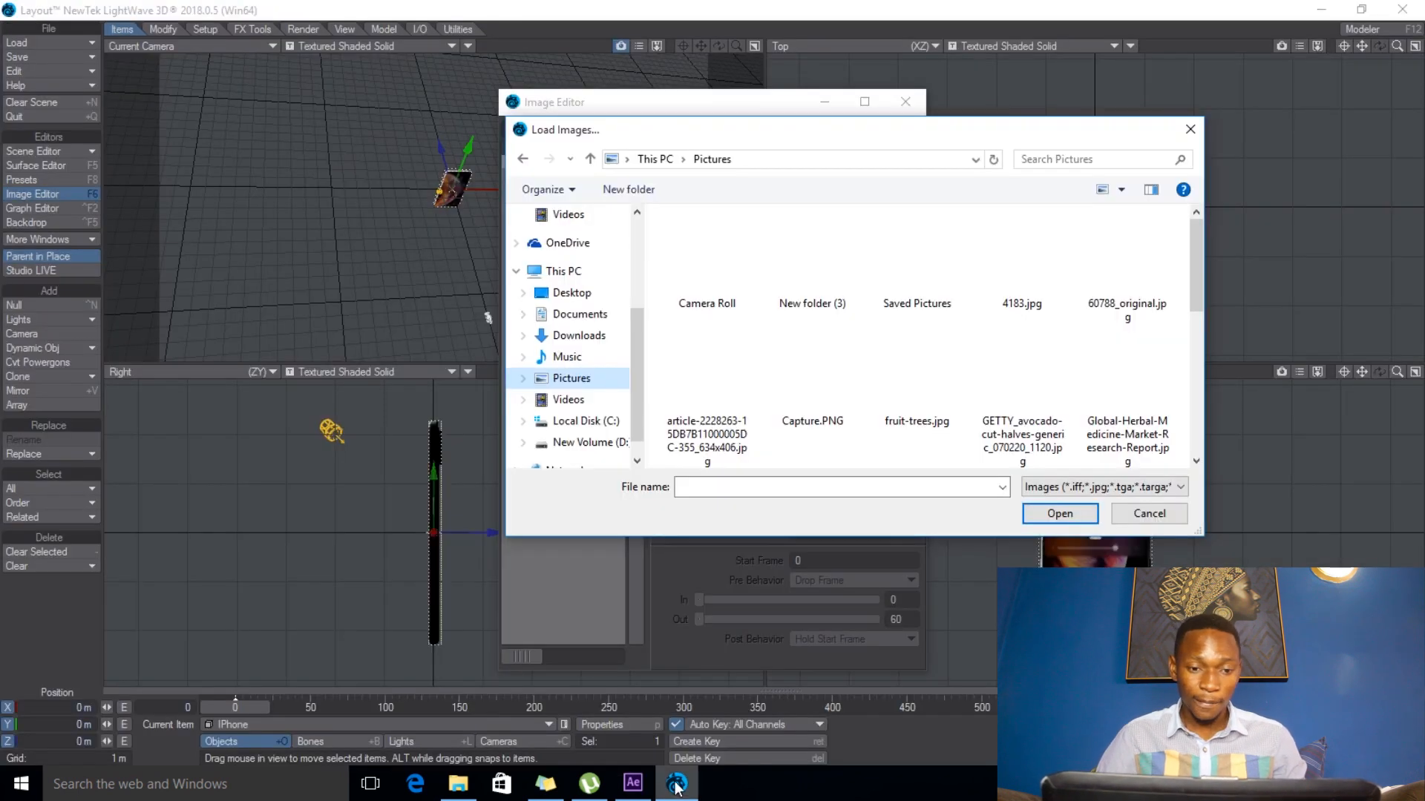
- Load MVI_6754_00000.jpg from Videos > Iphone Jpeg sequence > MVI_6754 into the scene's images
click(1126, 265)
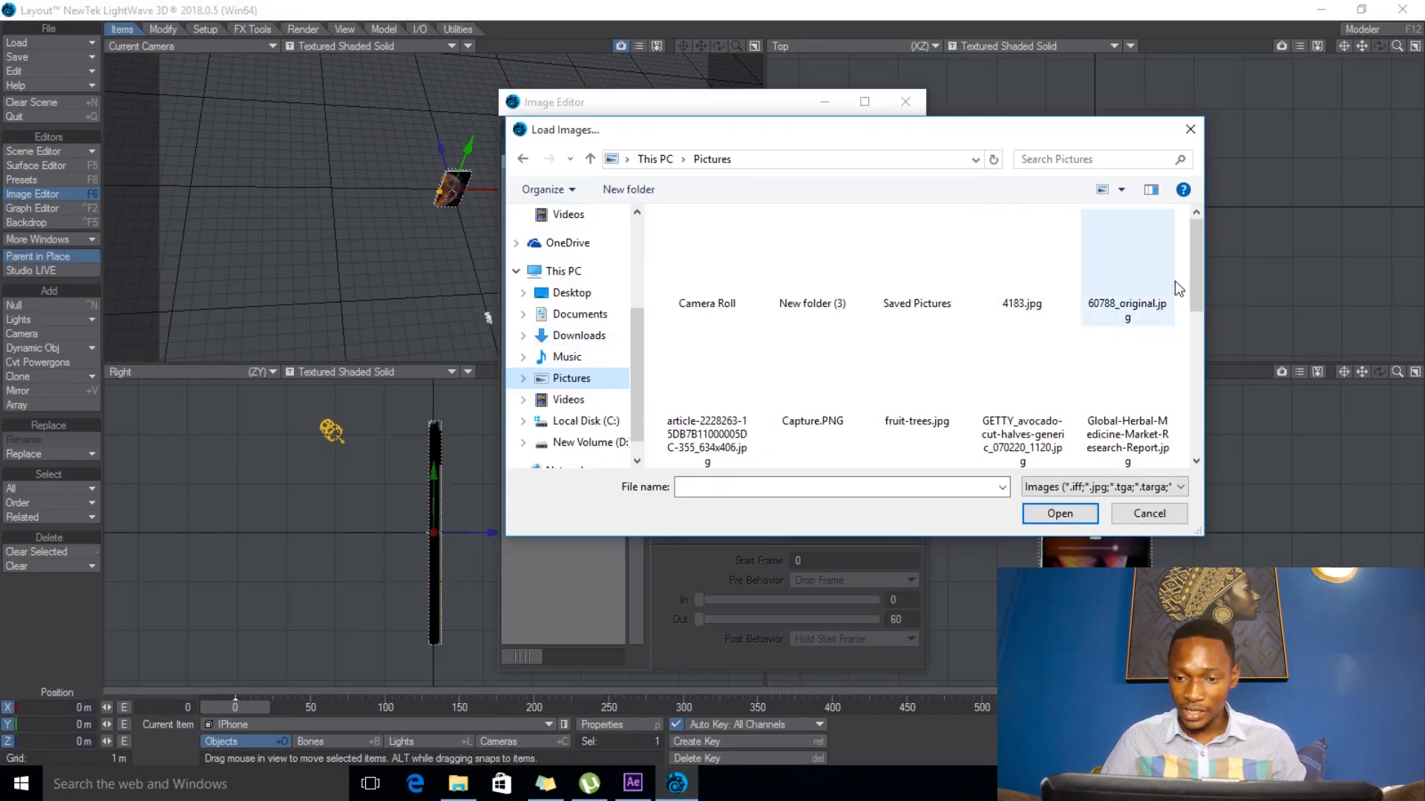
scroll(down, 3)
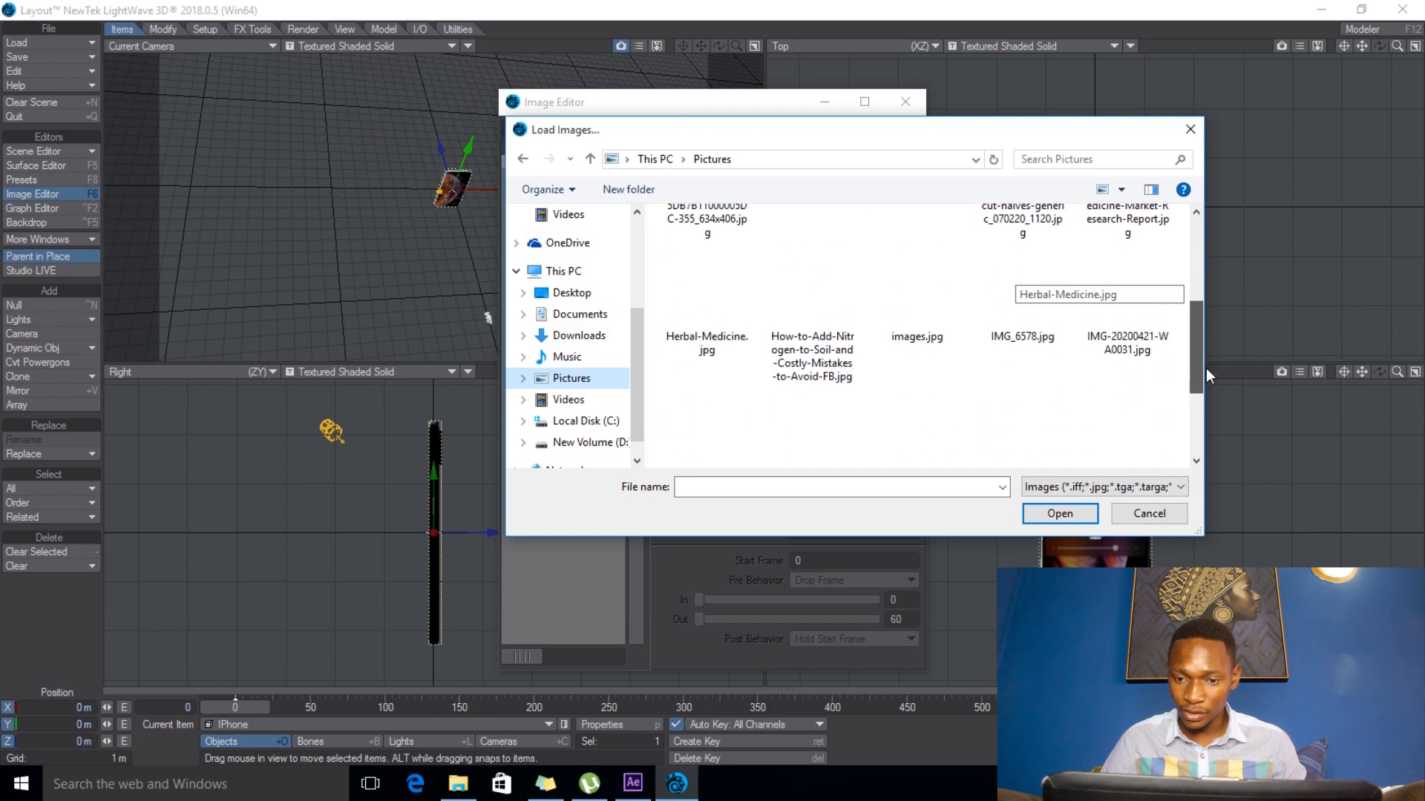
scroll(down, 3)
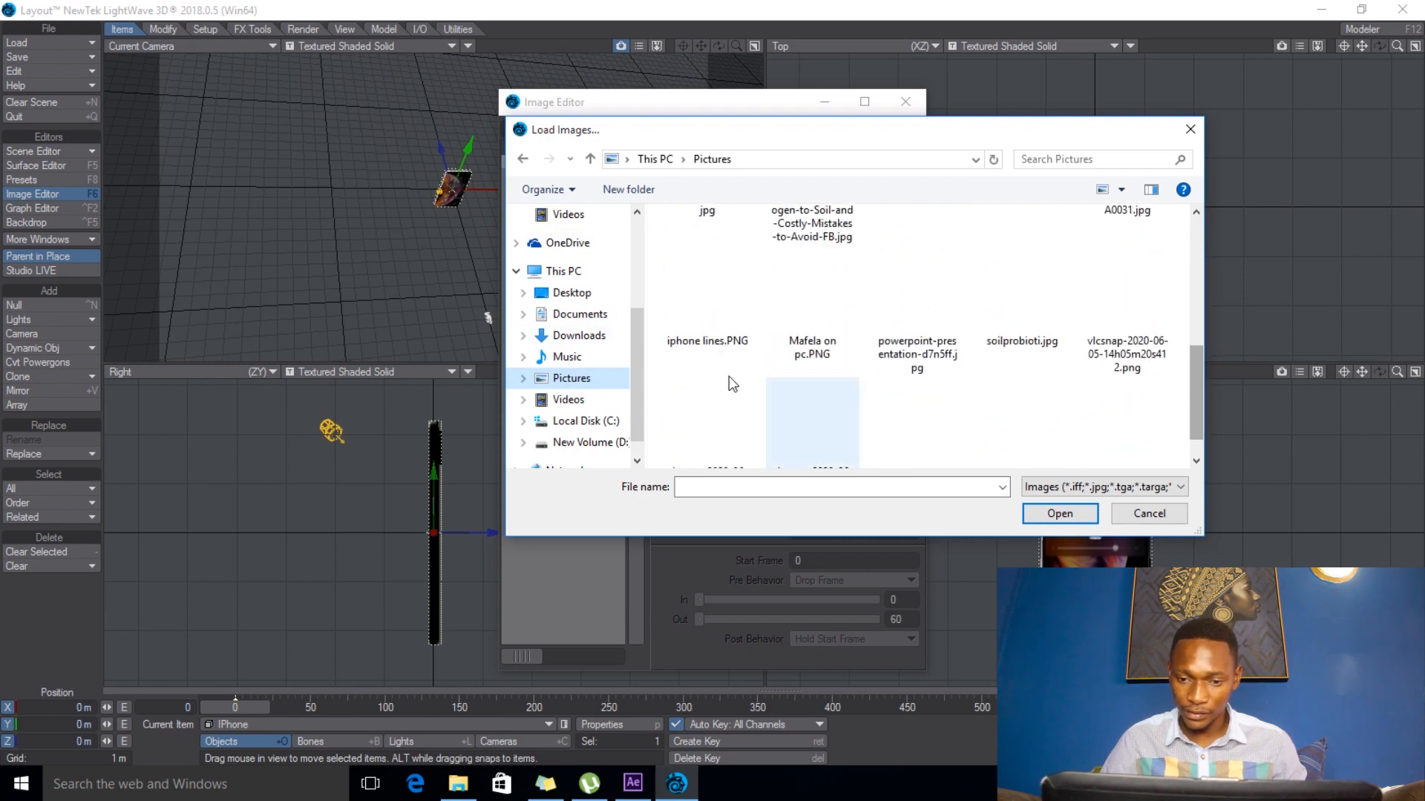
click(569, 400)
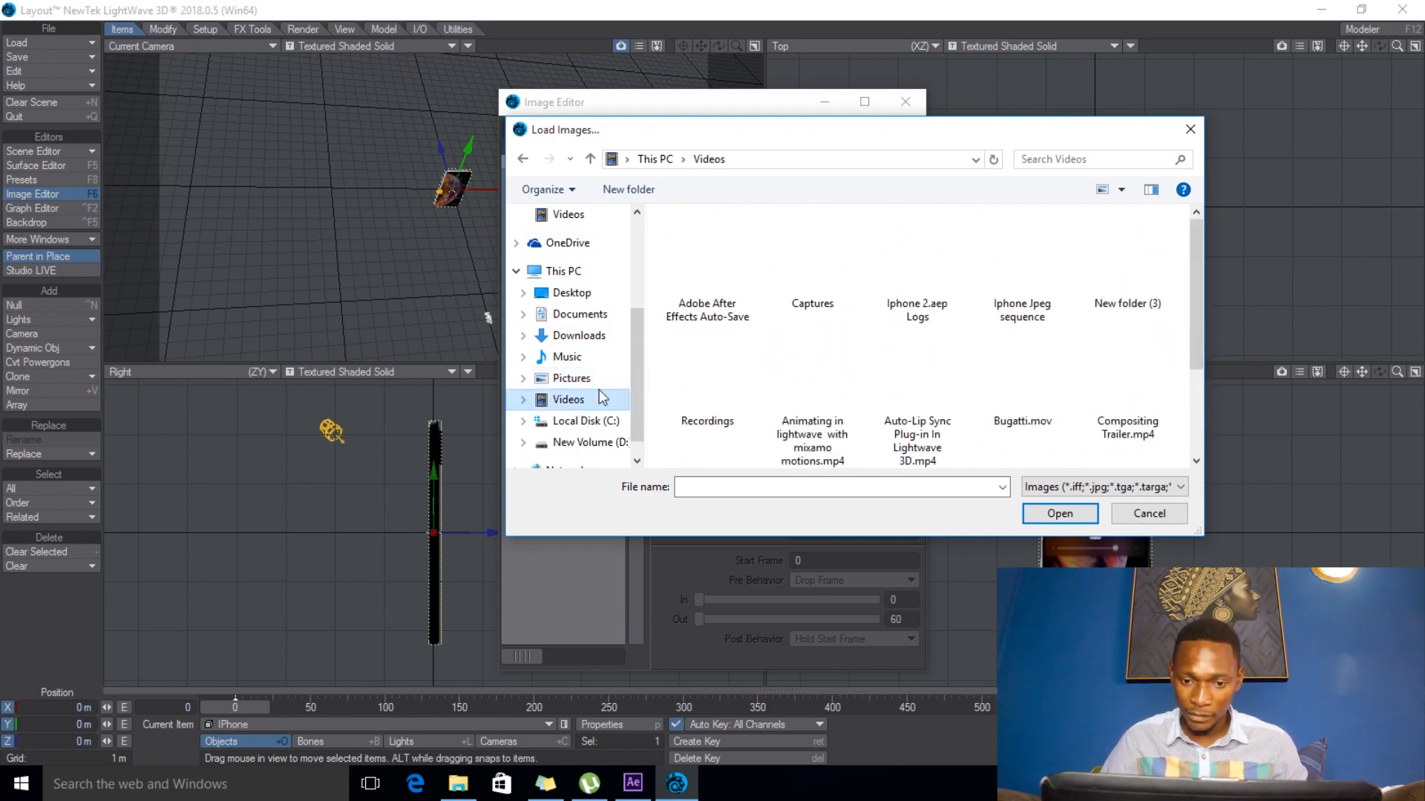
double_click(1021, 309)
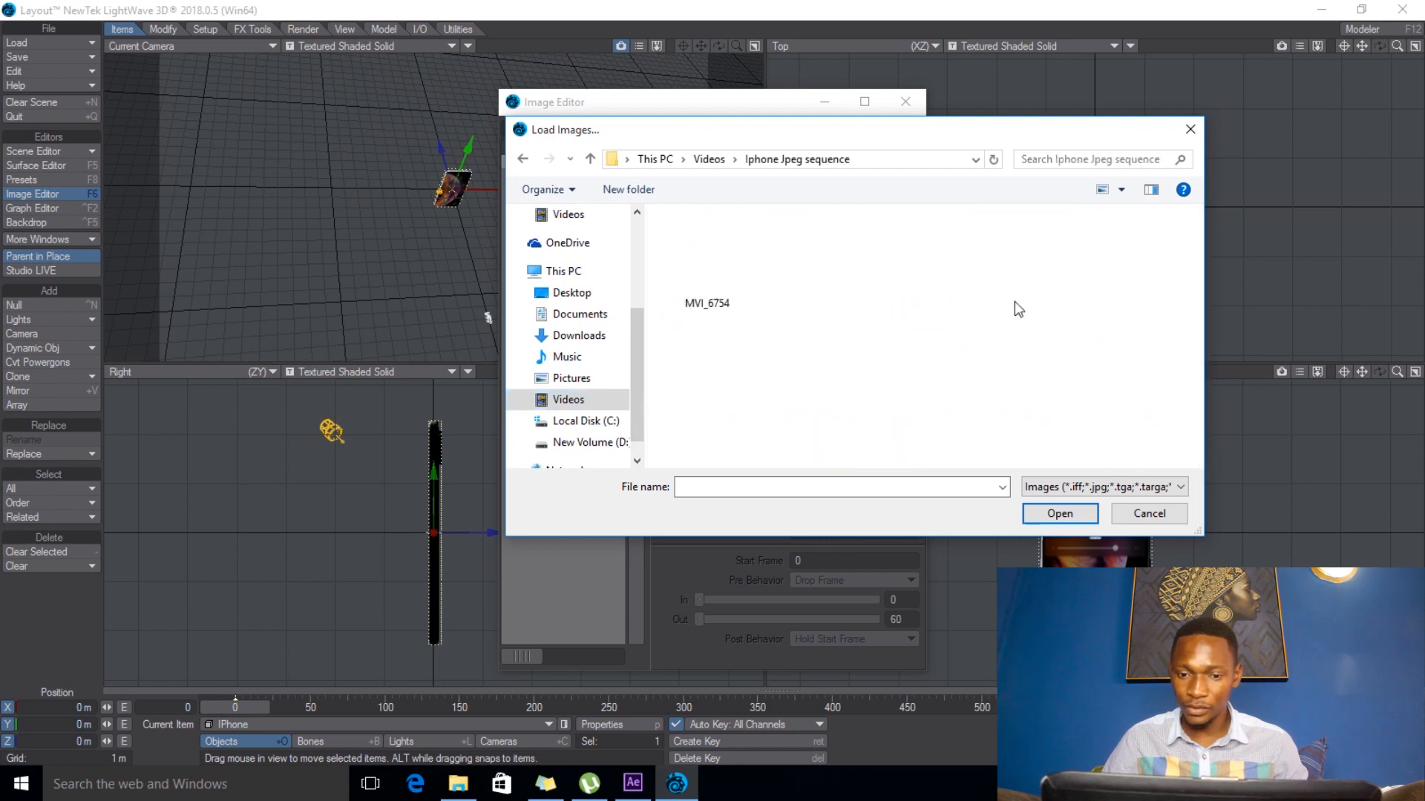
double_click(706, 303)
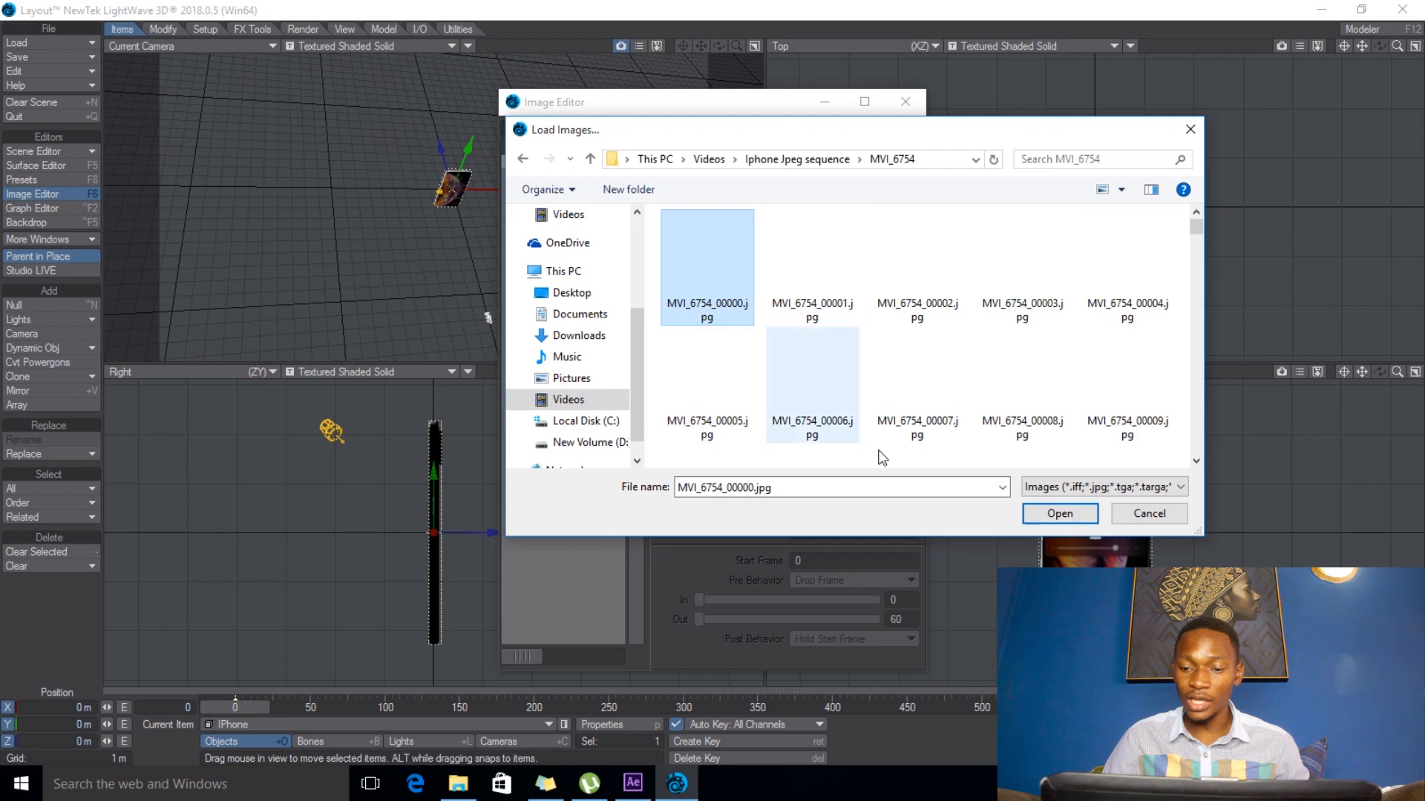
click(1058, 513)
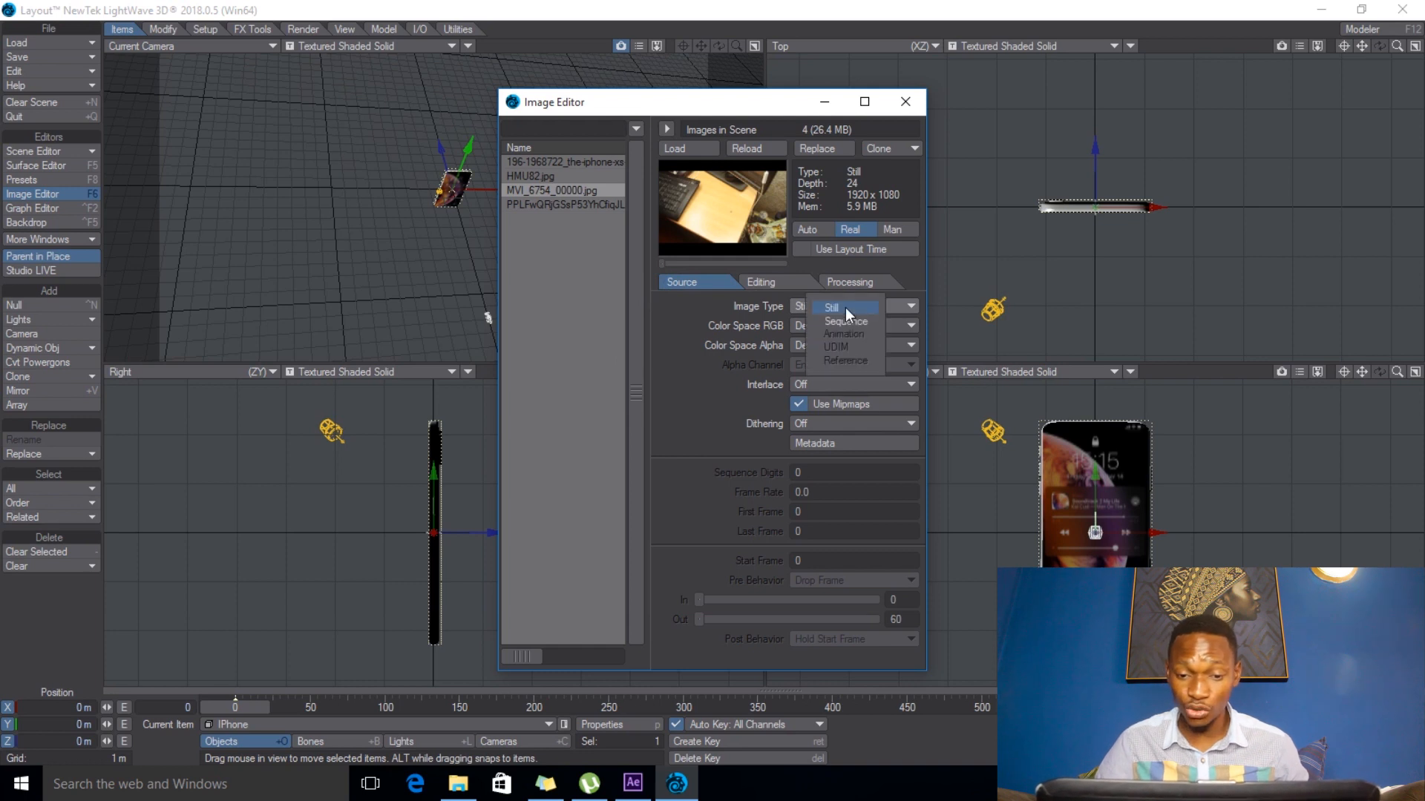
mouse_move(840, 323)
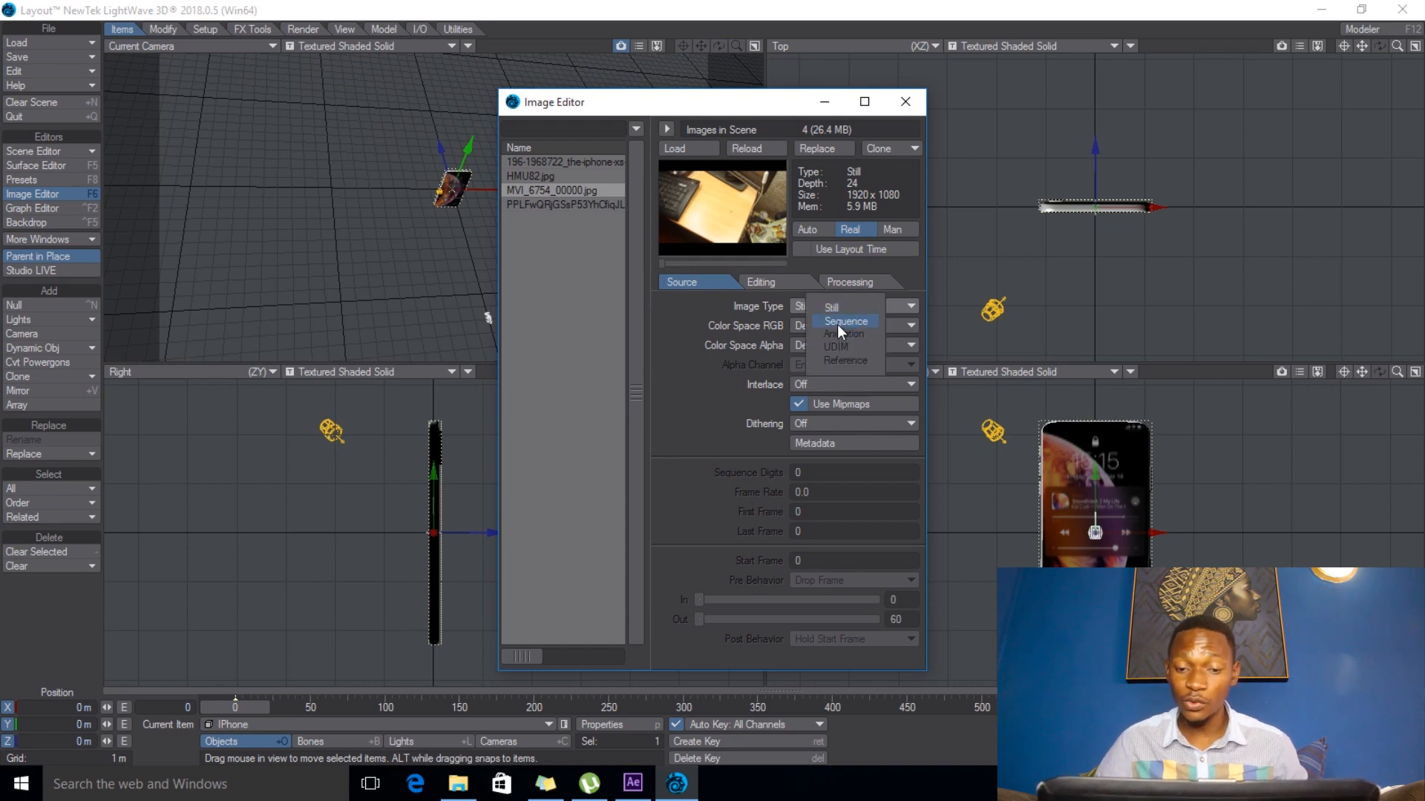
- Make MVI_6754 an image sequence with Linear RGB and alpha colour spaces, then close the Image Editor
click(845, 322)
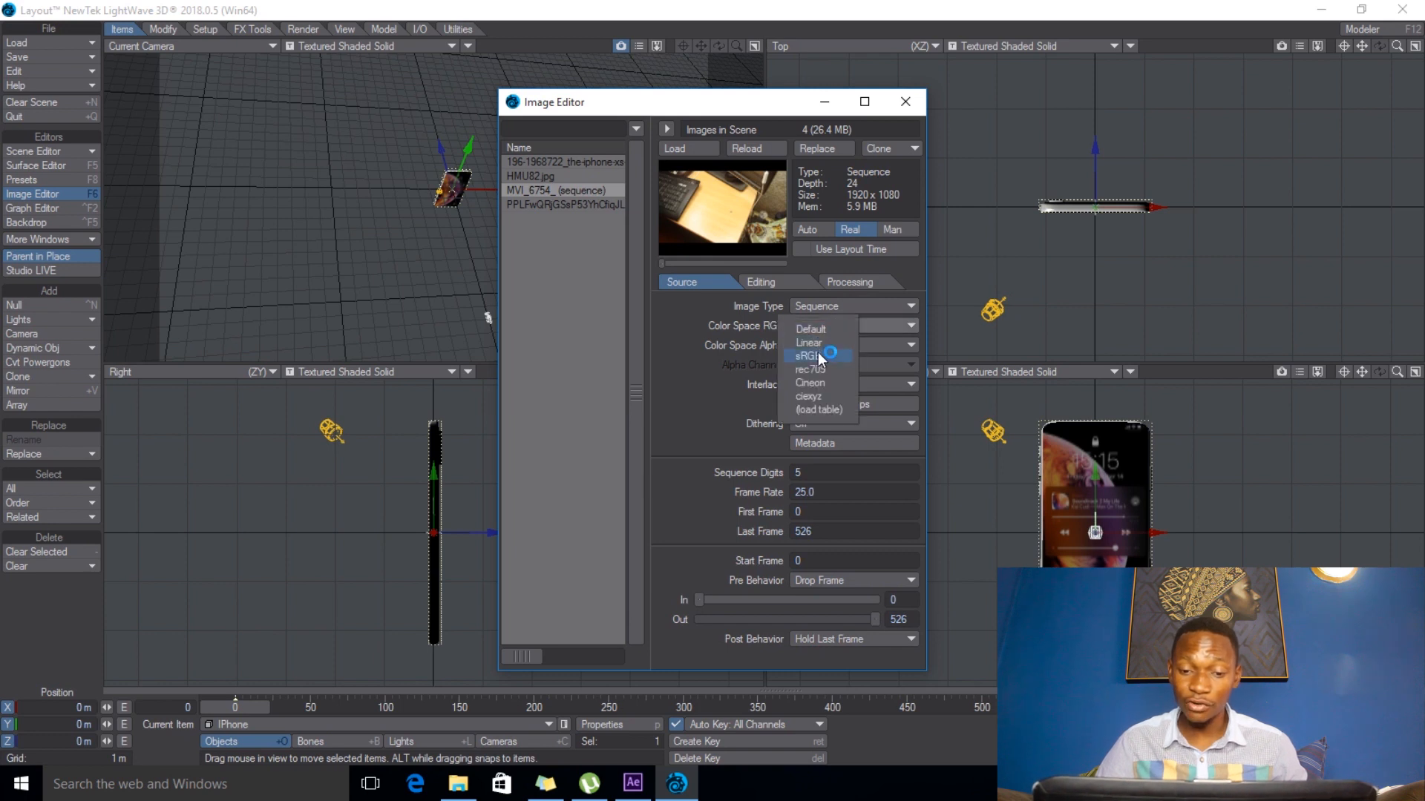
click(808, 342)
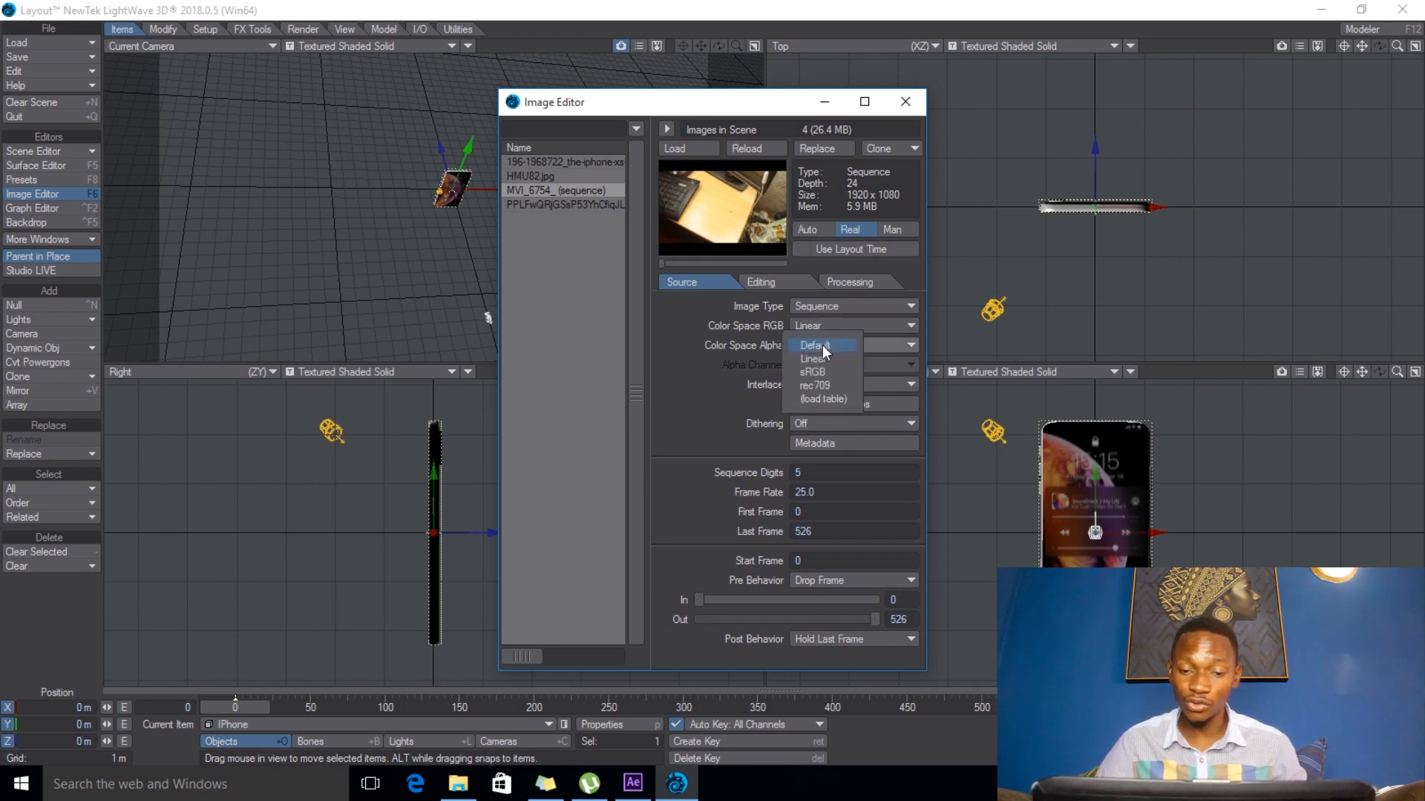
click(820, 358)
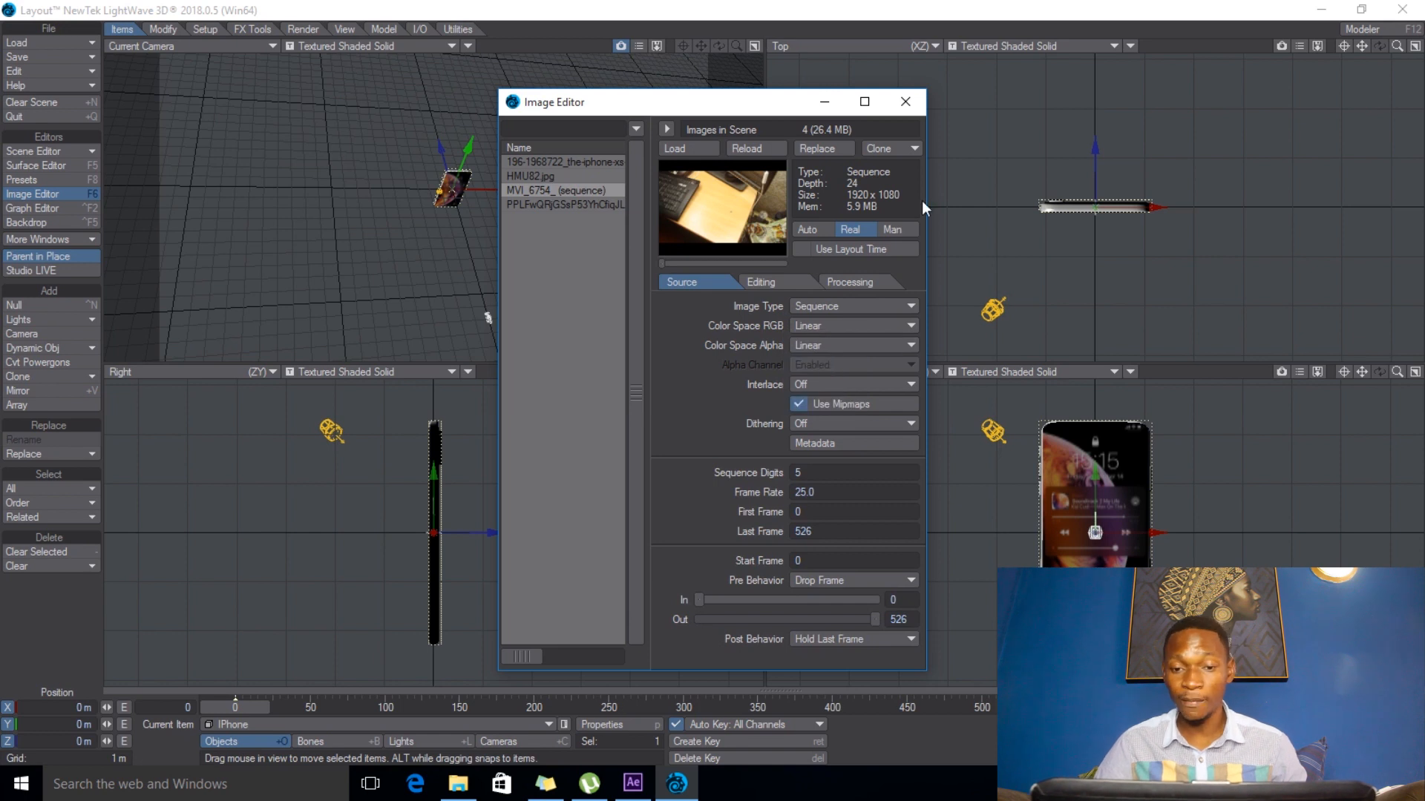
click(905, 103)
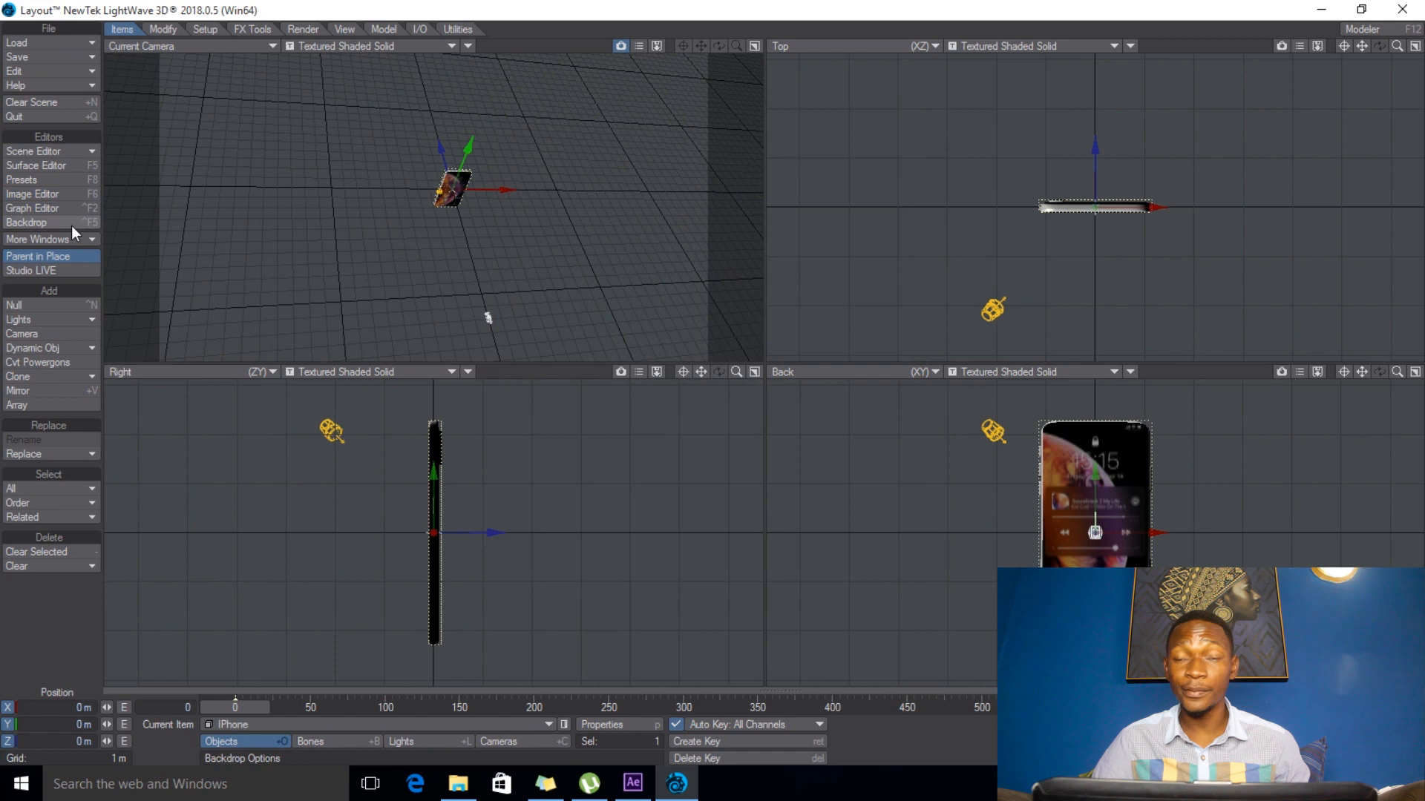
- Set the compositing Background Image to the MVI_6754_ footage sequence
click(26, 222)
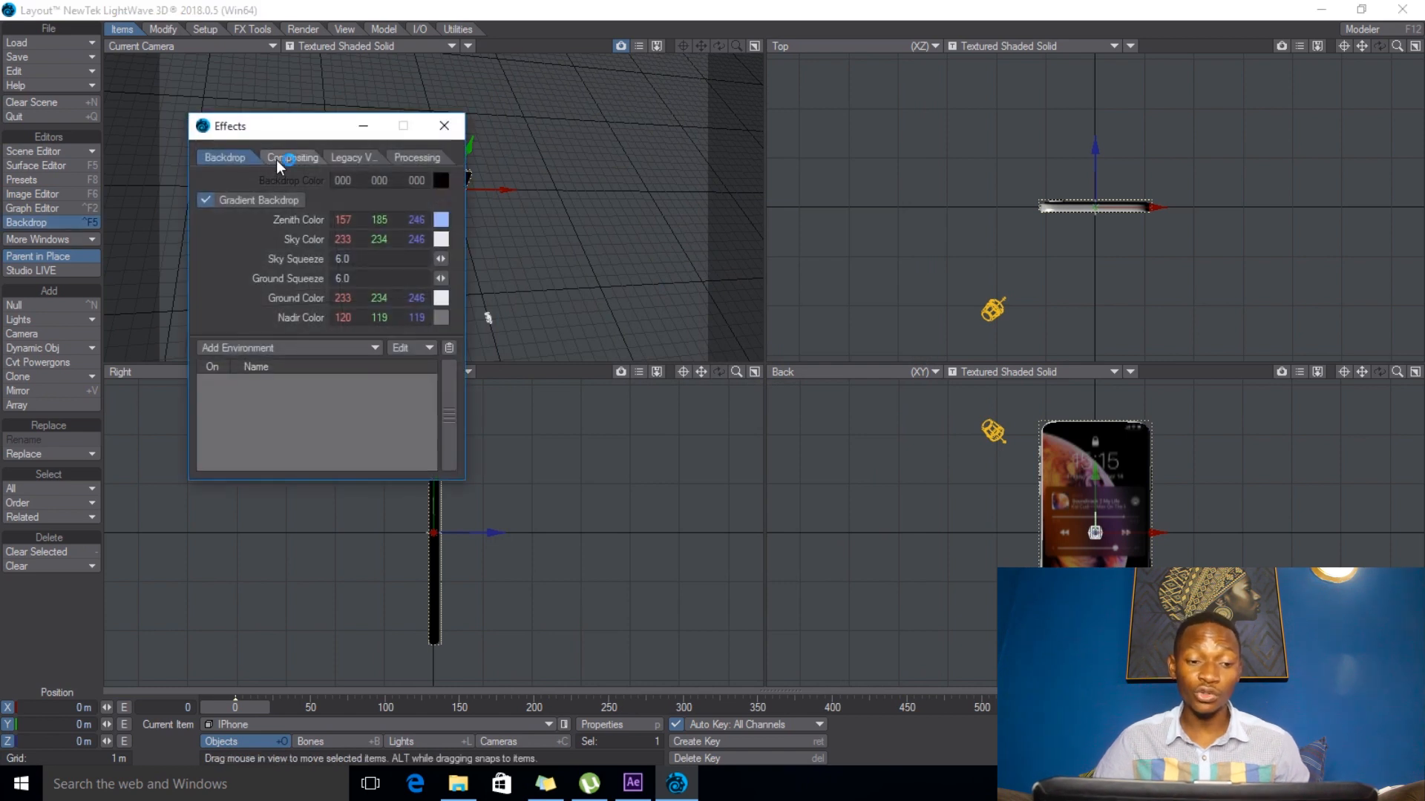
click(289, 157)
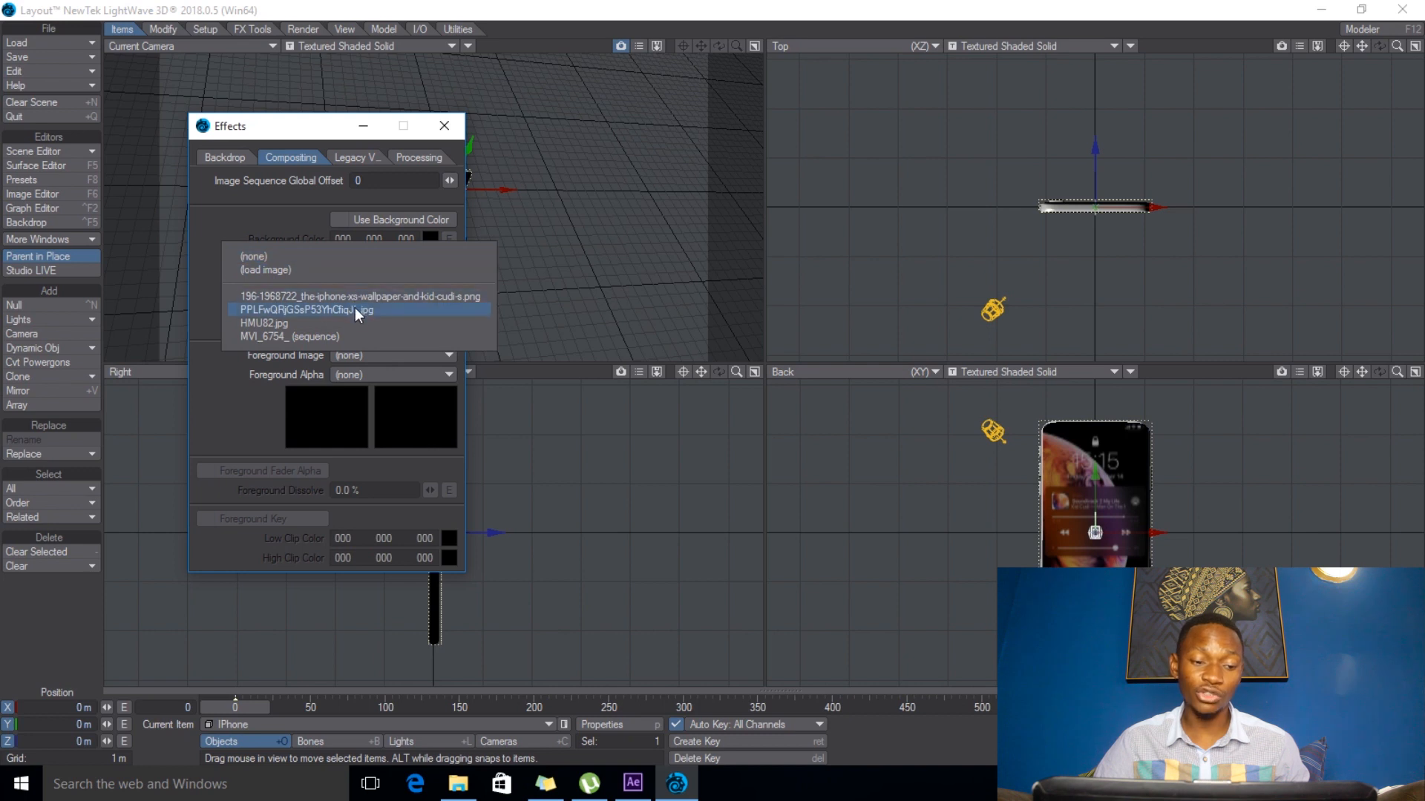
click(288, 337)
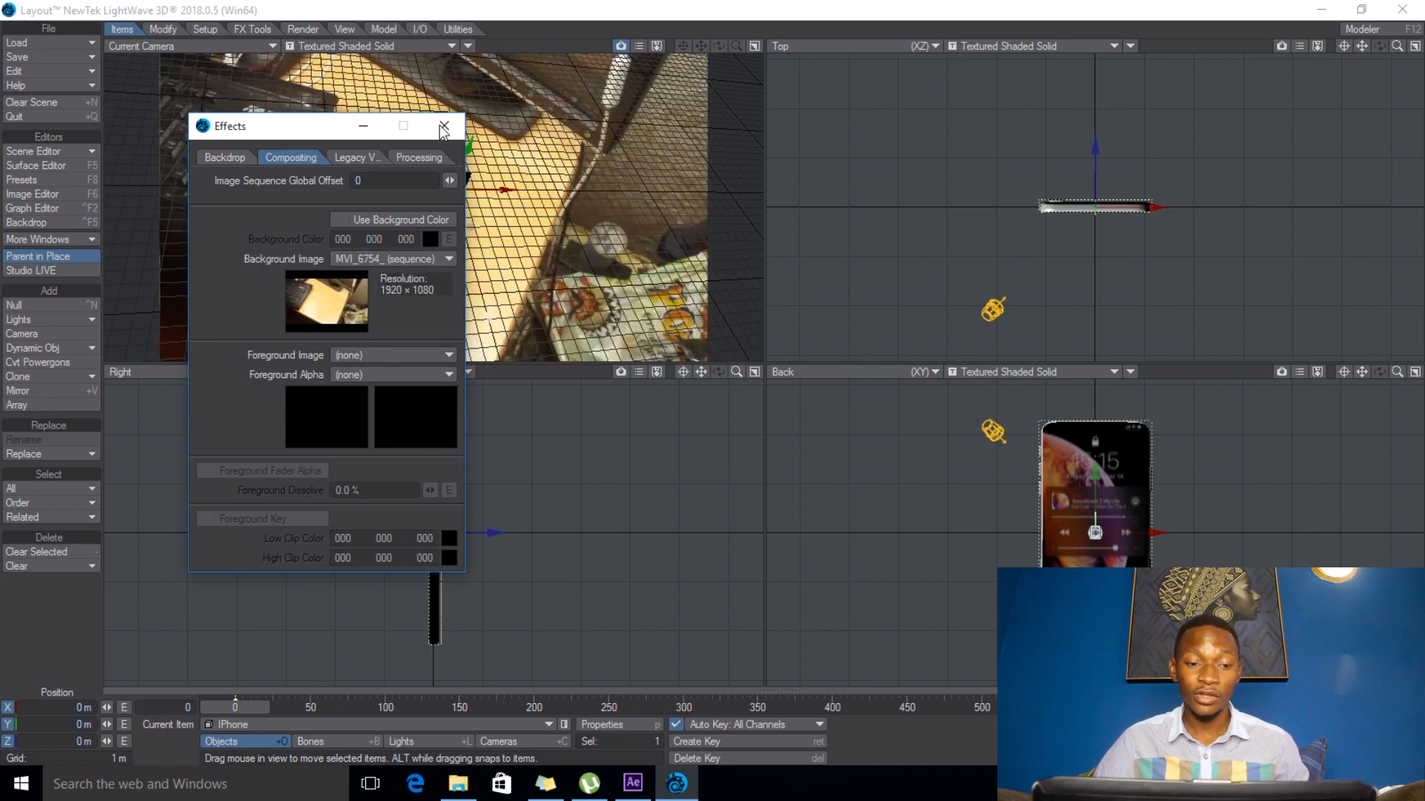
click(442, 125)
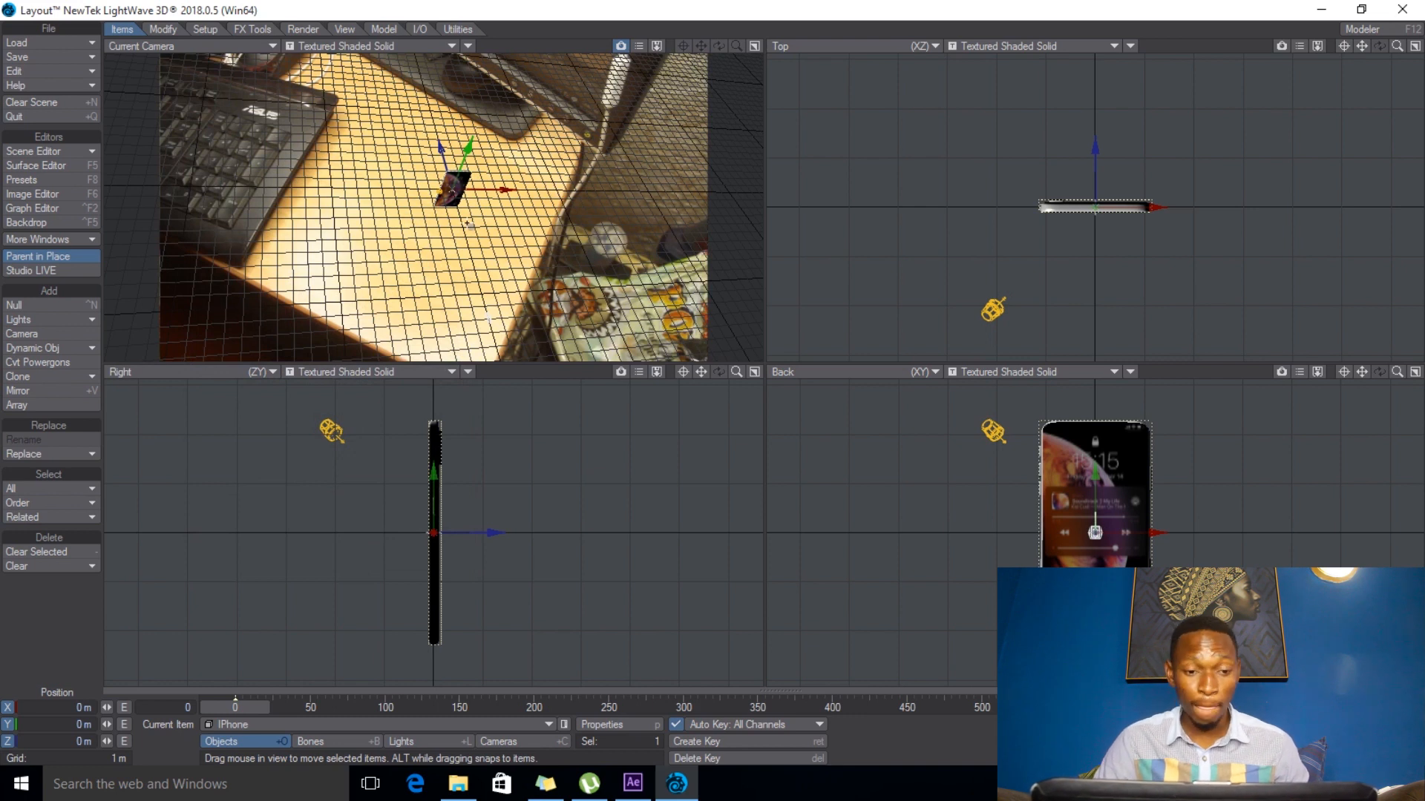
mouse_move(904, 115)
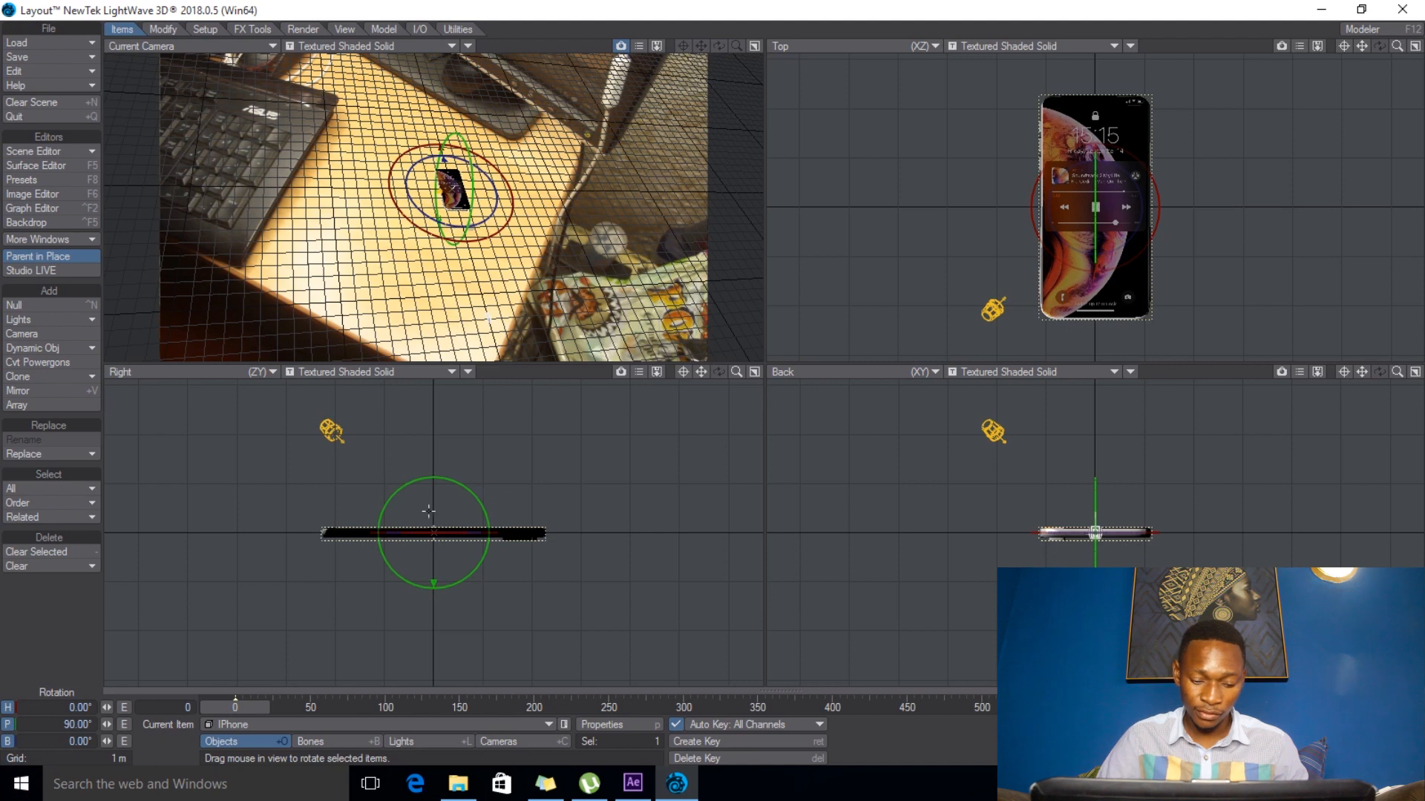
mouse_move(140, 672)
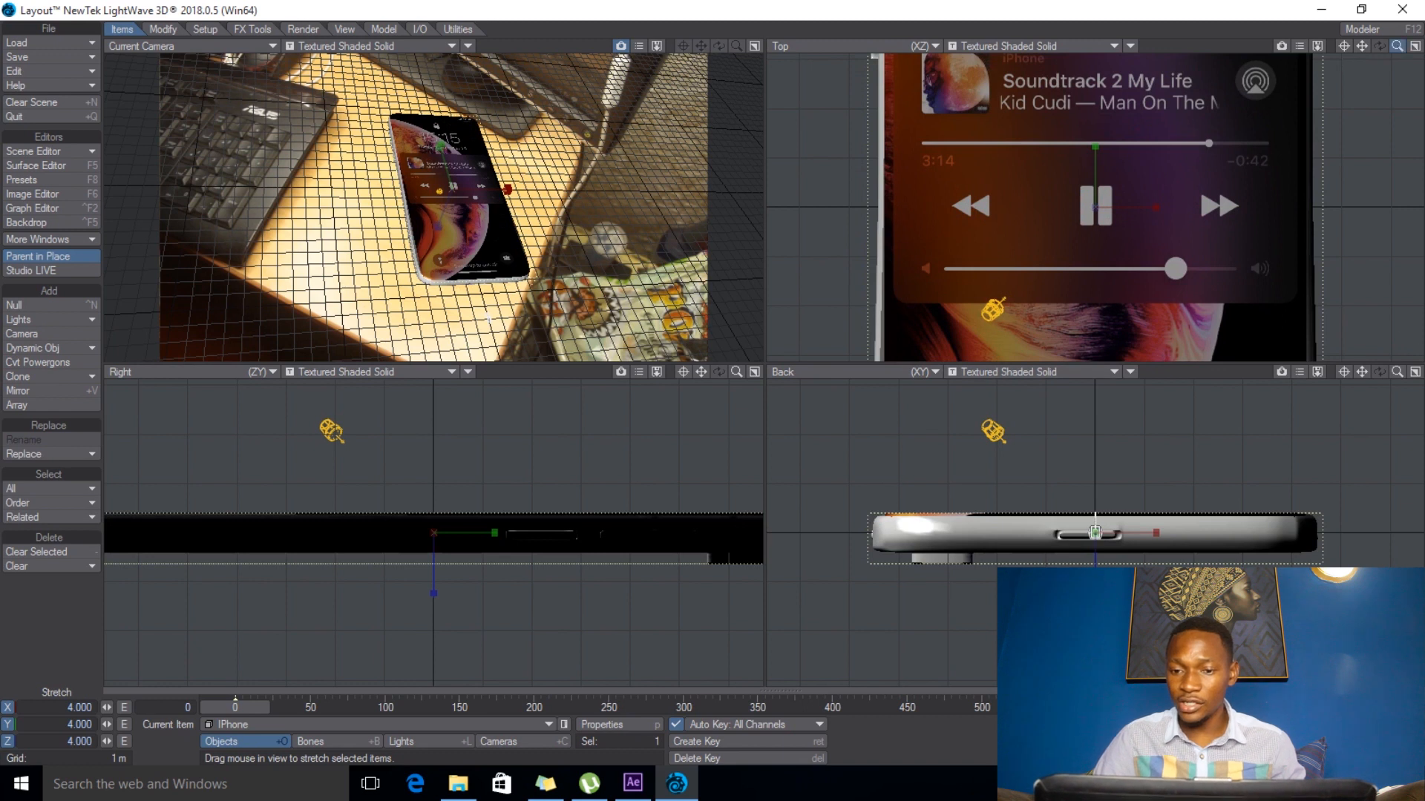
- Rotate the iPhone to pitch 90°, stretch it to 4.0 and move it onto the desk
click(1398, 46)
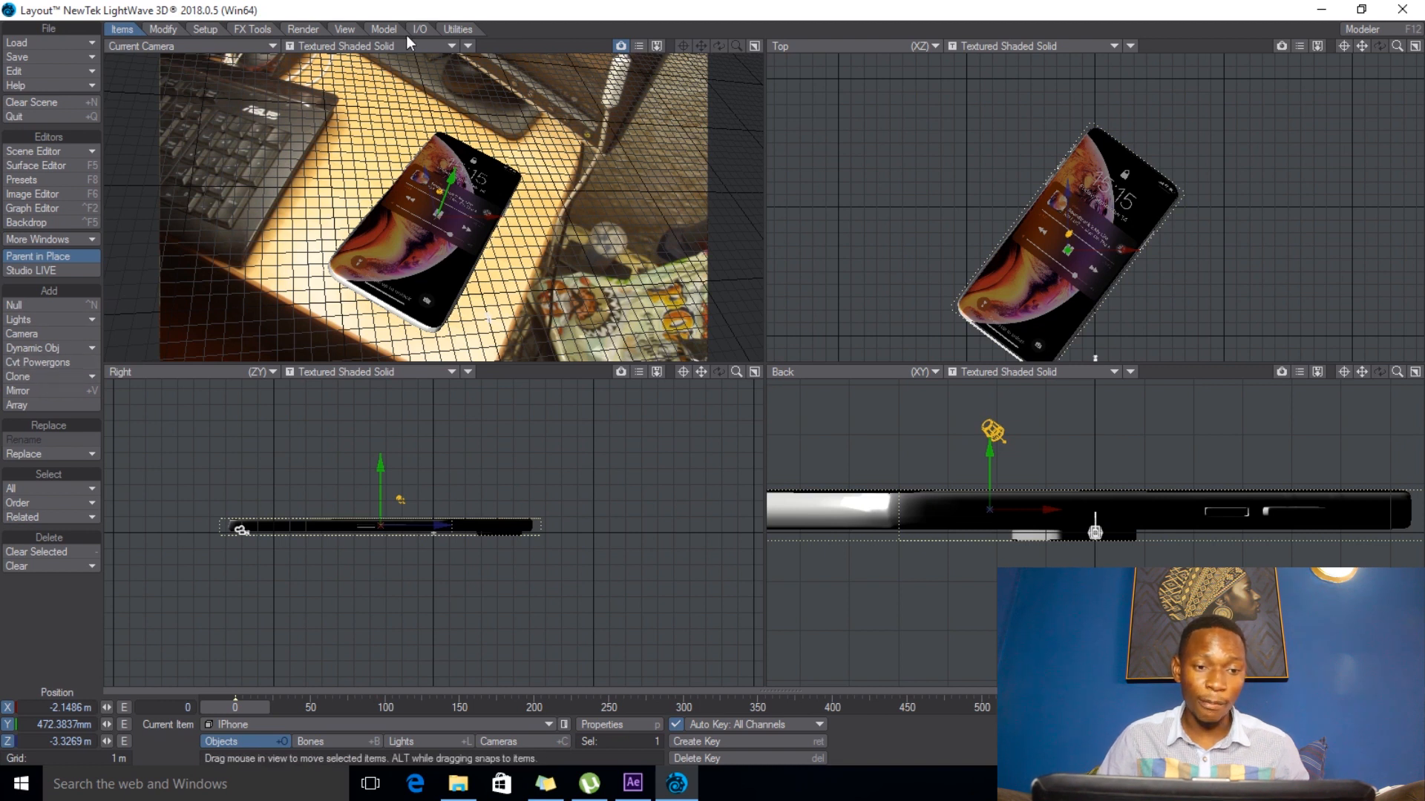
- Create a default 1 m cube, Cube000, with Save Object enabled
click(383, 30)
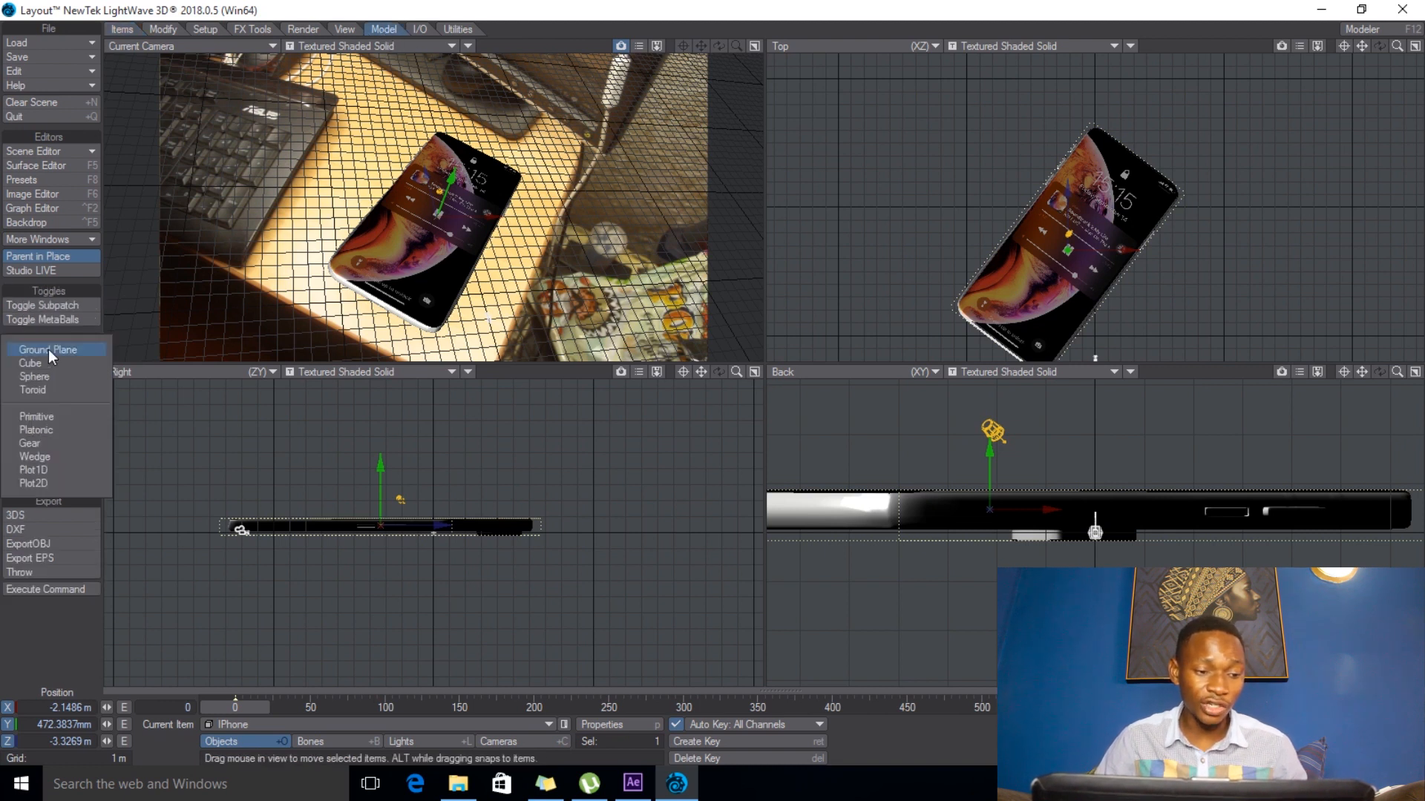
click(29, 362)
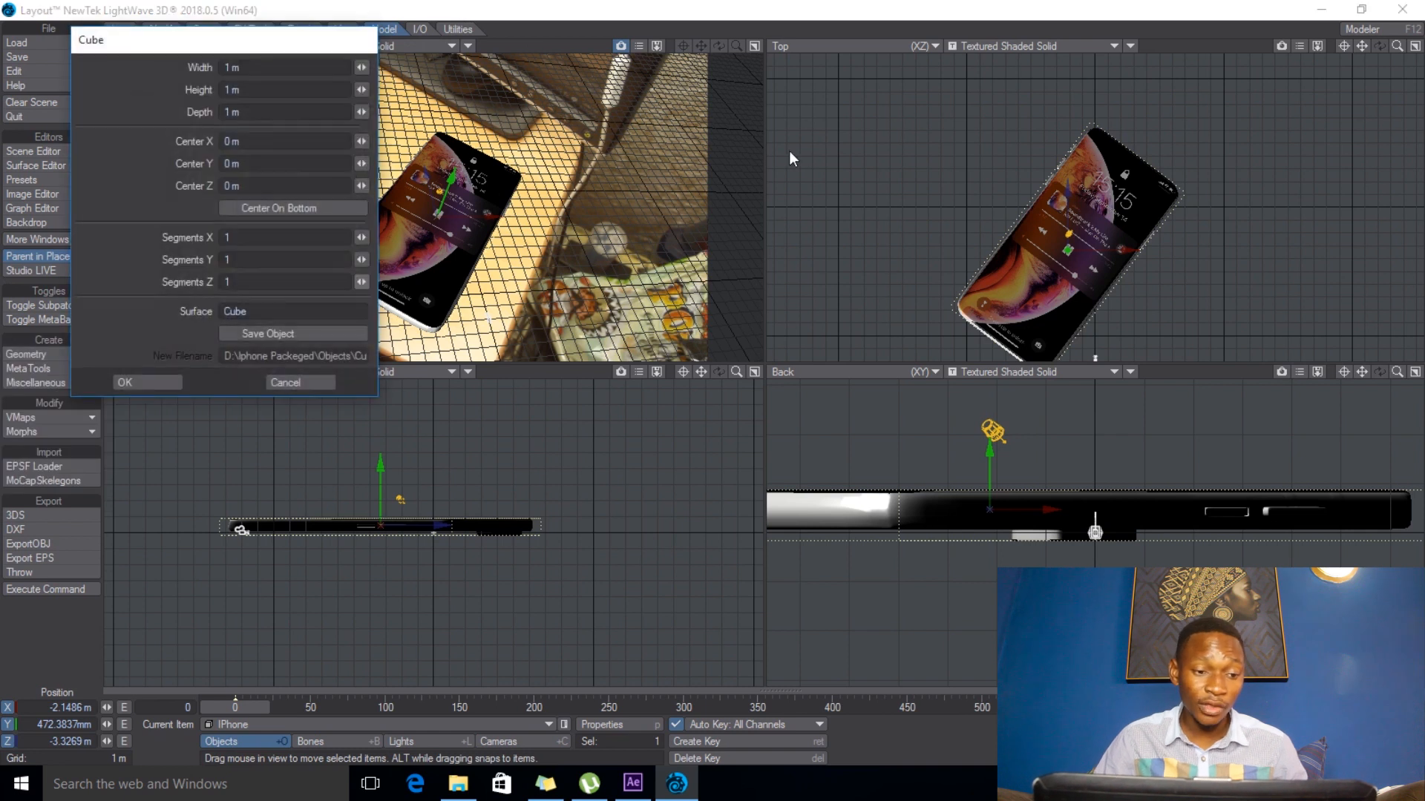
mouse_move(232, 341)
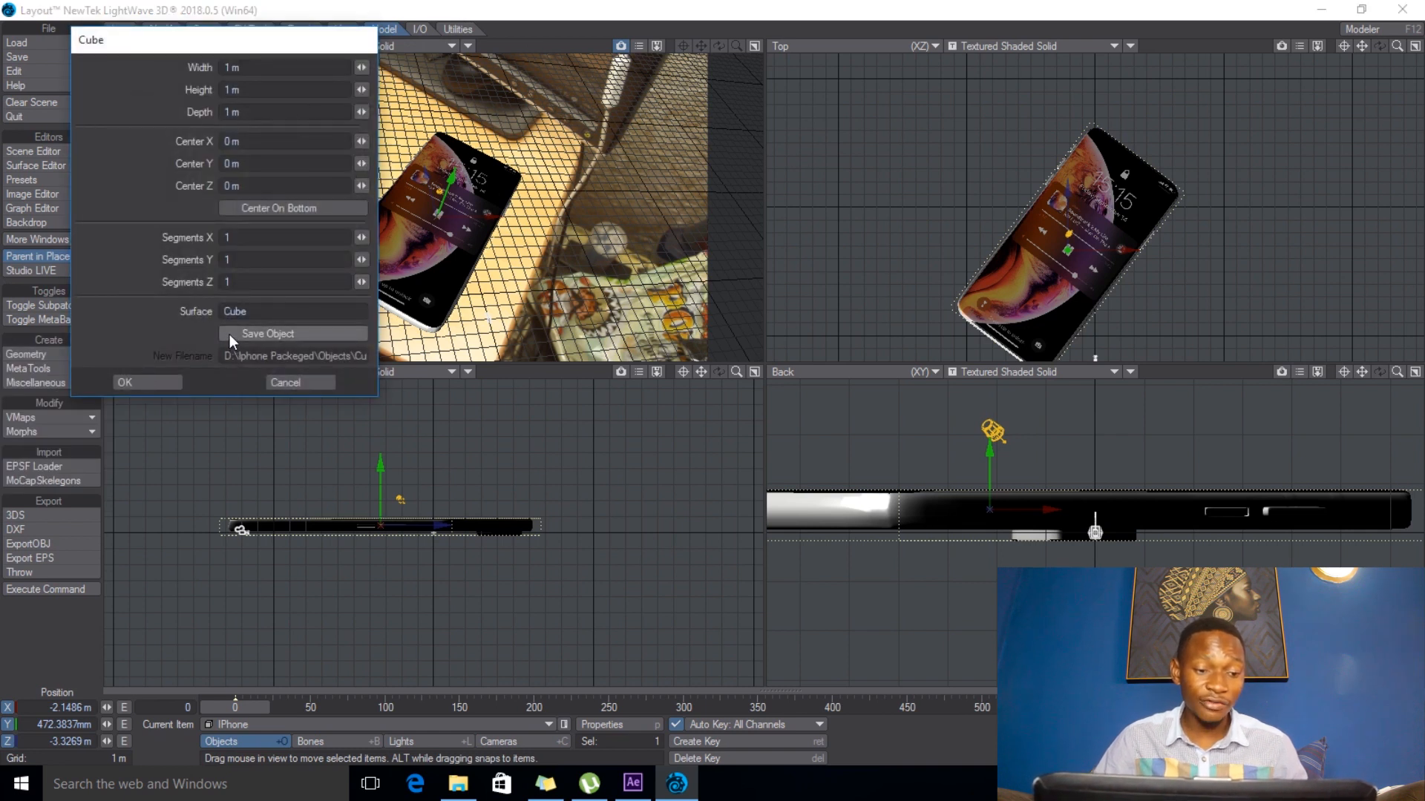
click(228, 334)
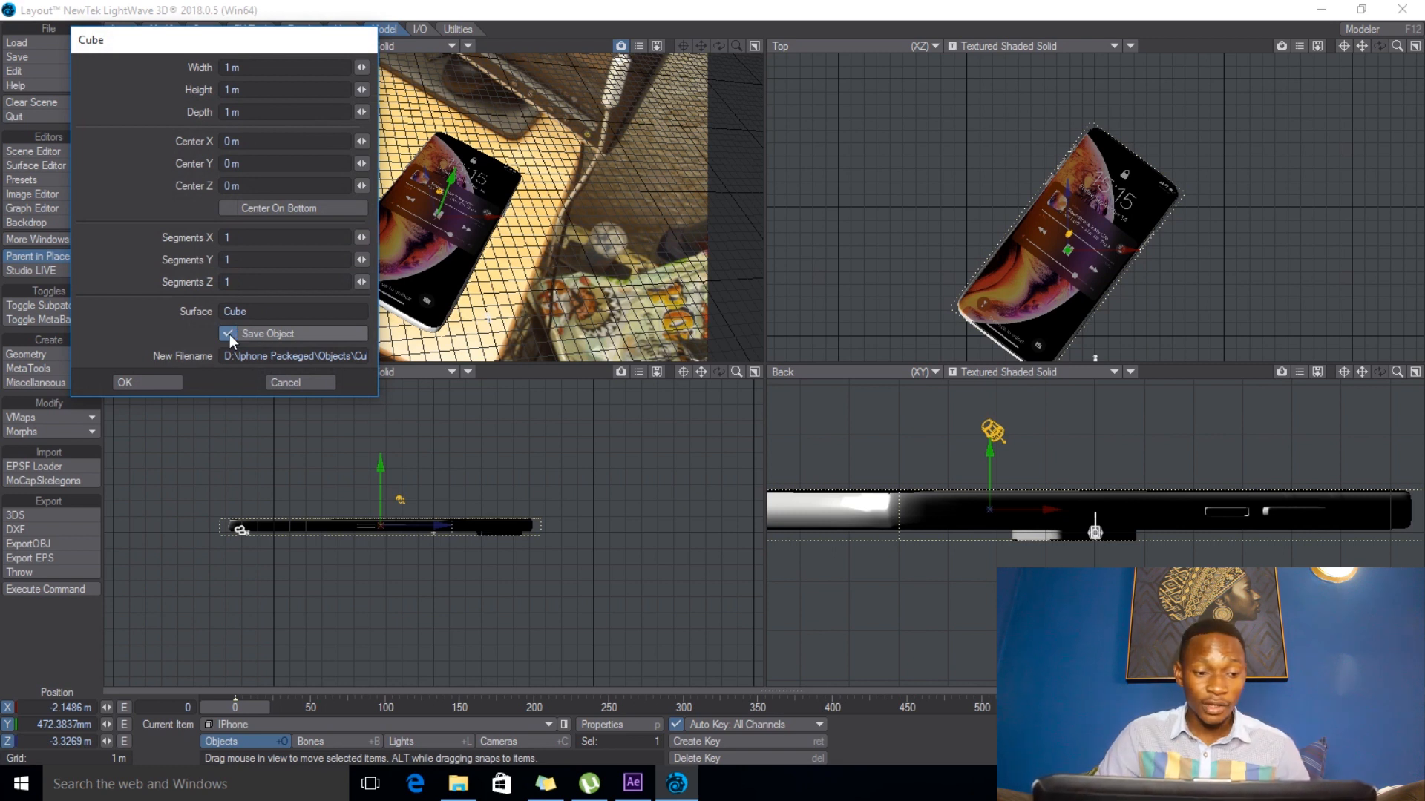
click(146, 381)
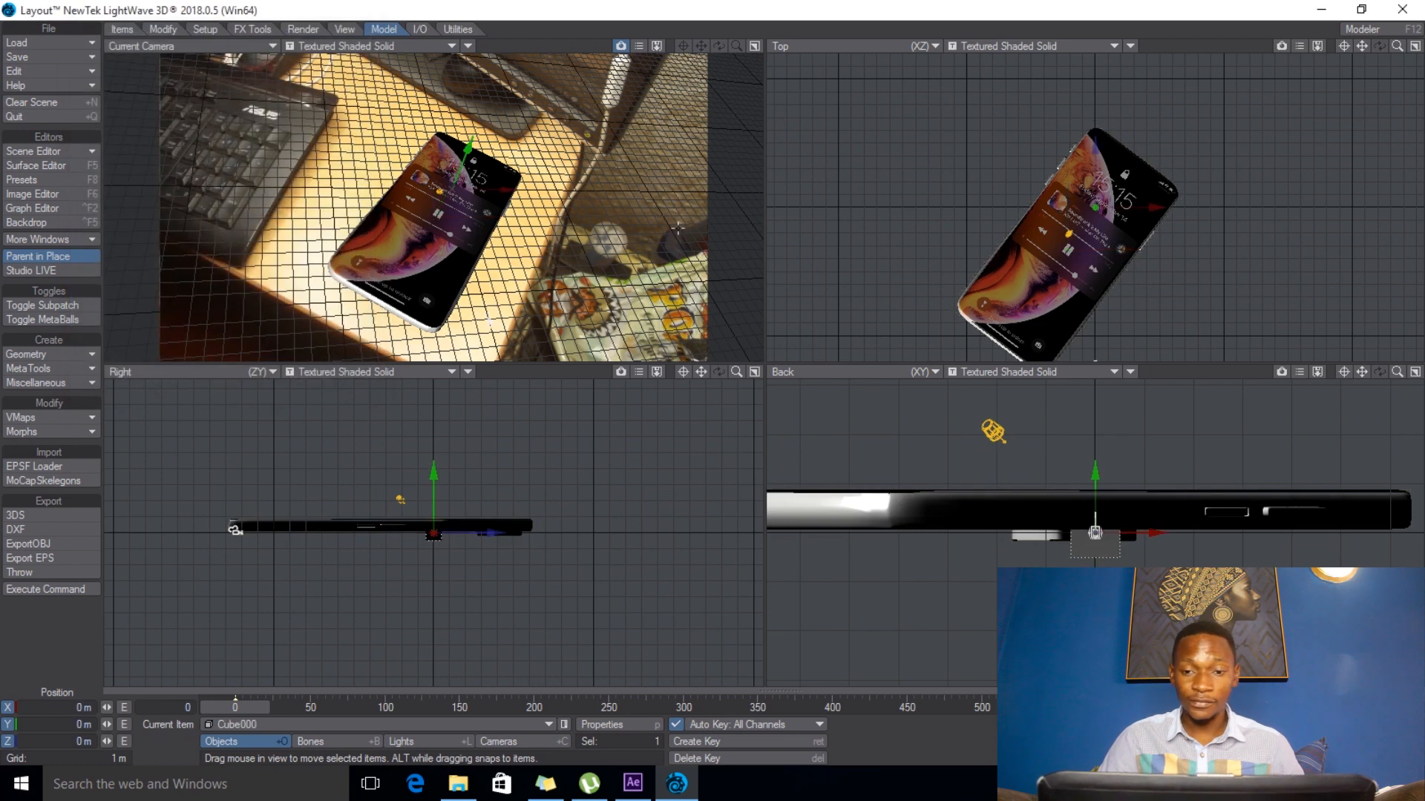
mouse_move(445, 496)
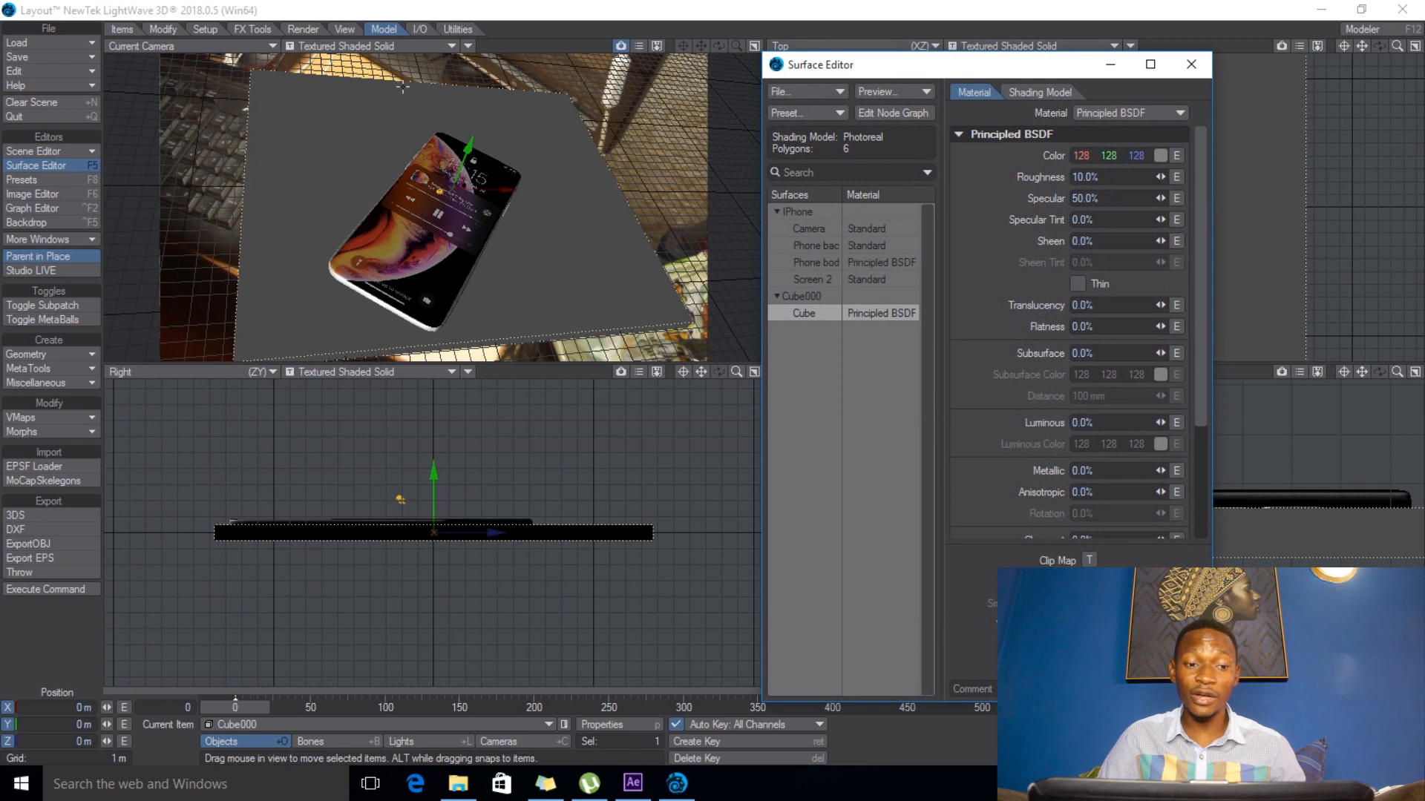
- Give the cube surface 0% specular, 21.4% roughness, 35.7% subsurface and Shadow Catcher shading, then select the light
click(409, 46)
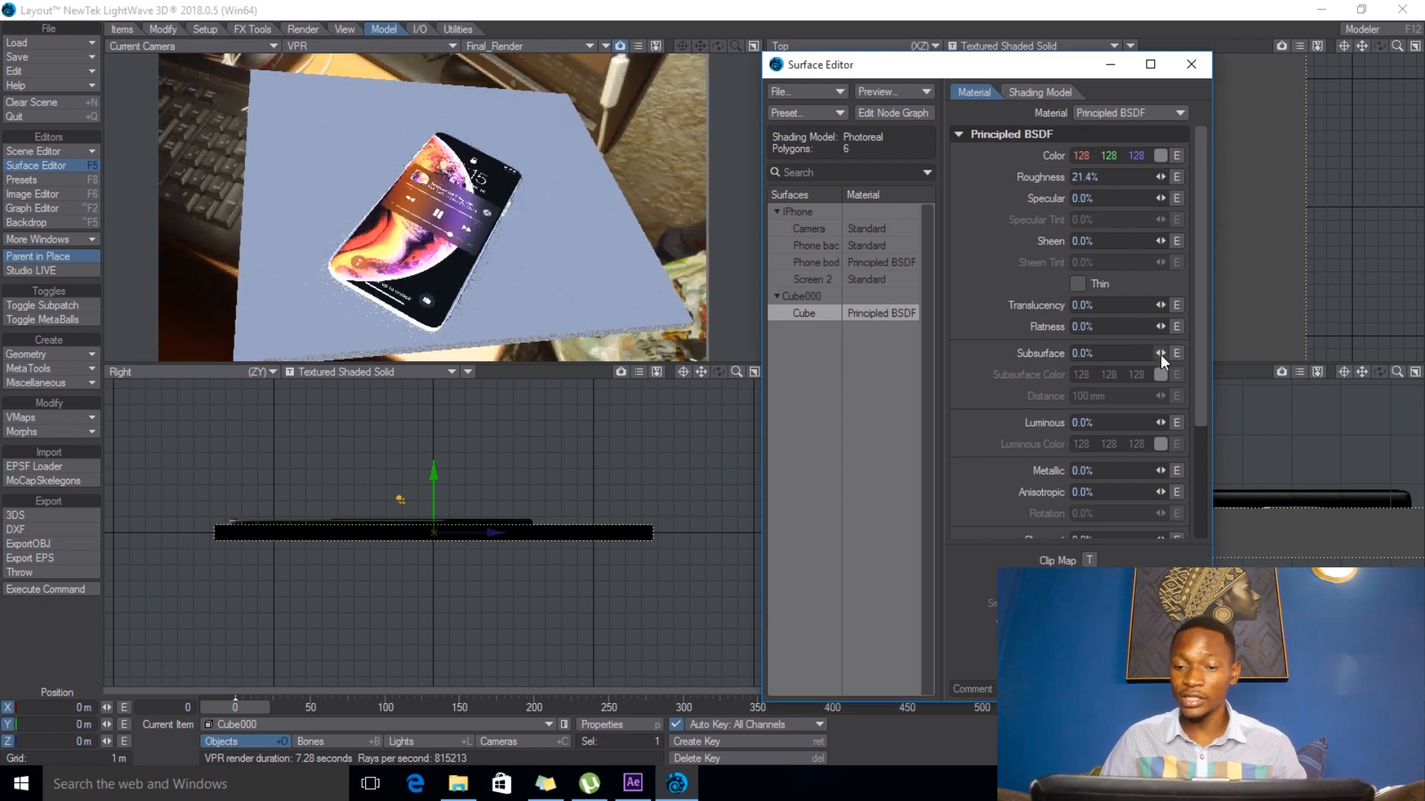
click(1161, 353)
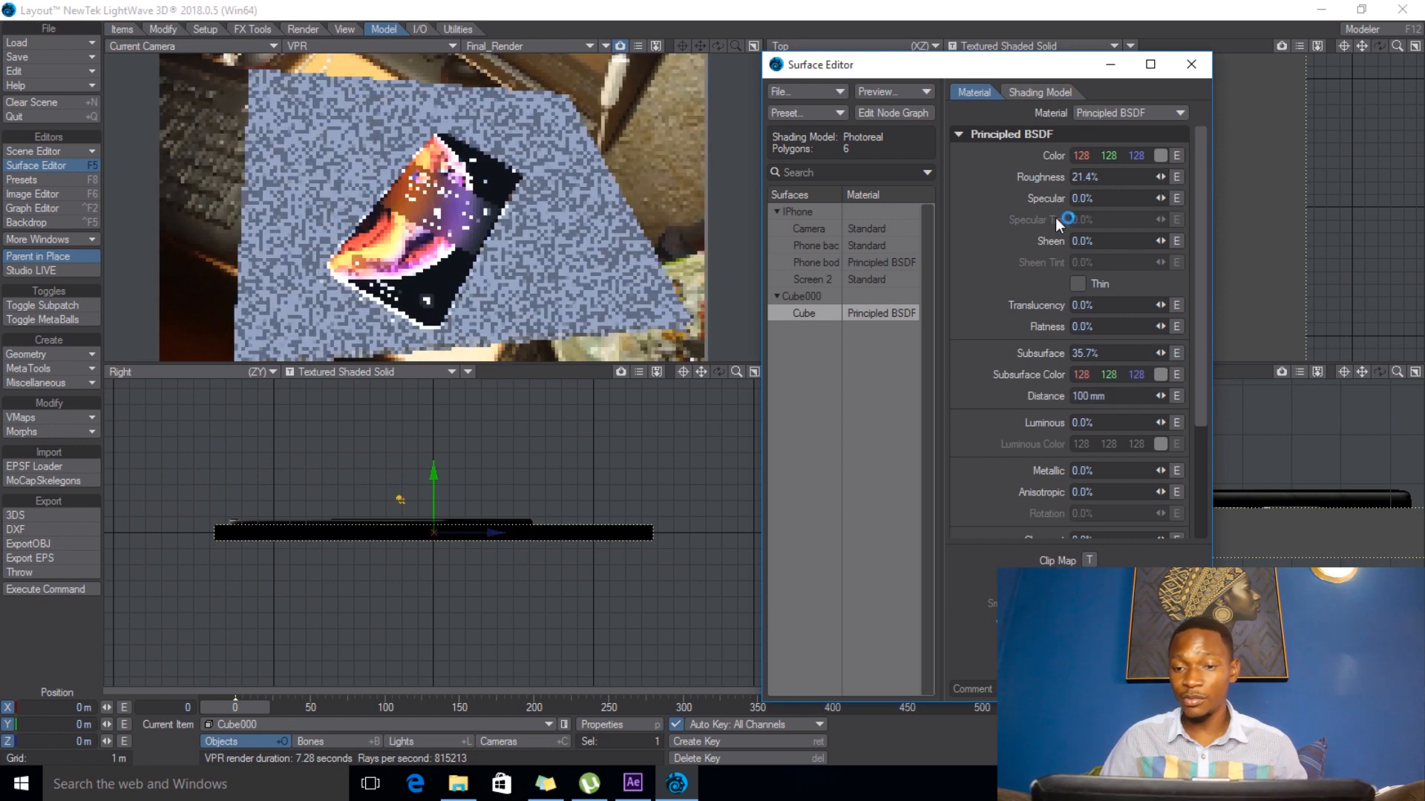
click(1039, 92)
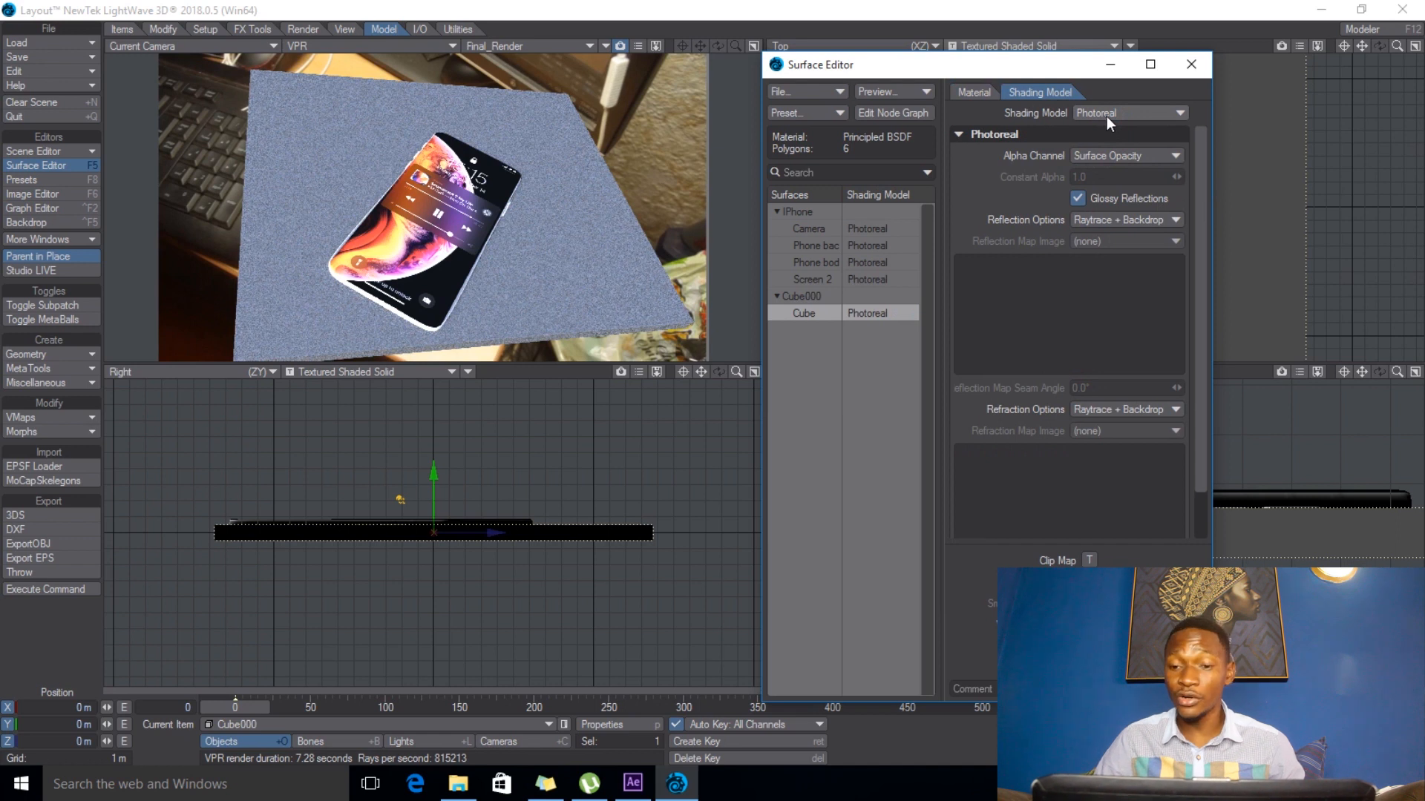
click(1127, 113)
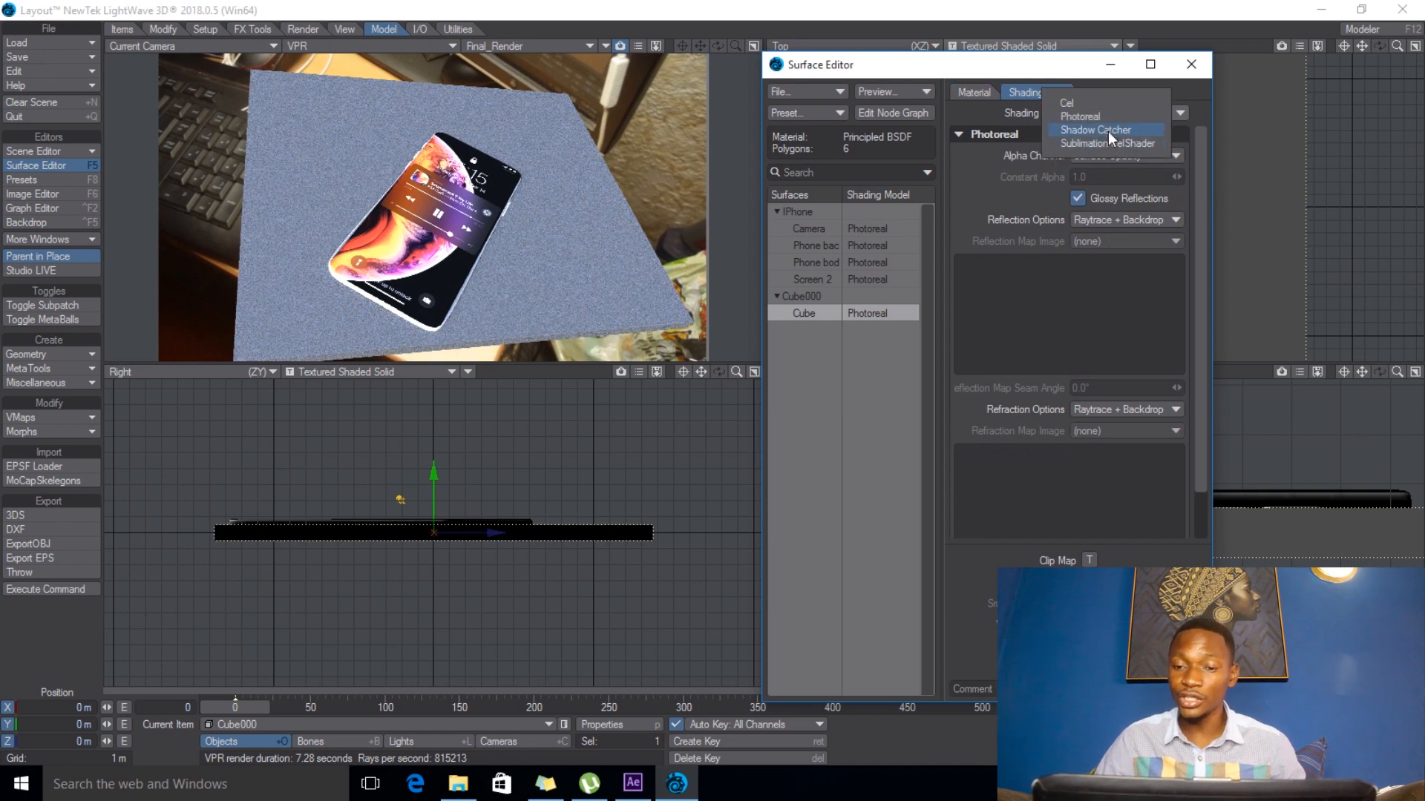
click(1094, 129)
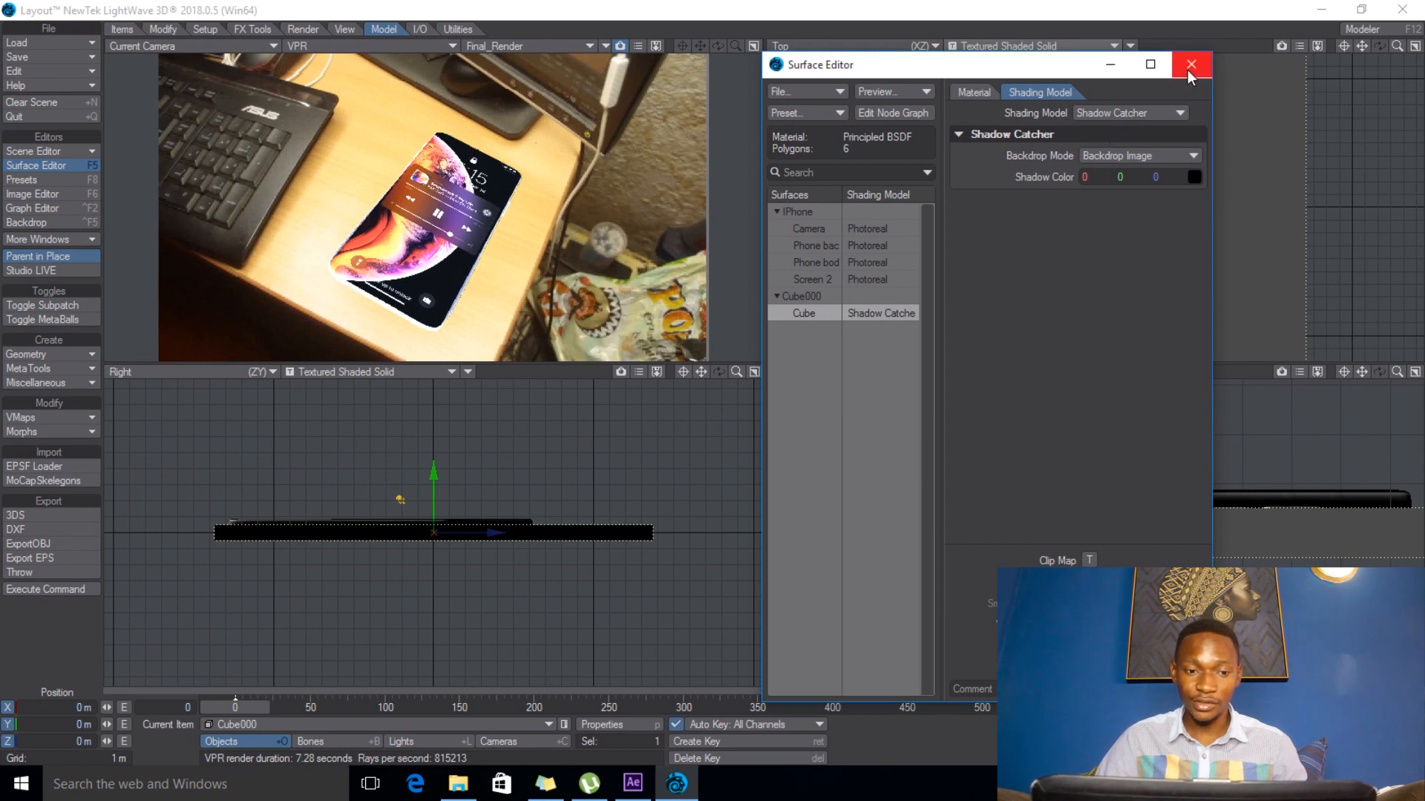
click(1192, 64)
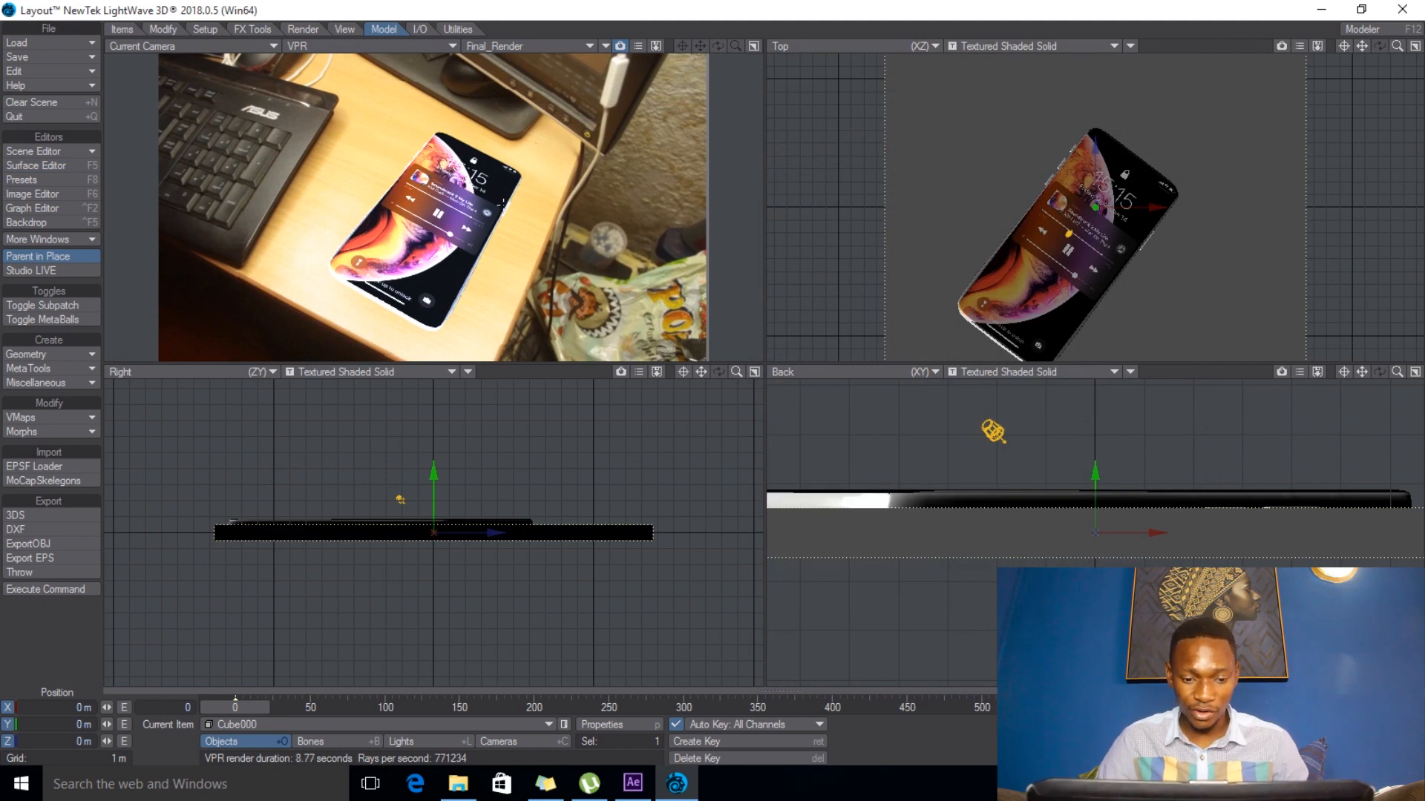
click(400, 742)
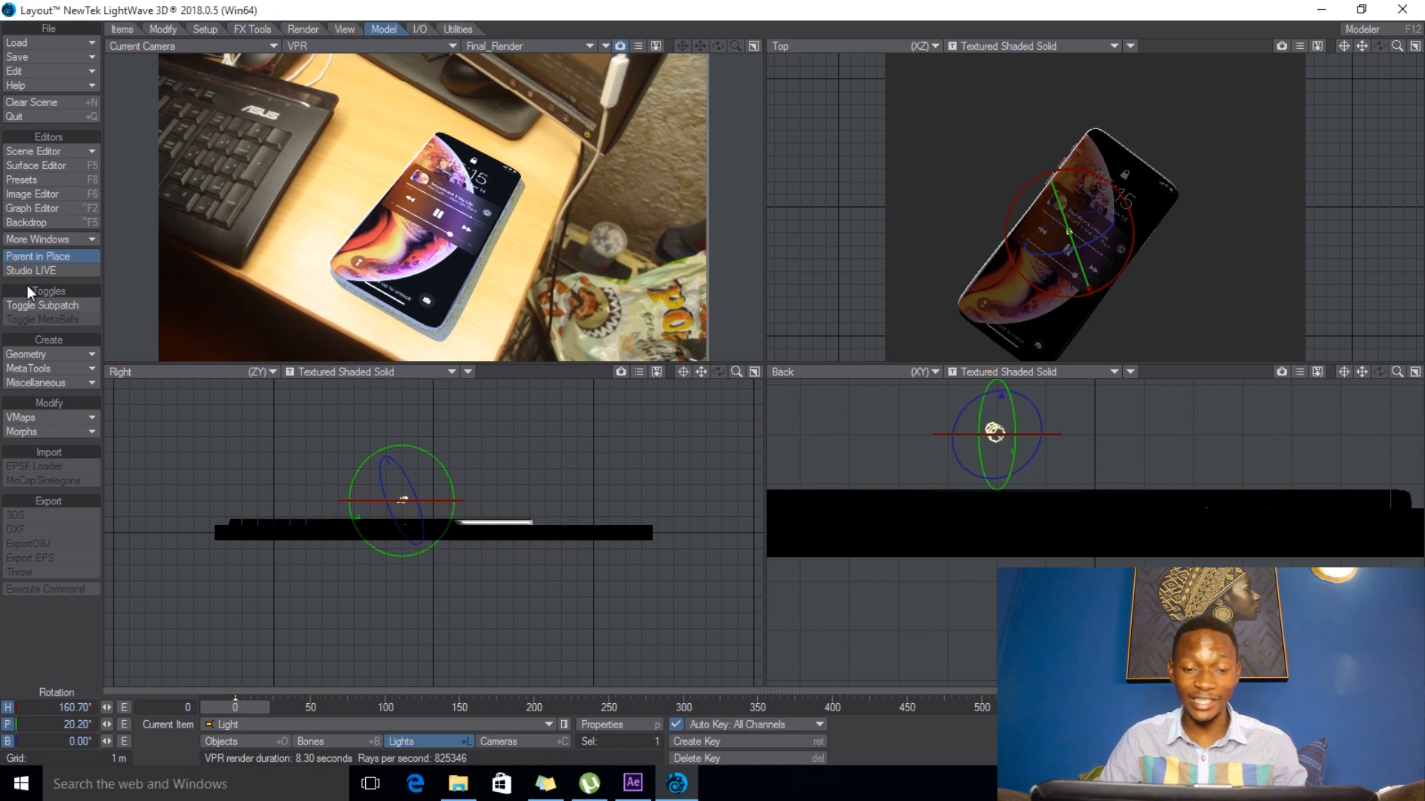
mouse_move(133, 228)
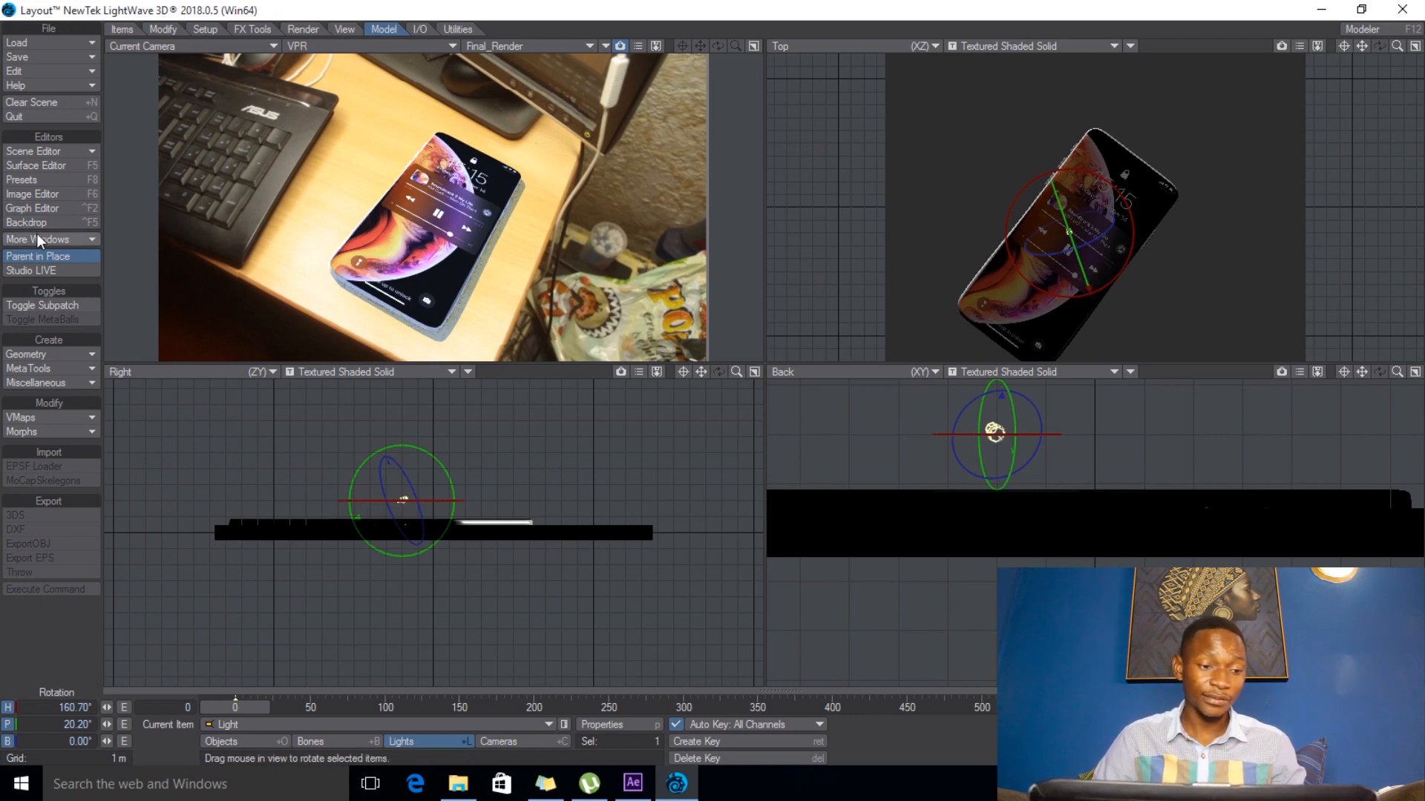
- Rotate the light to heading 160.7°, pitch 20.2° and bring up the backdrop settings
click(27, 223)
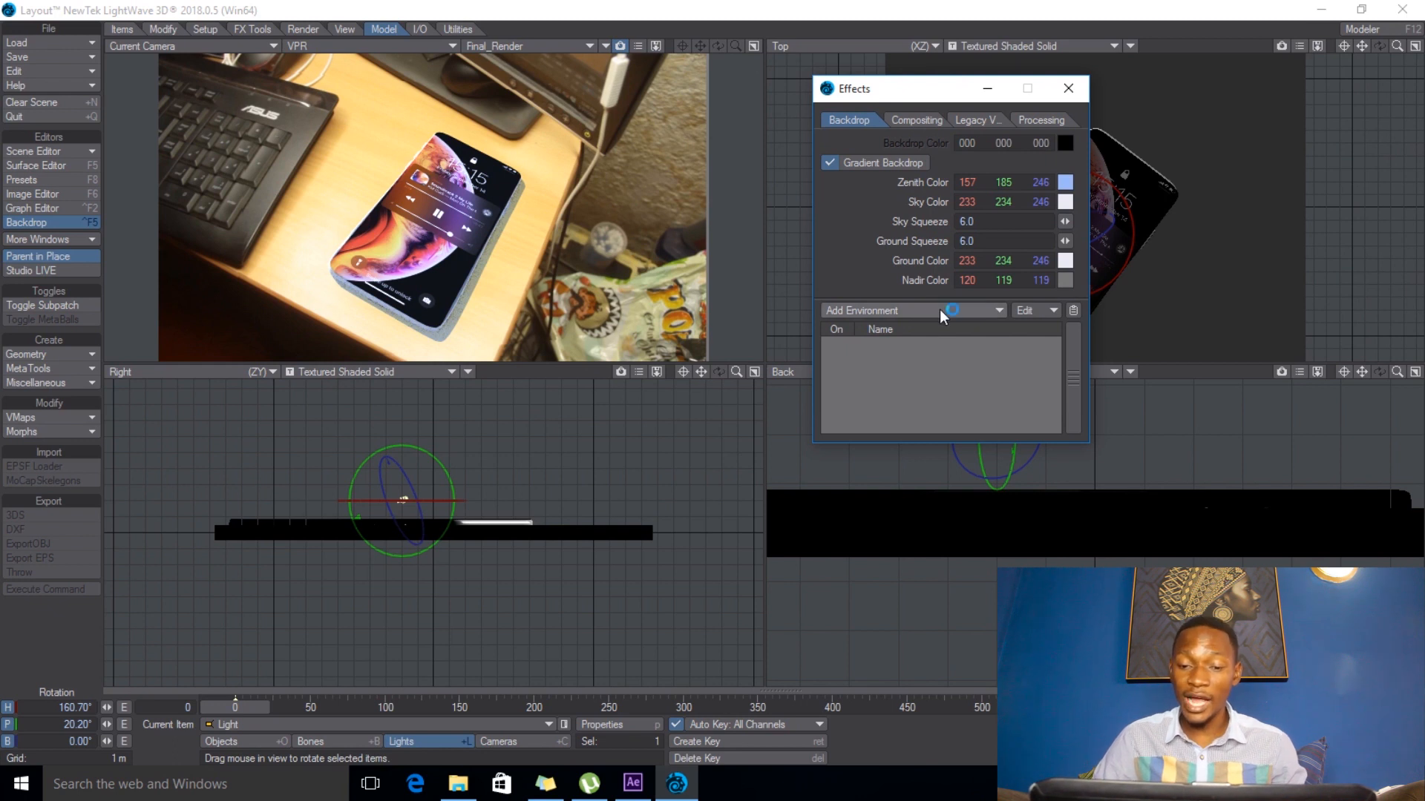
mouse_move(941, 373)
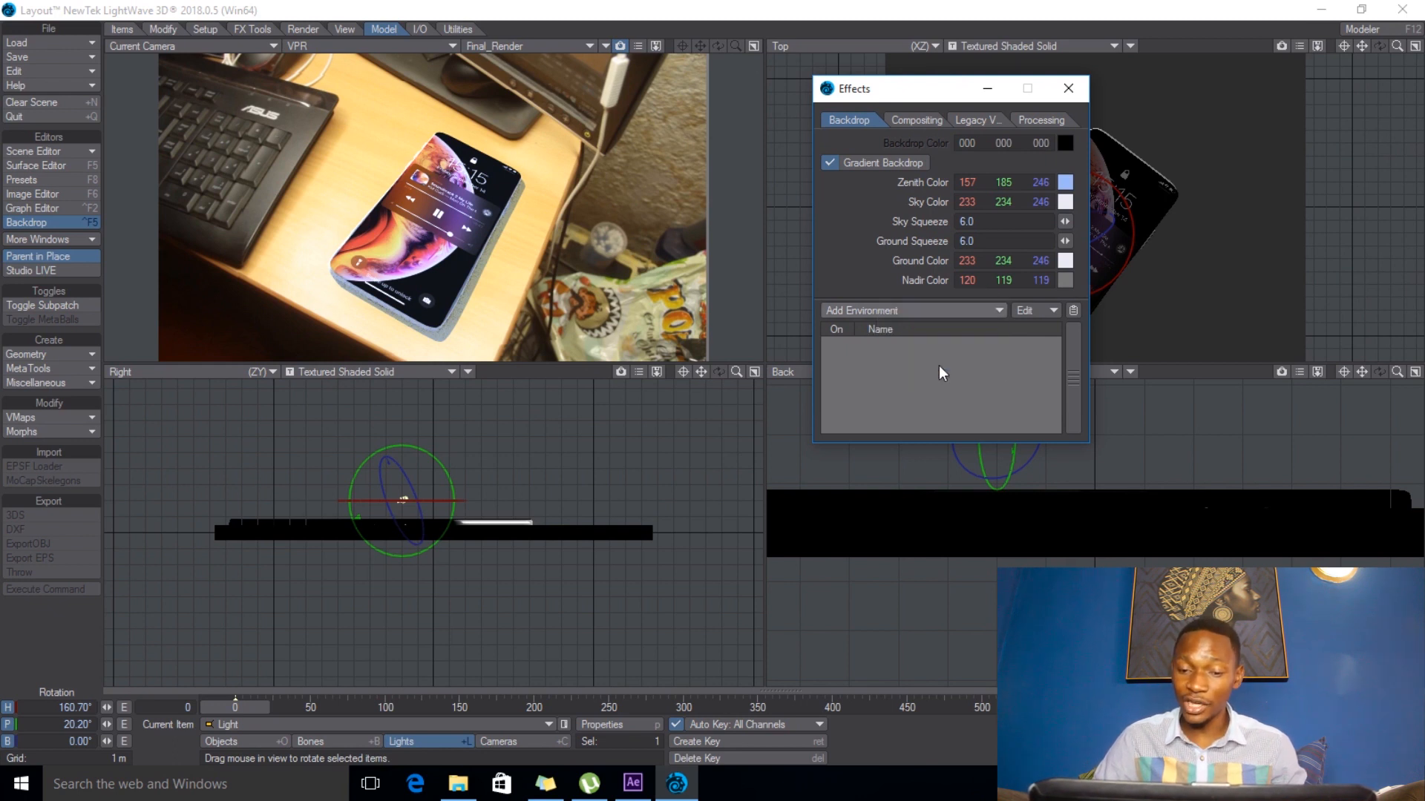
- Add a Textured Environment to the backdrop mapped along the Y axis
click(908, 311)
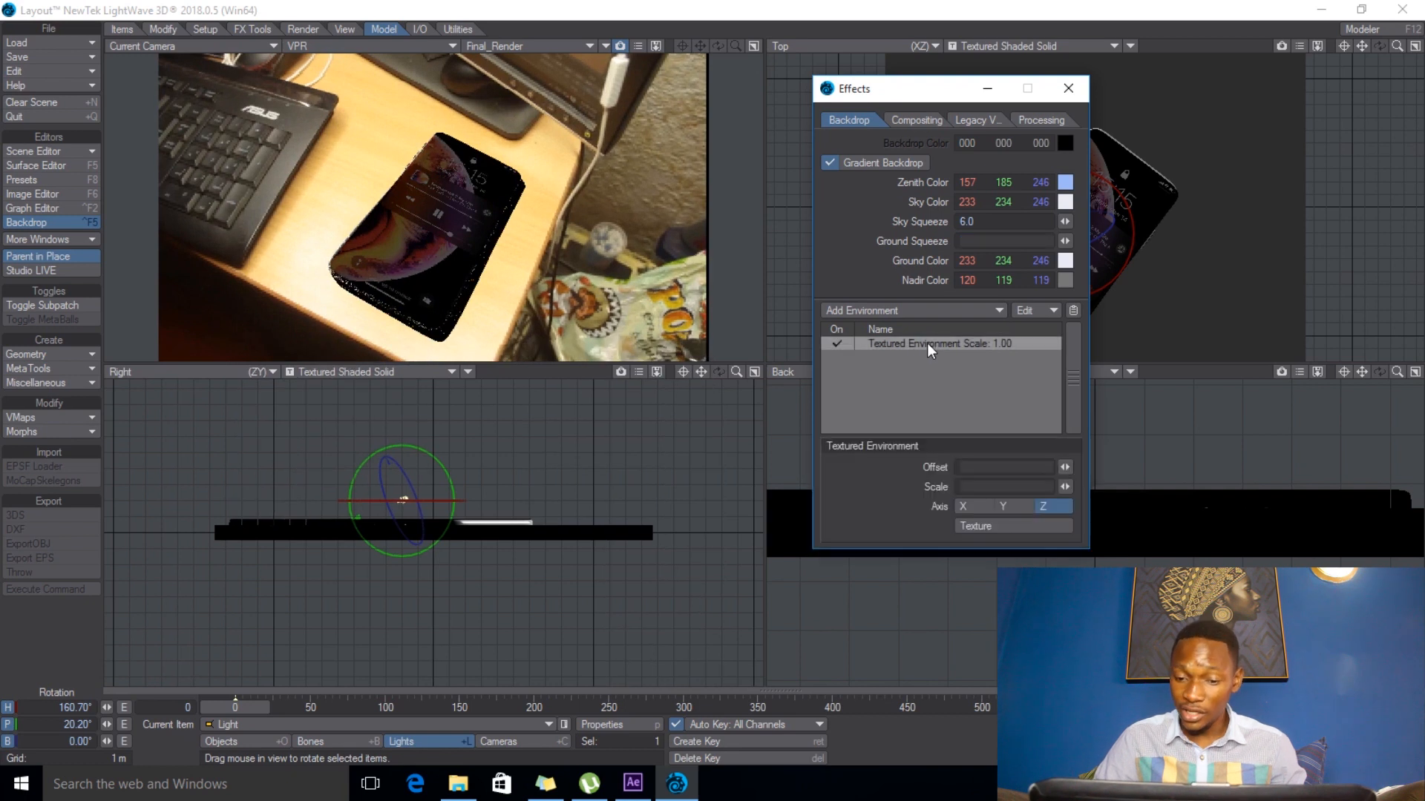
click(990, 526)
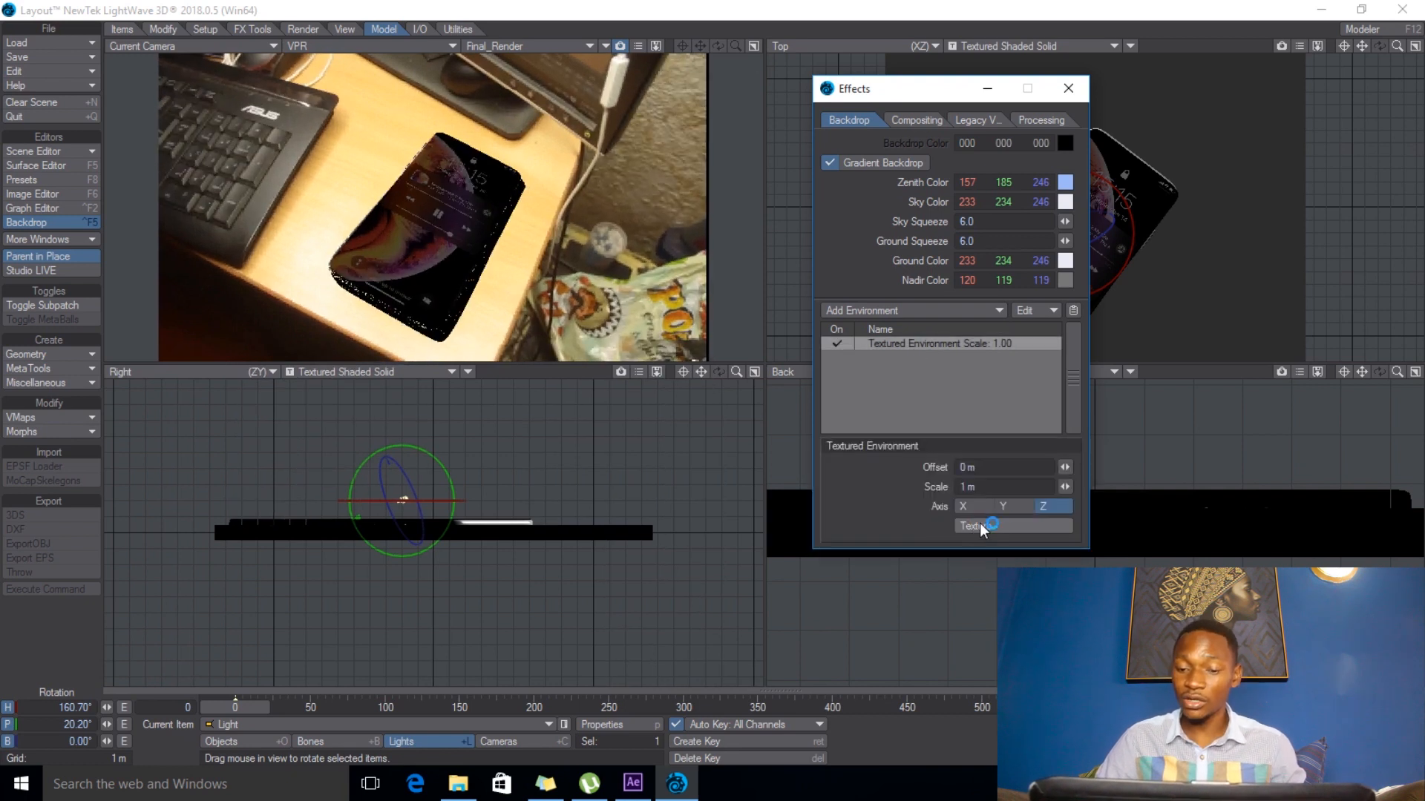
click(1003, 506)
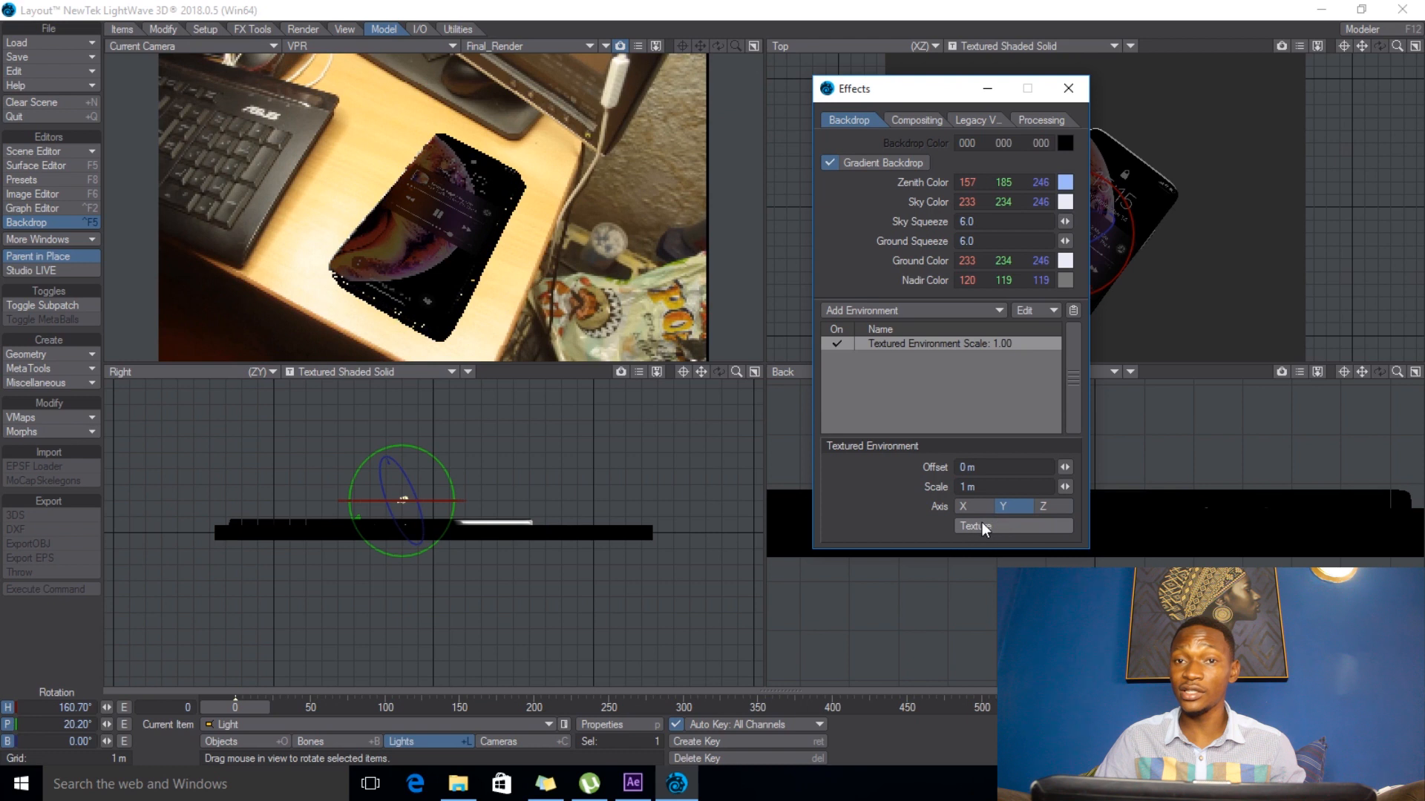
click(1014, 527)
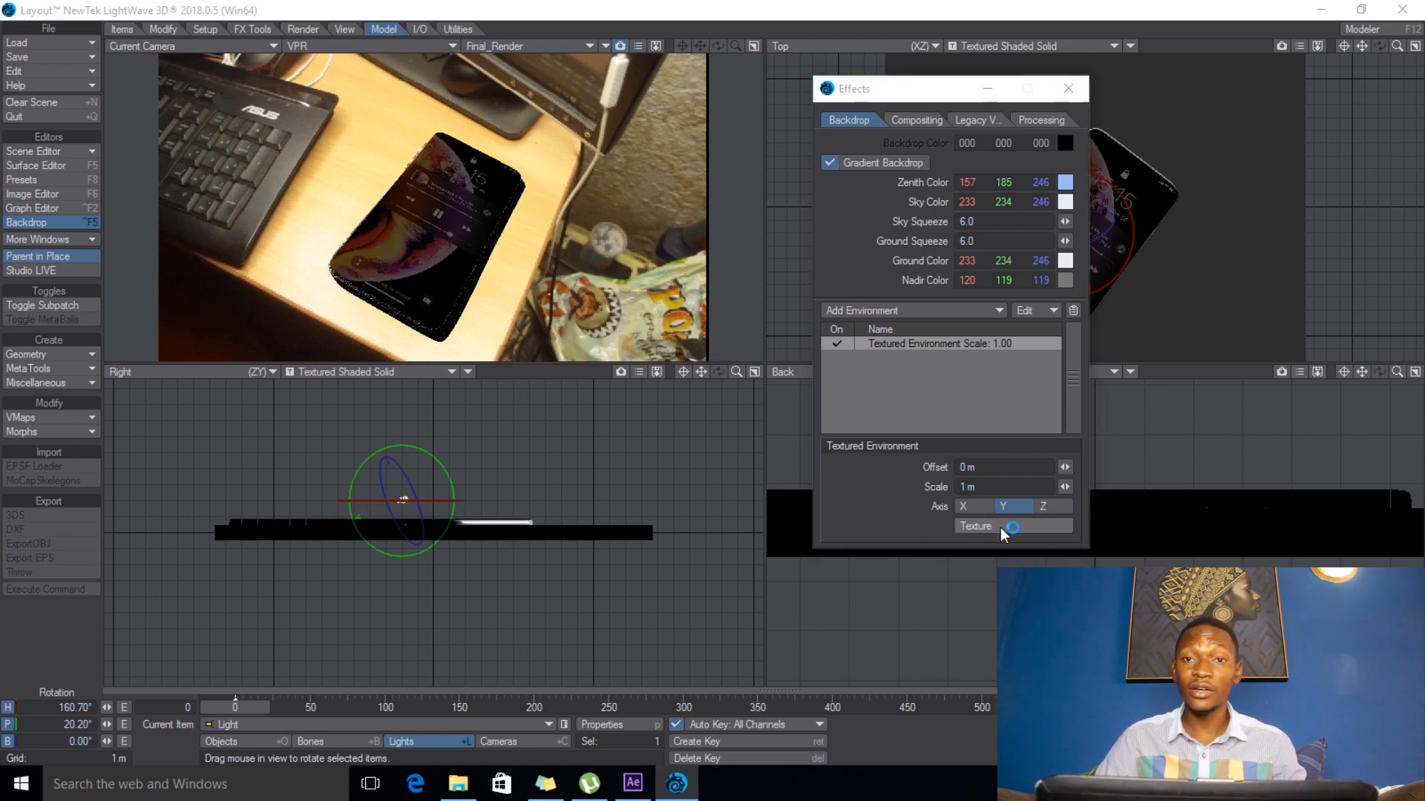
click(976, 525)
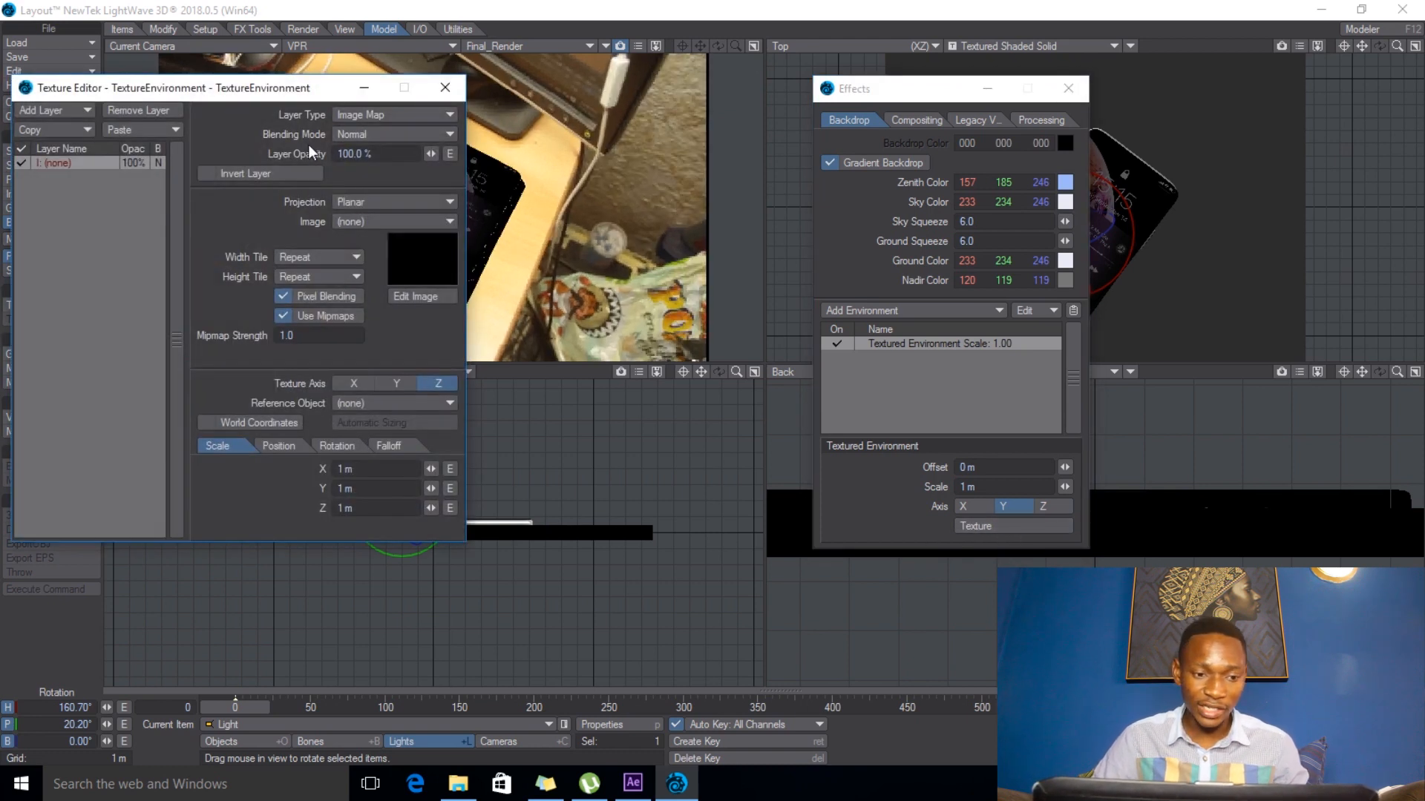
mouse_move(249, 149)
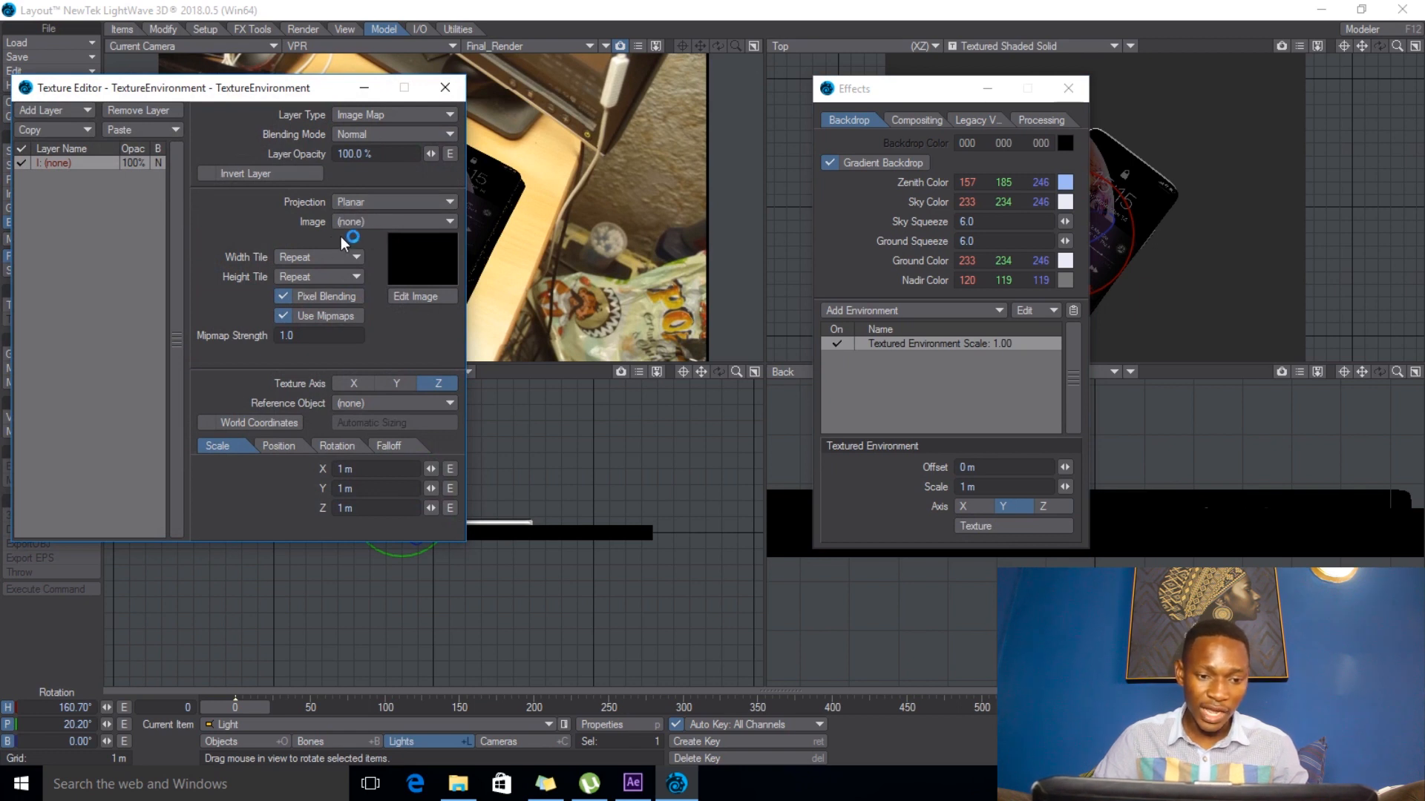
- Use the MVI_6754_ footage sequence as the environment texture image
click(395, 383)
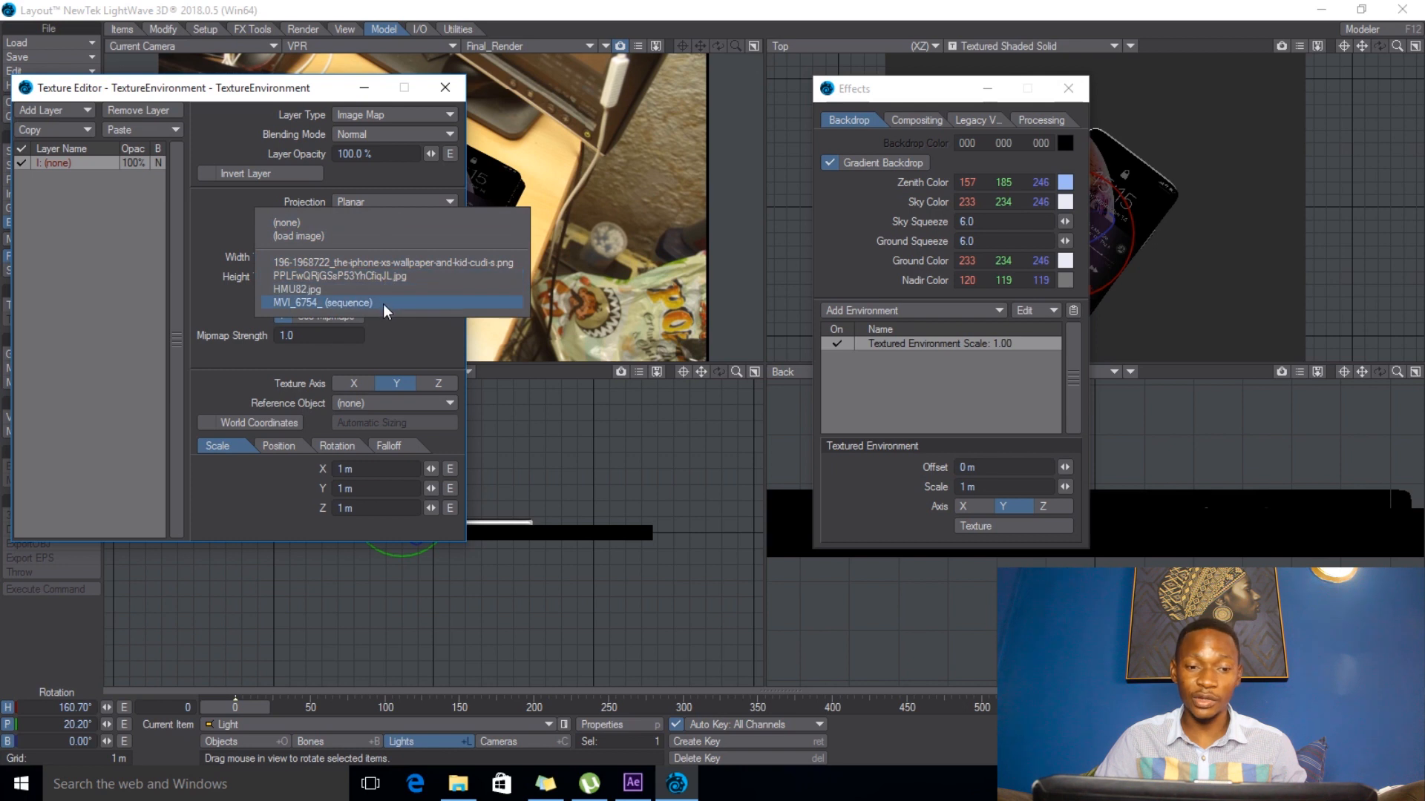
click(320, 303)
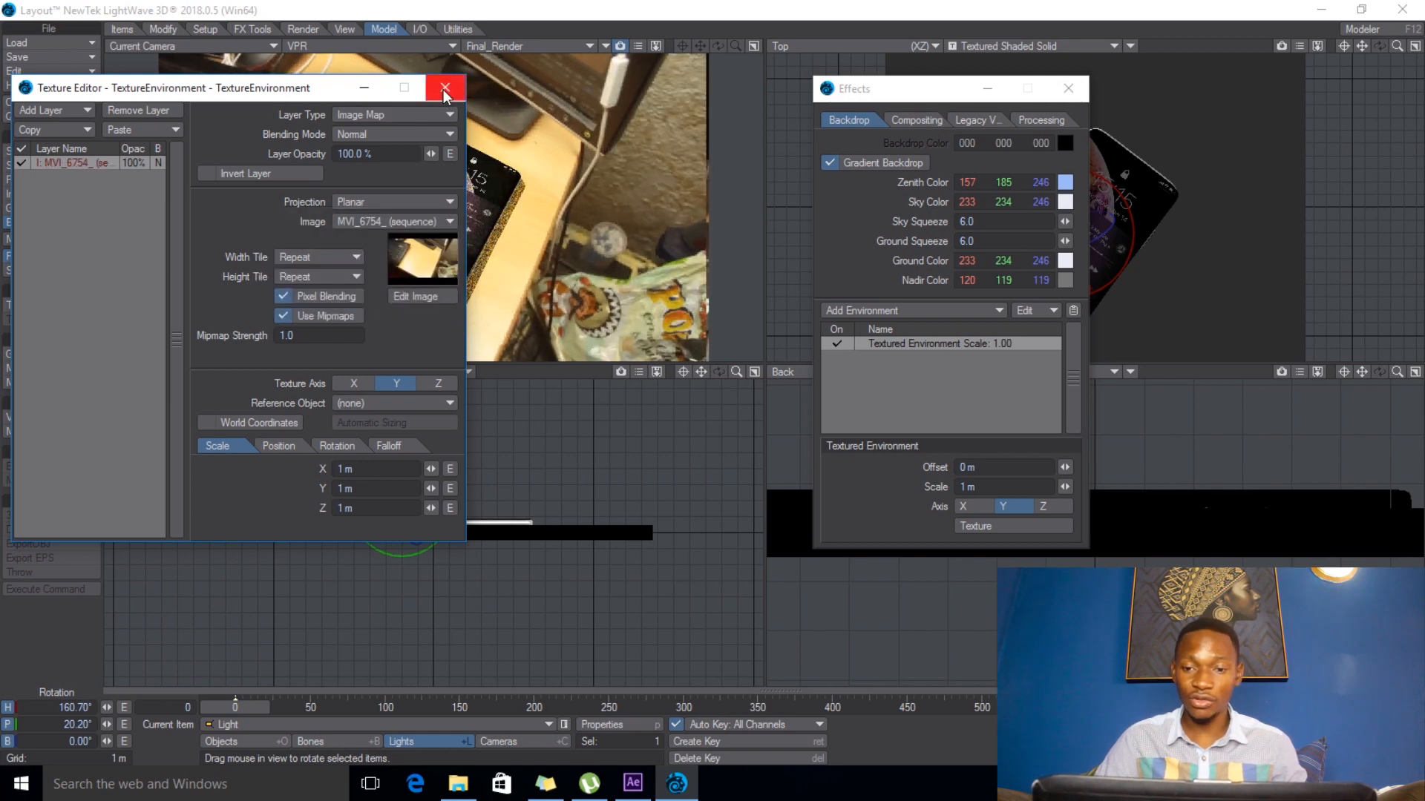
click(443, 87)
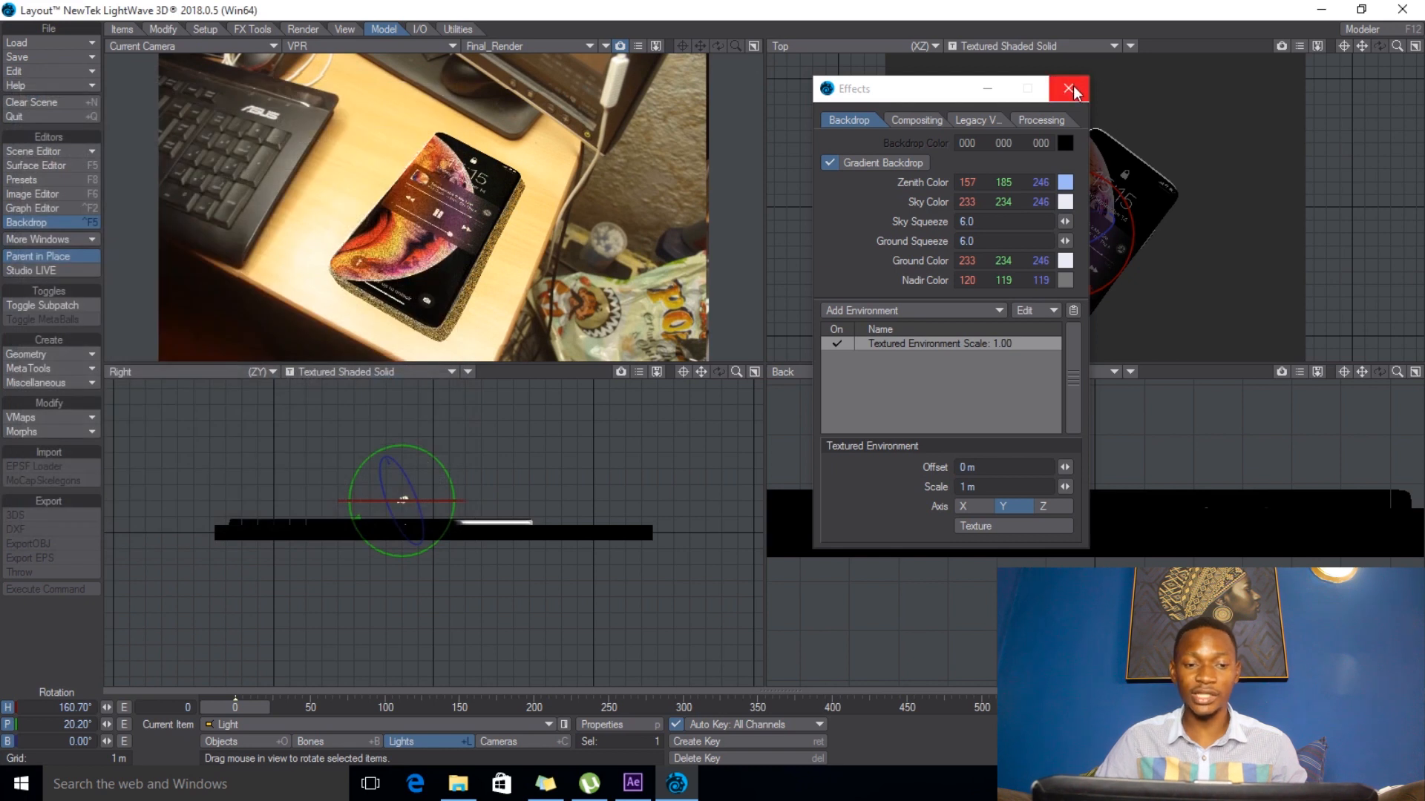
click(1070, 87)
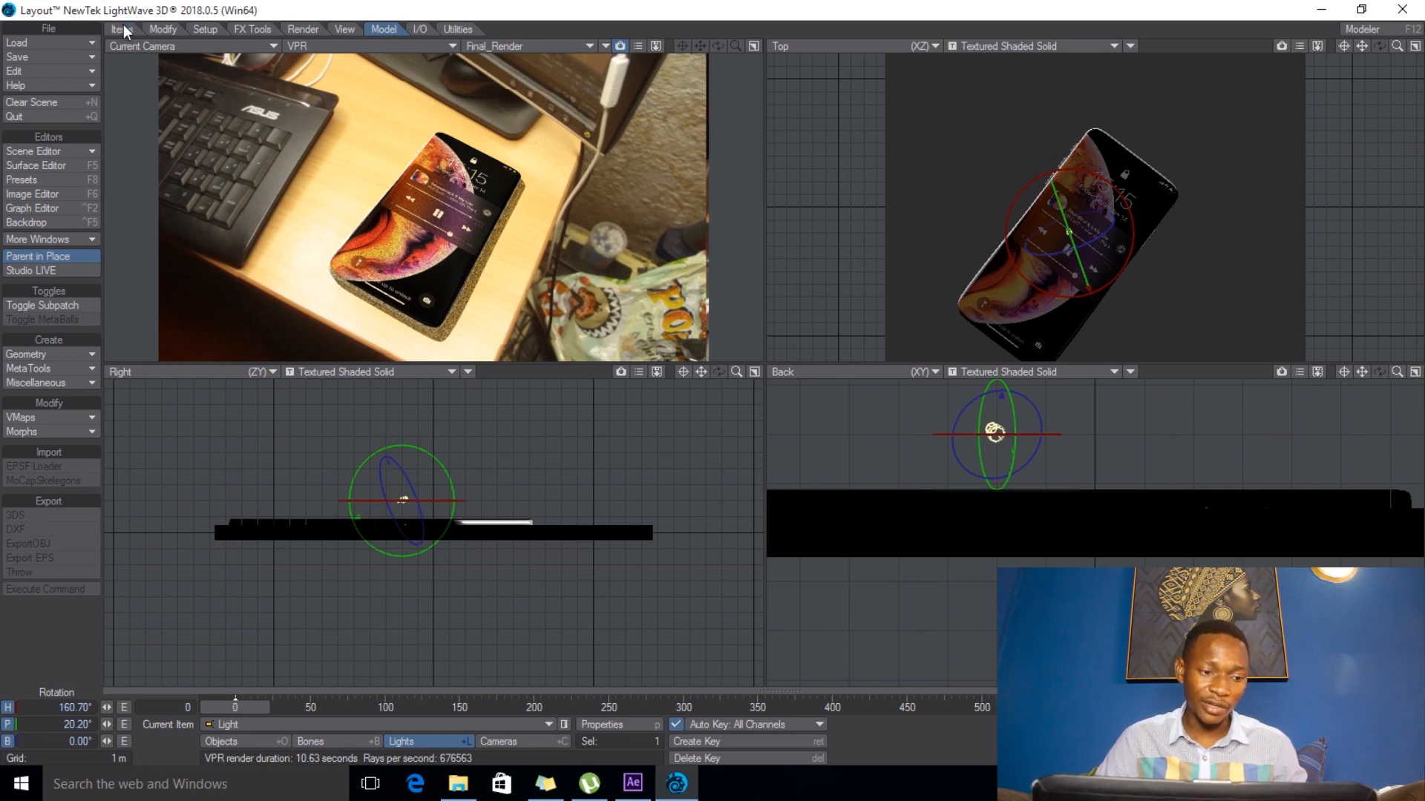
- Add an environment light named 'Environment' to the scene
click(120, 30)
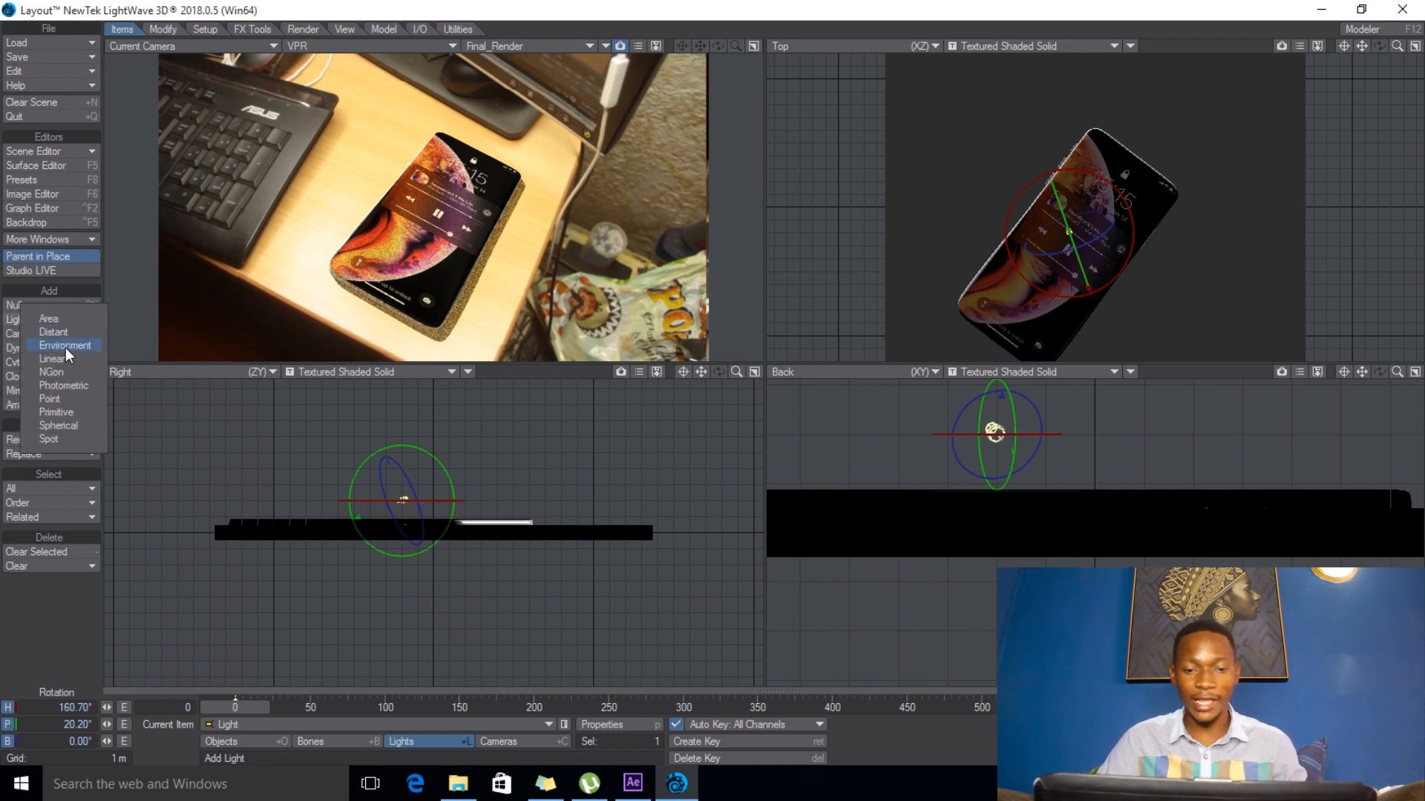
click(66, 346)
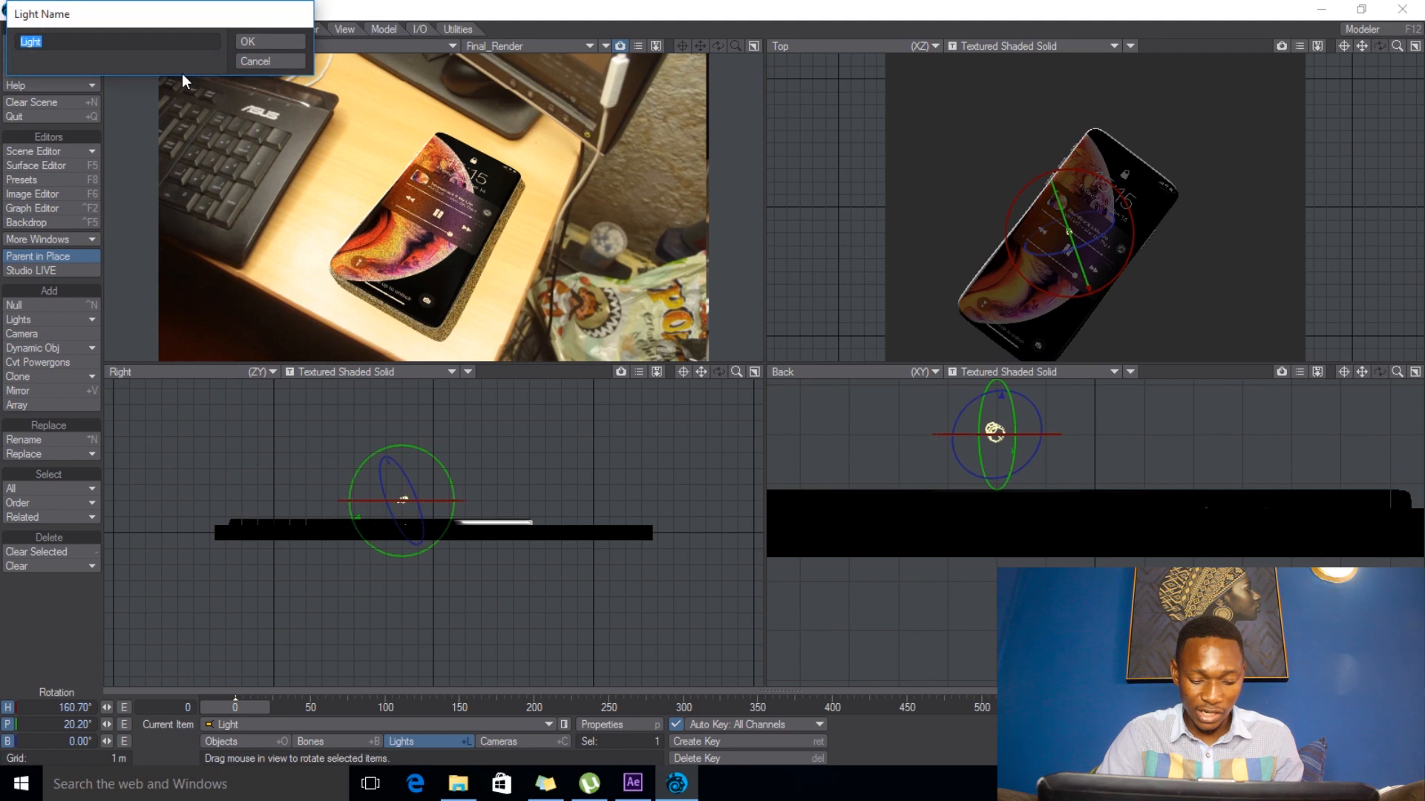
text(Envi)
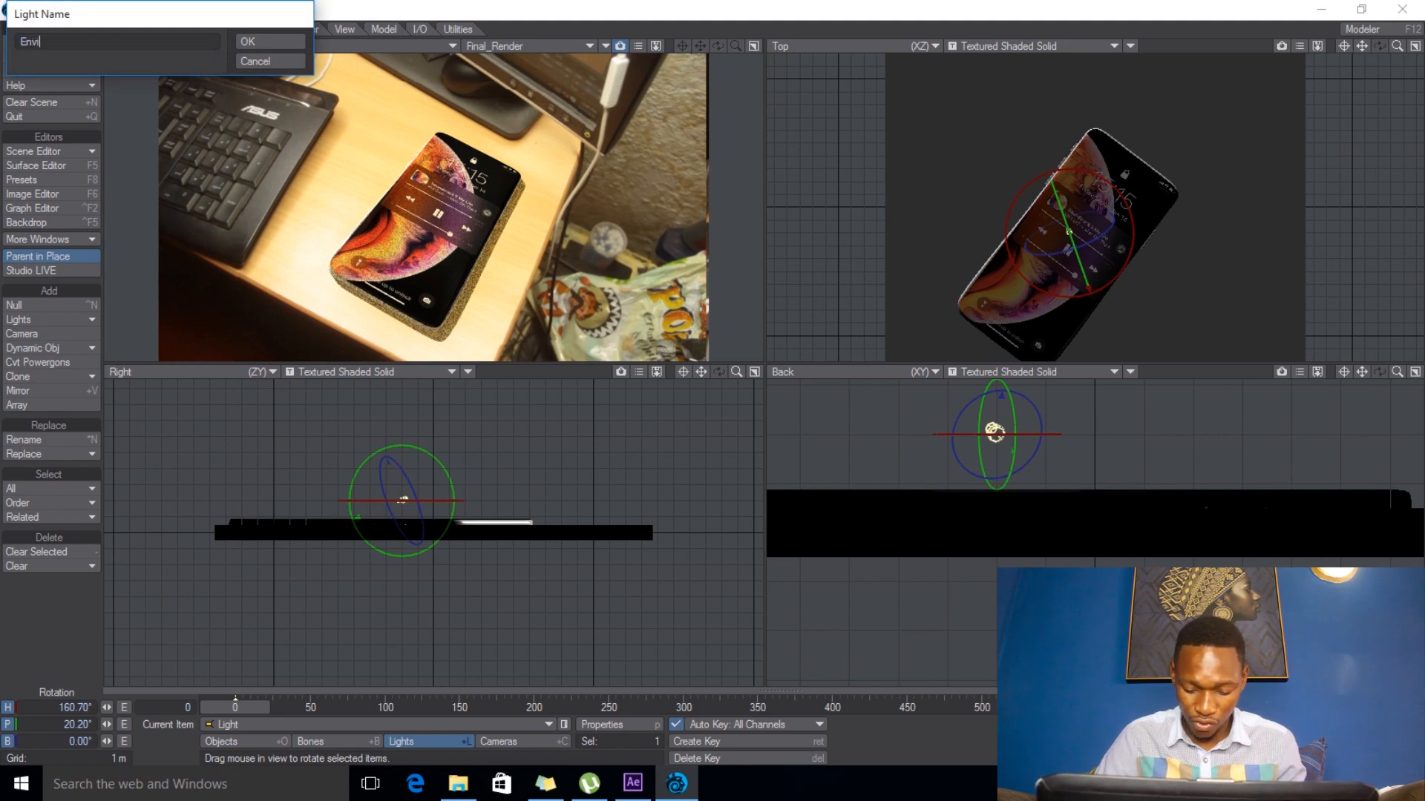
text(ronment)
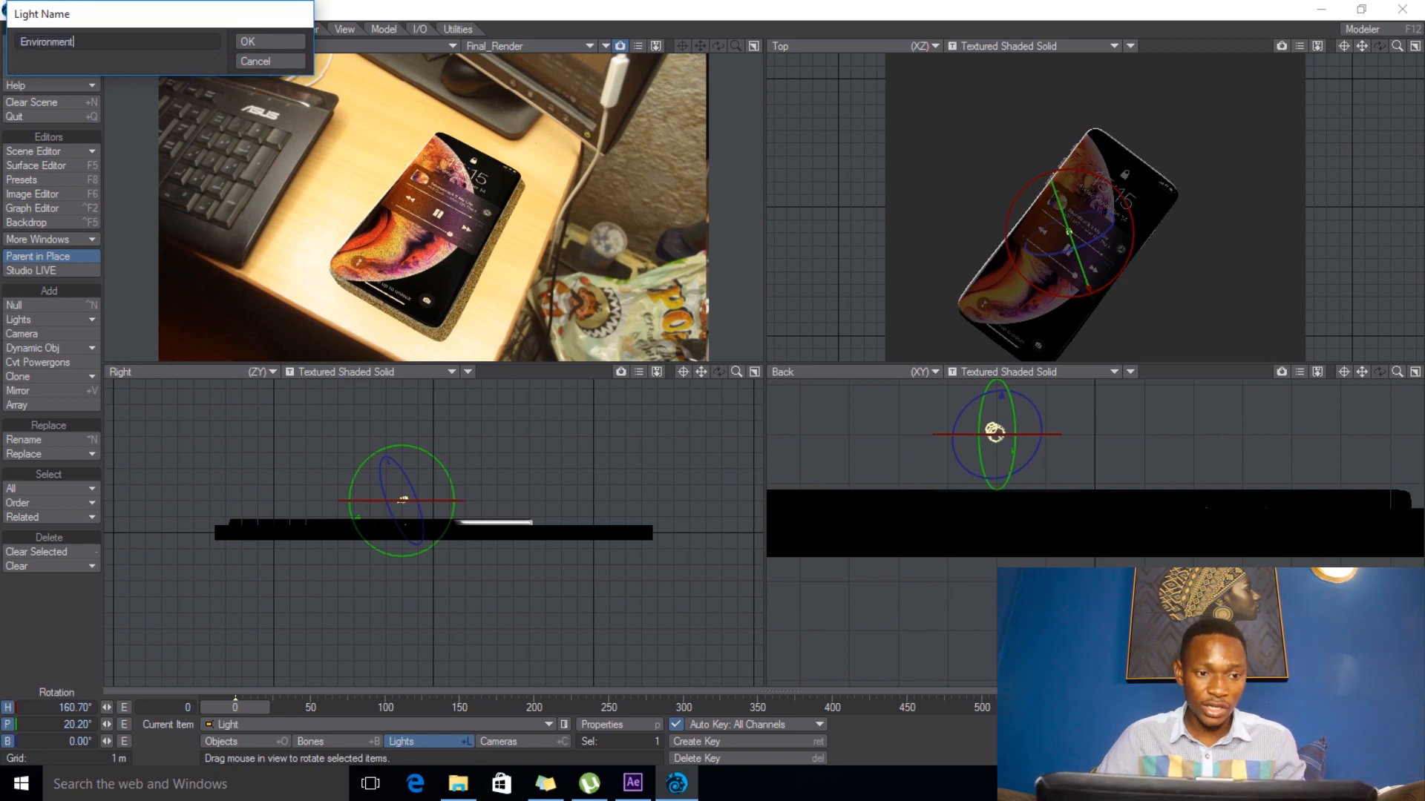
click(246, 42)
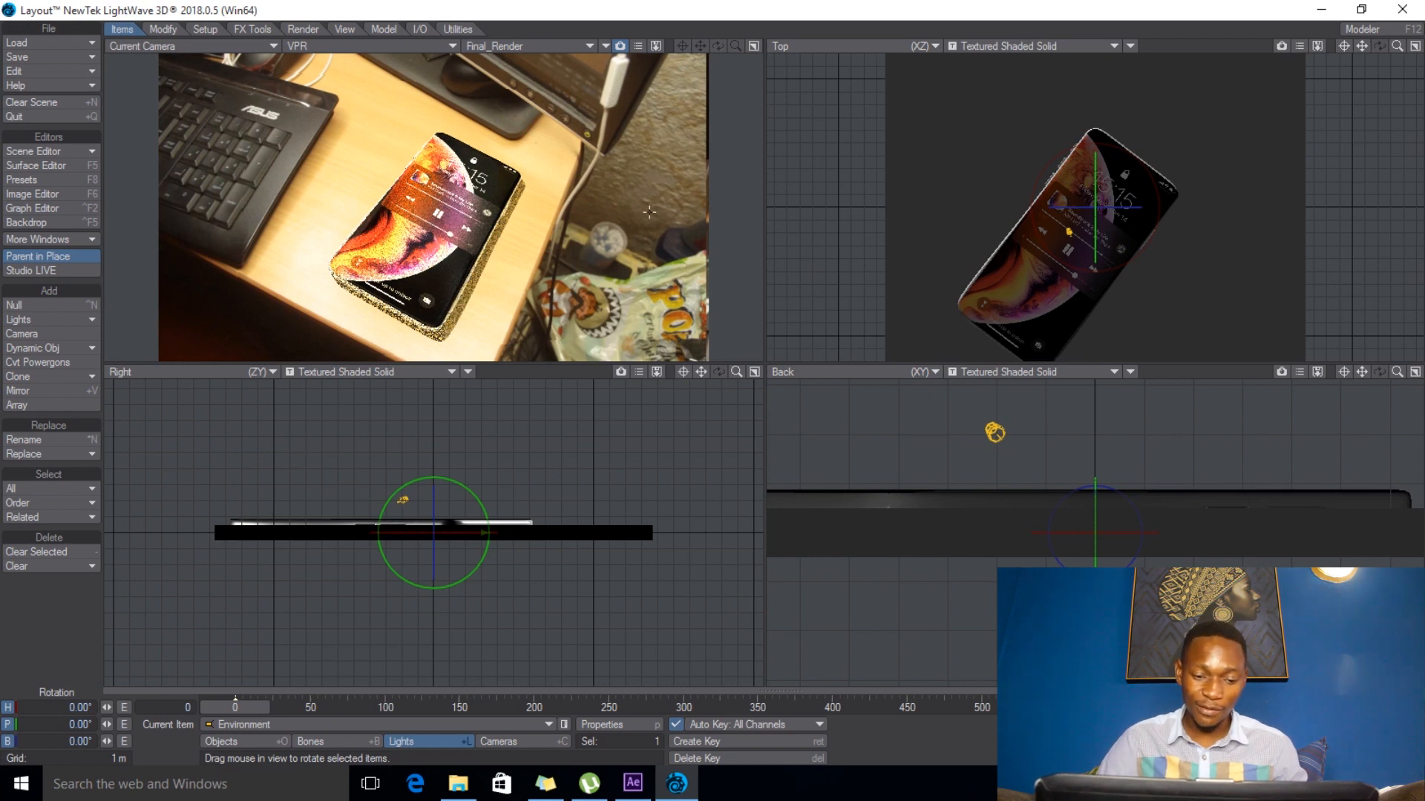
mouse_move(651, 730)
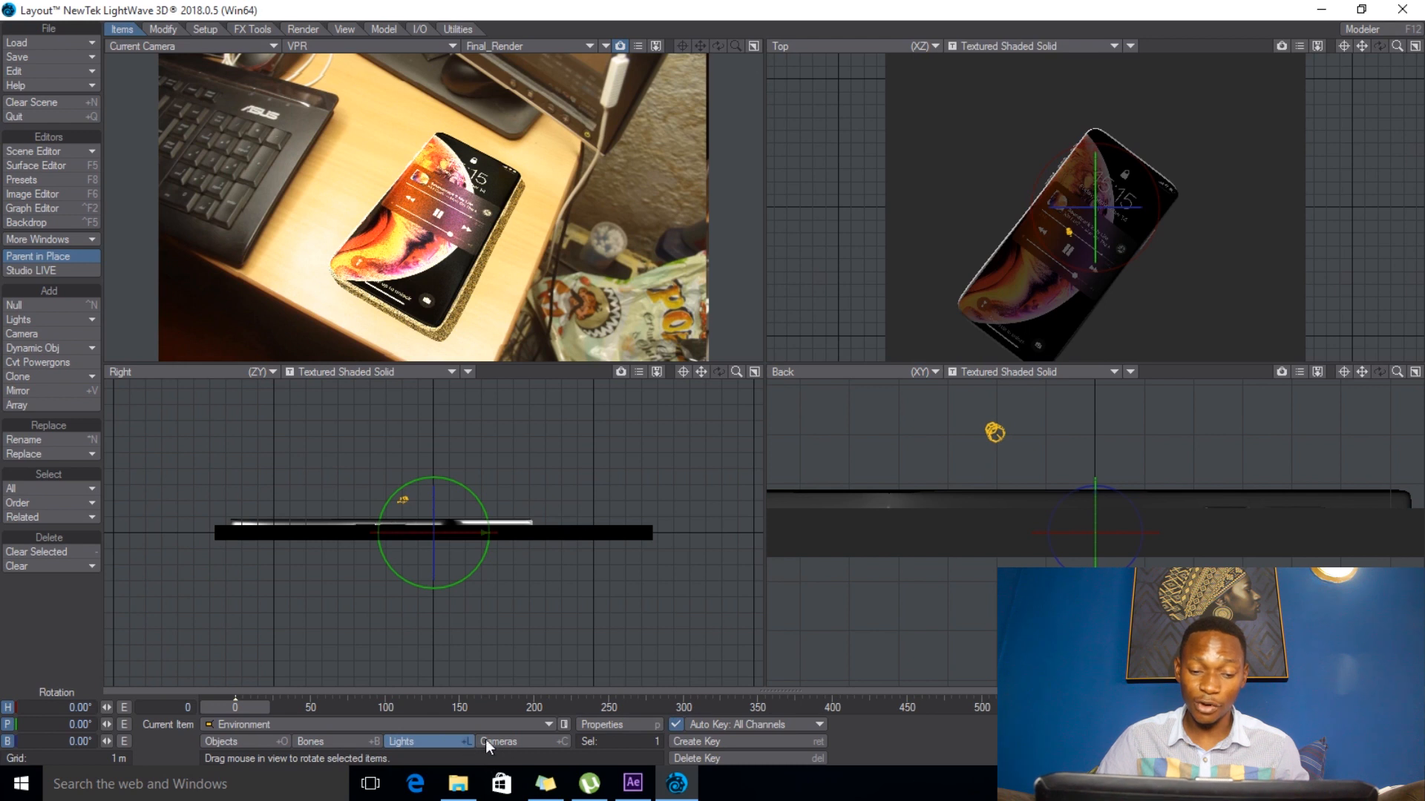
- Set the Environment light to 2.0 lx intensity with warm pale yellow colour (255, 239, 192)
click(602, 724)
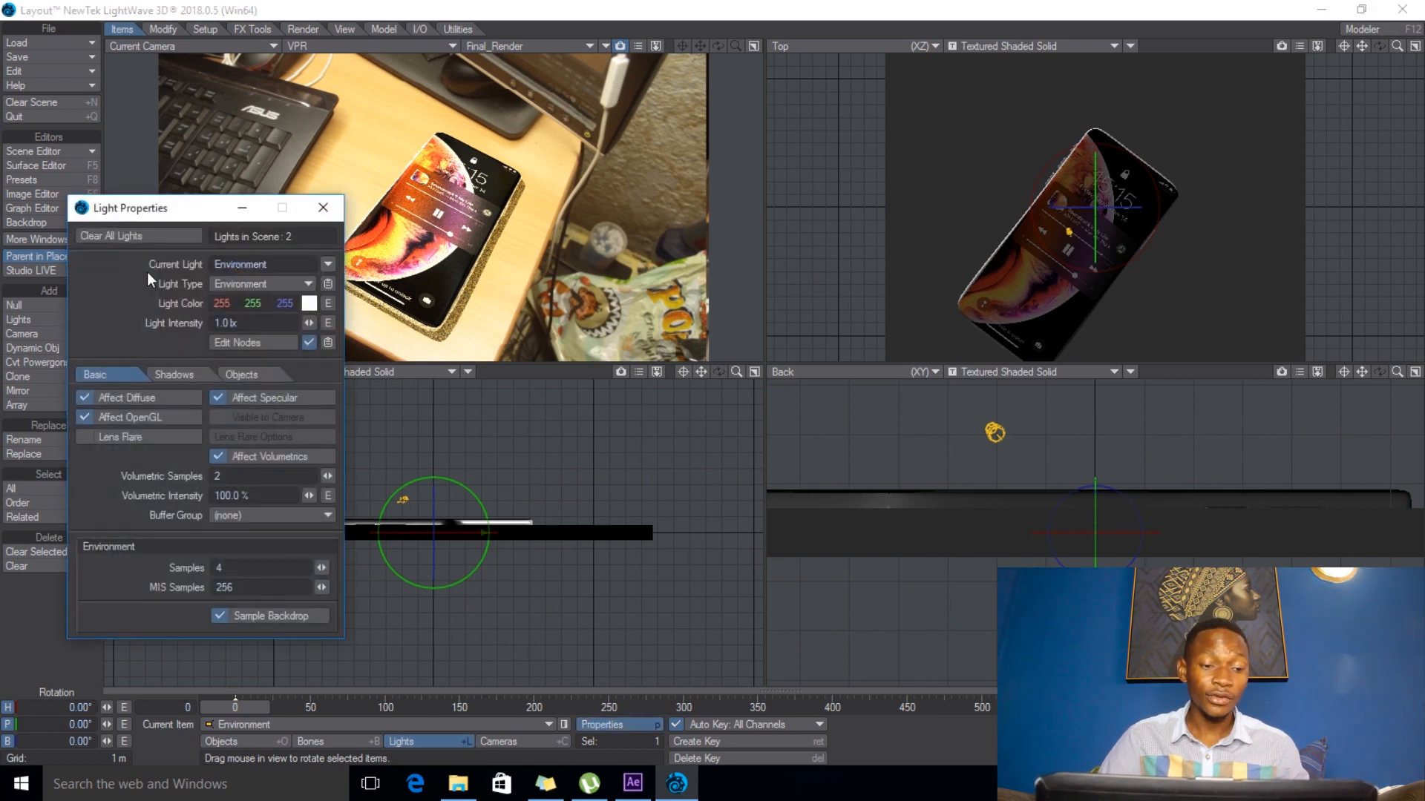
drag(150, 207, 990, 59)
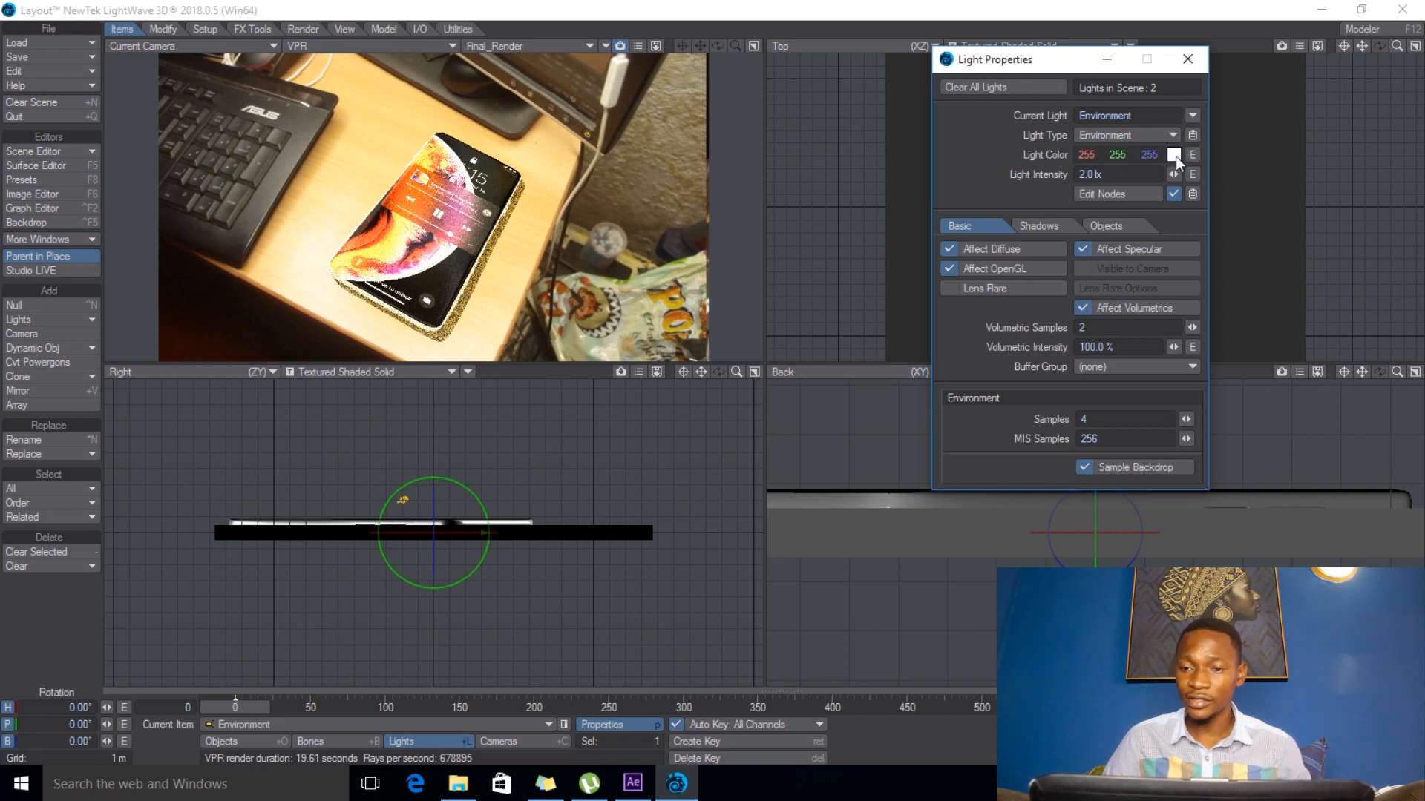
click(1173, 155)
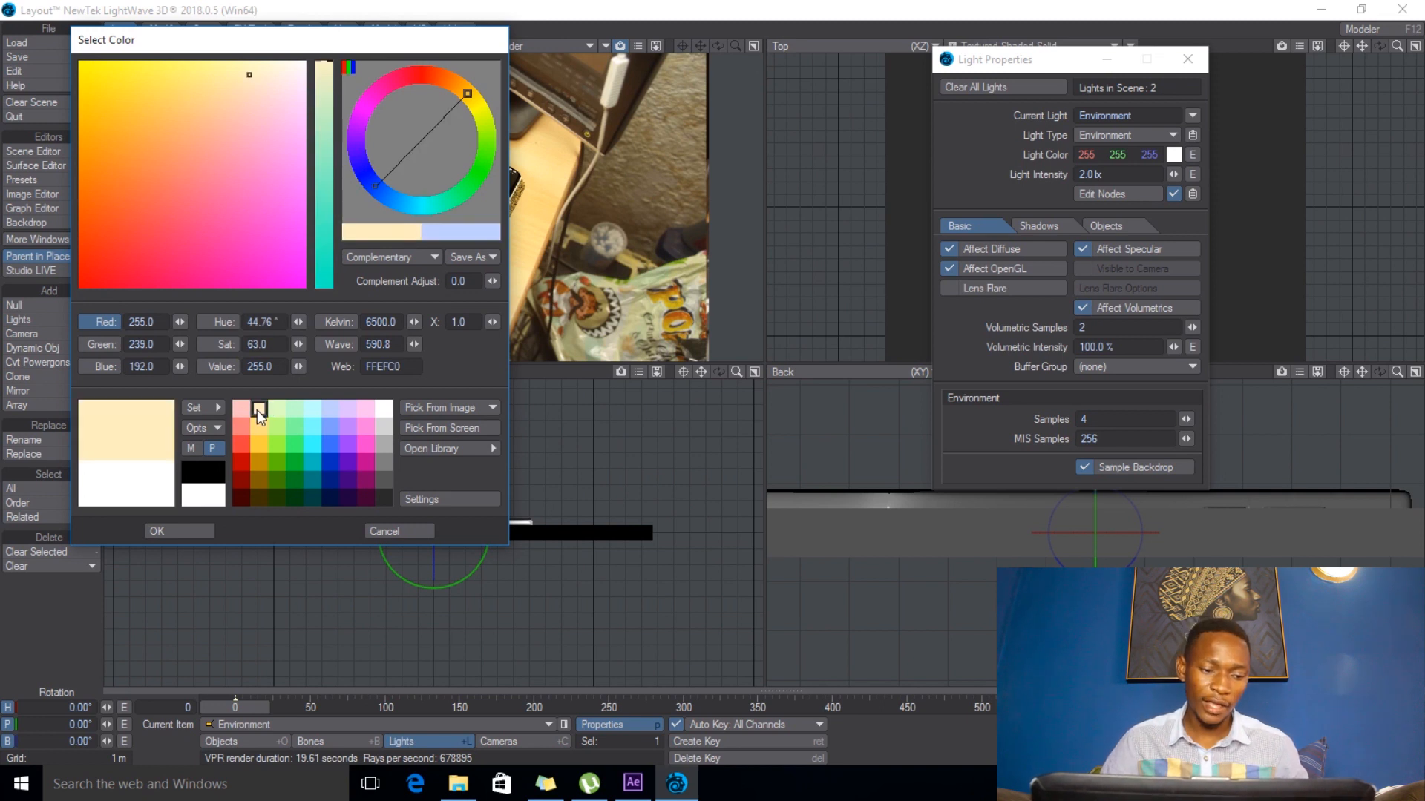
click(156, 531)
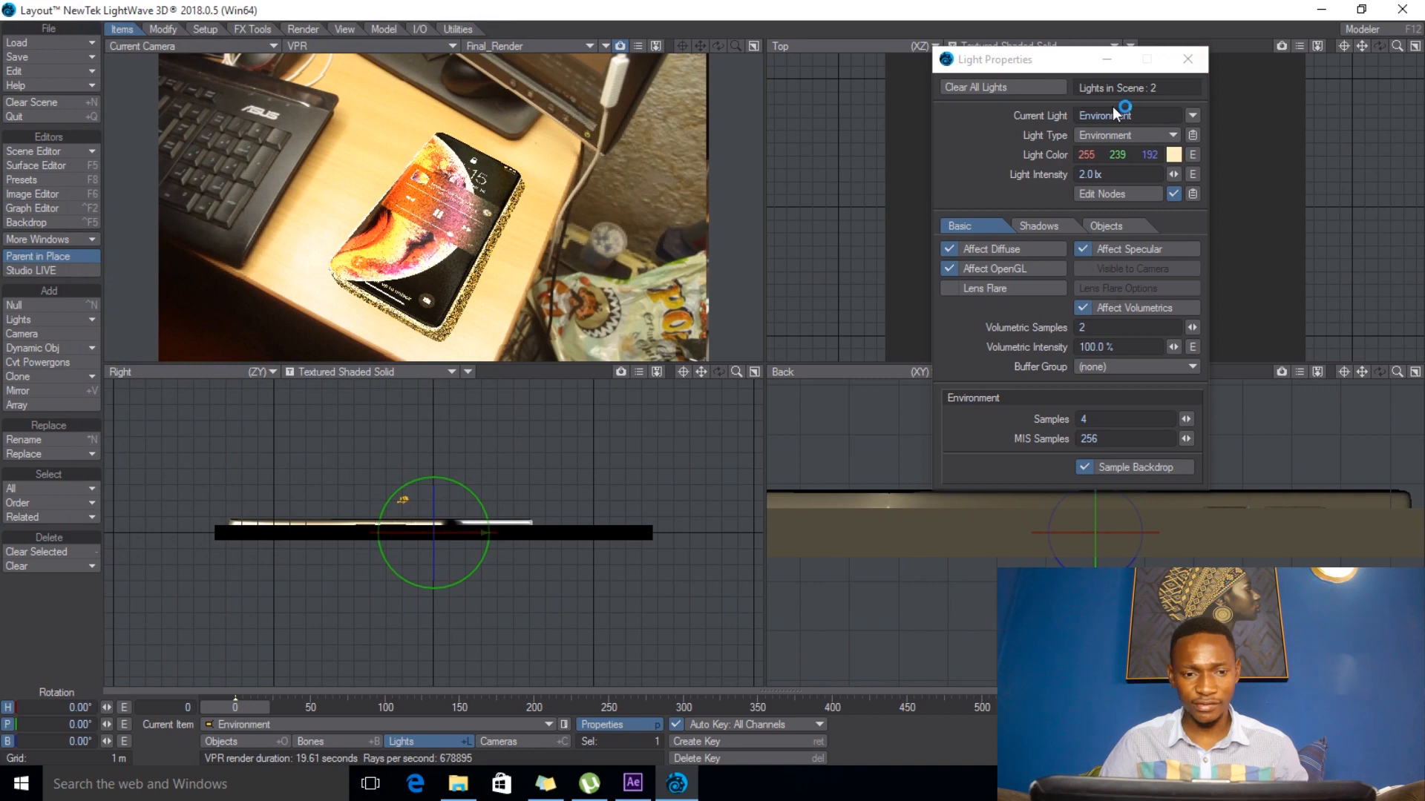
mouse_move(1193, 57)
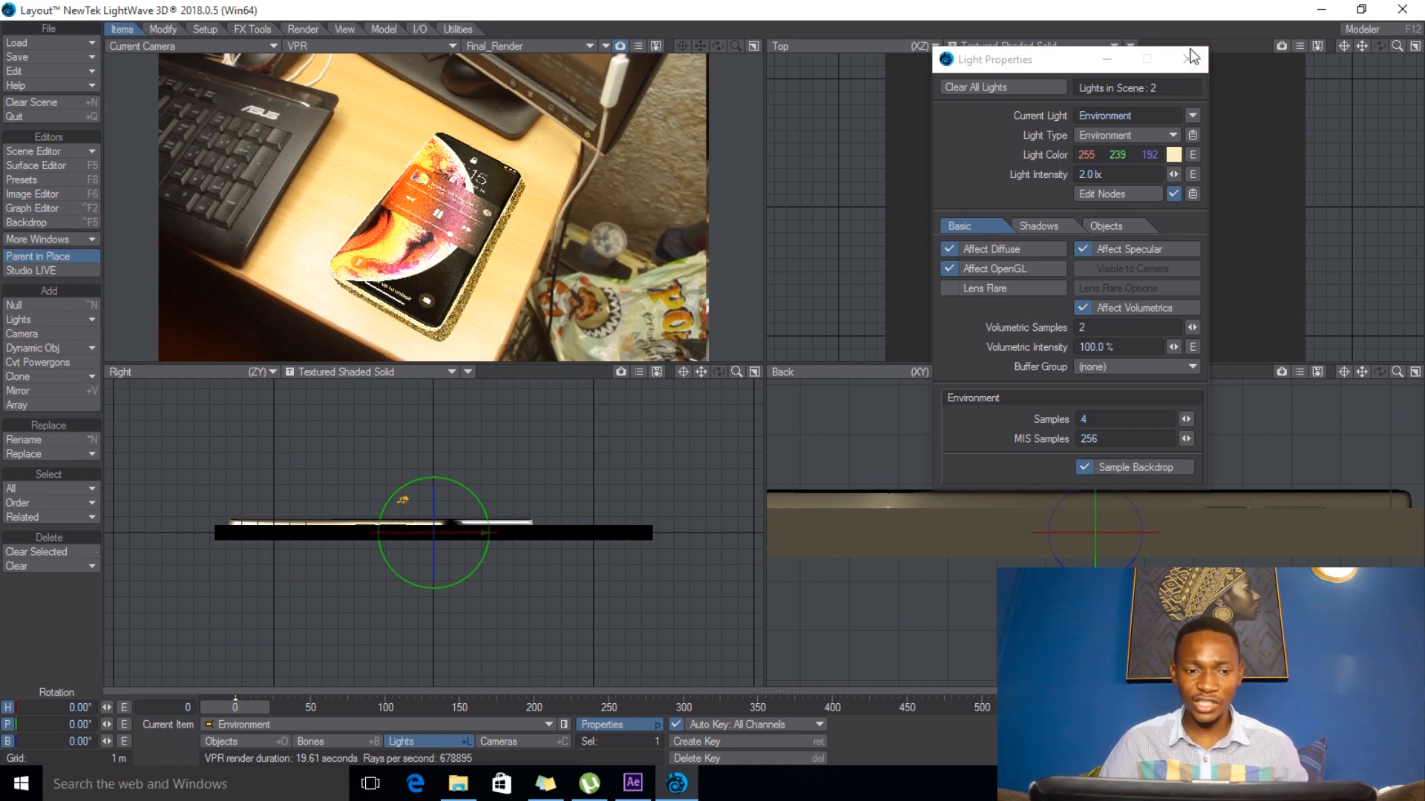
click(1192, 58)
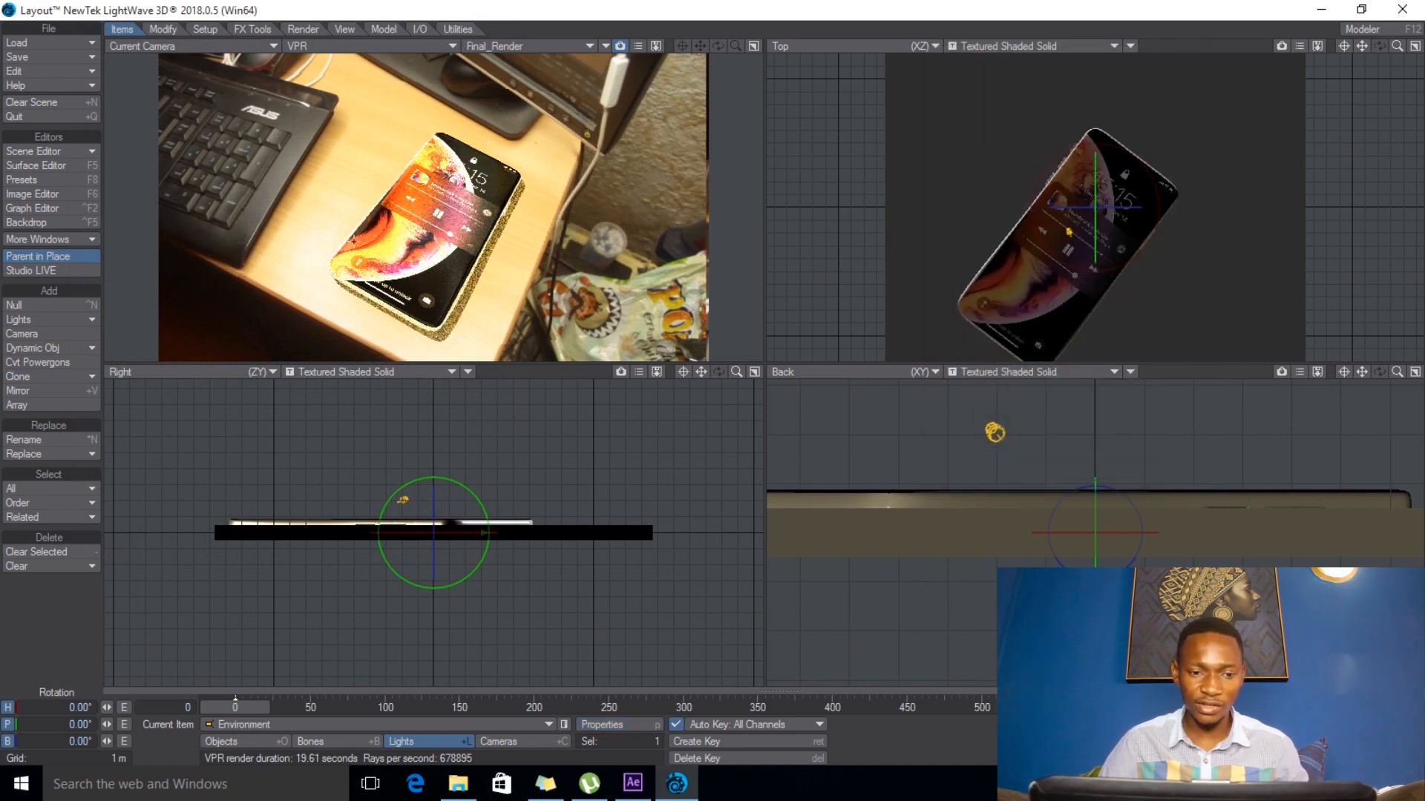
- Give the Screen 2 surface a Standard material with 70% glossiness
click(36, 165)
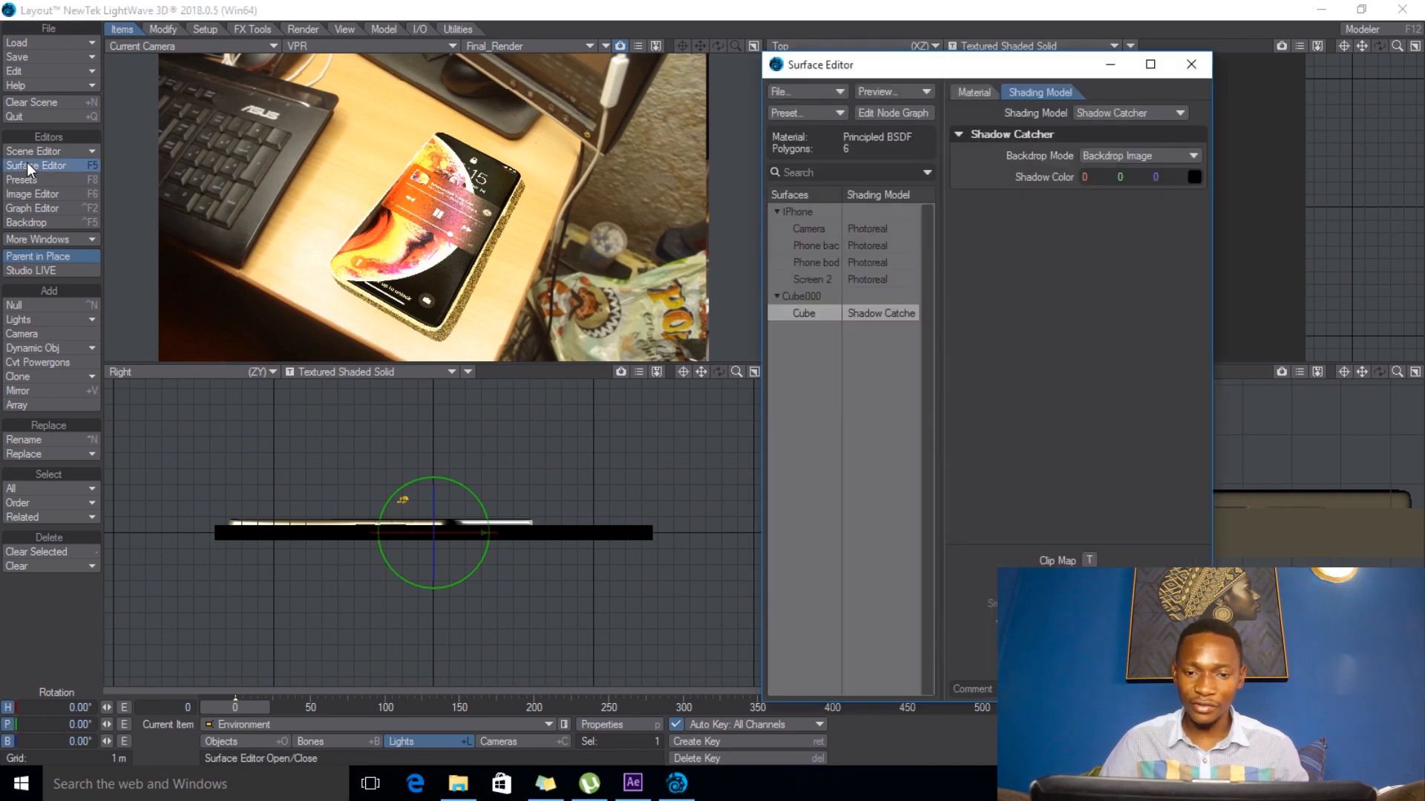
click(812, 280)
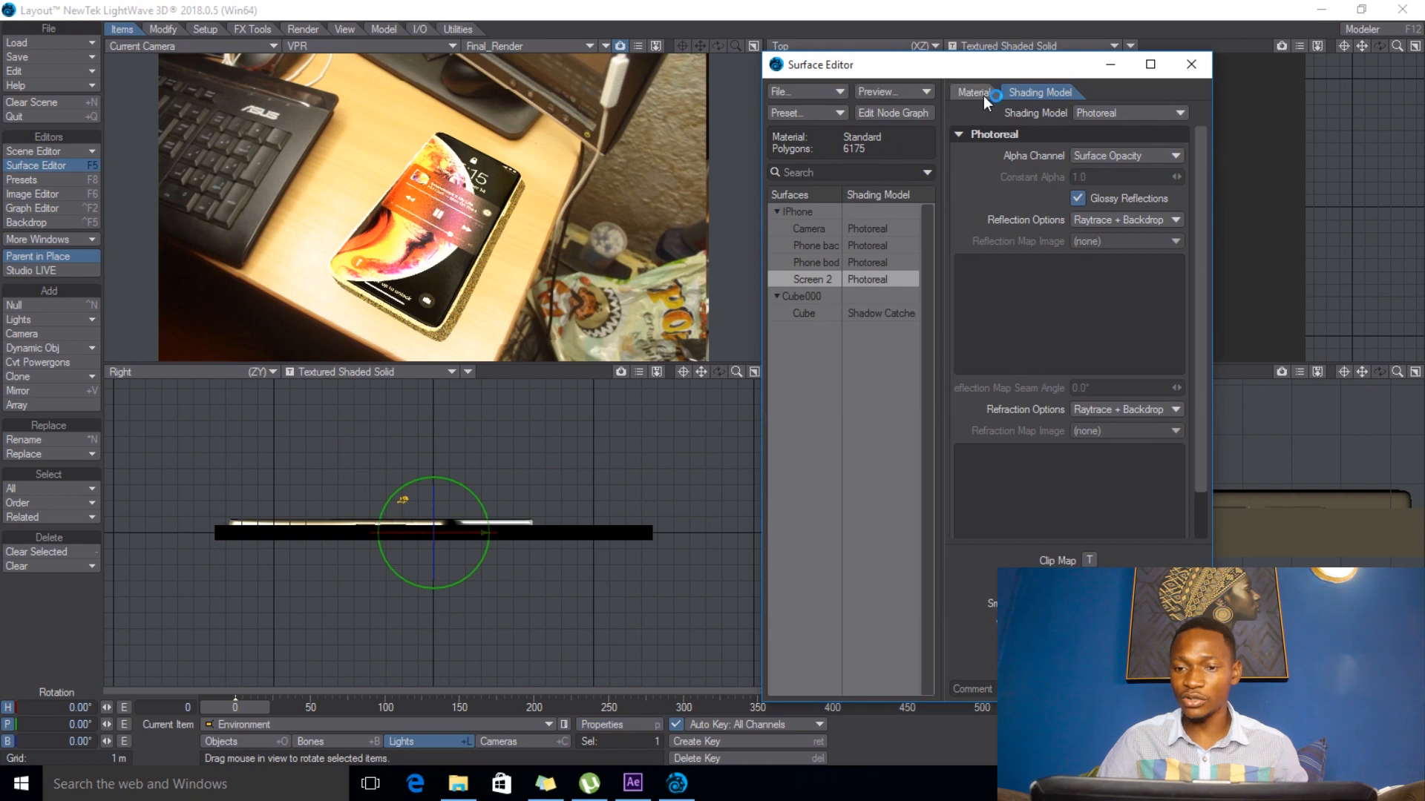
click(972, 92)
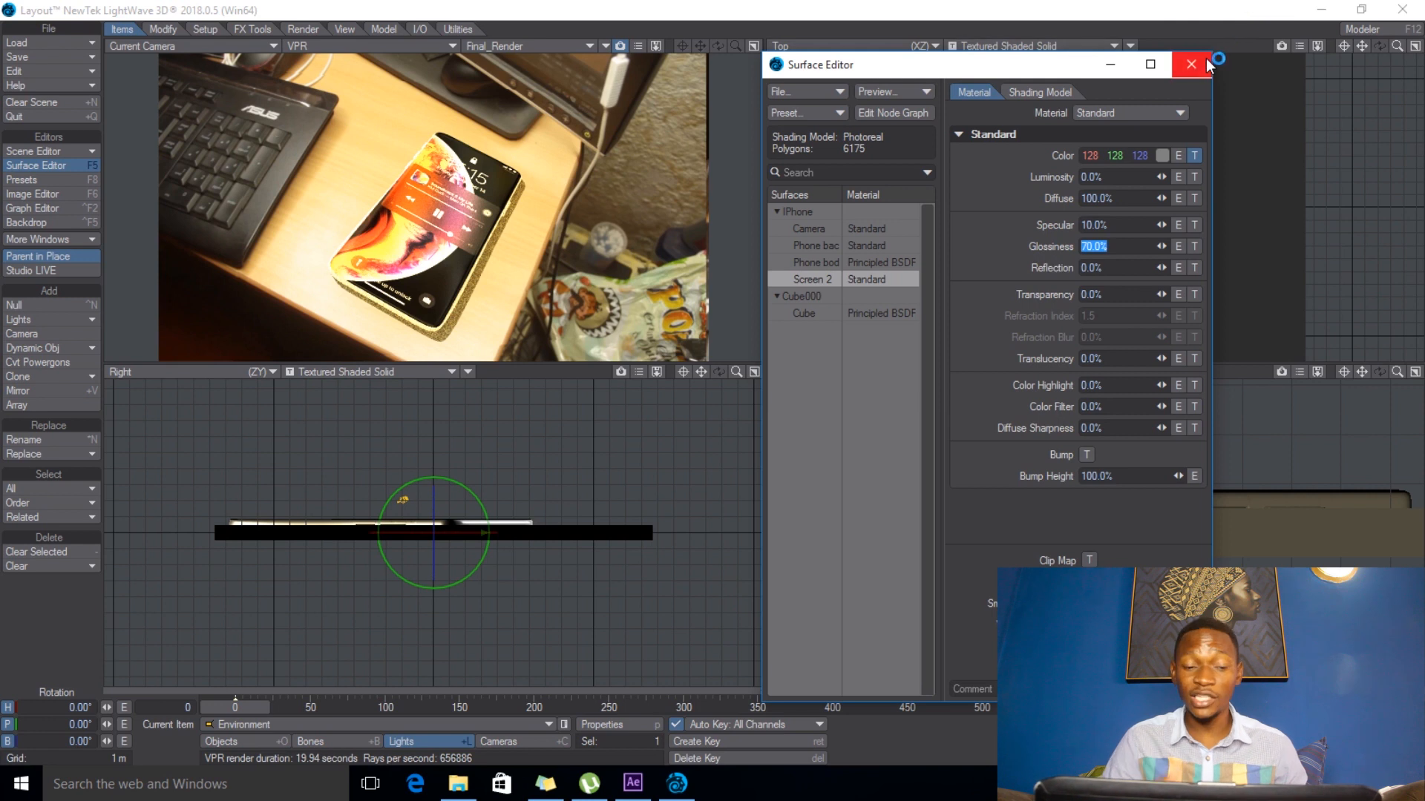
mouse_move(1190, 64)
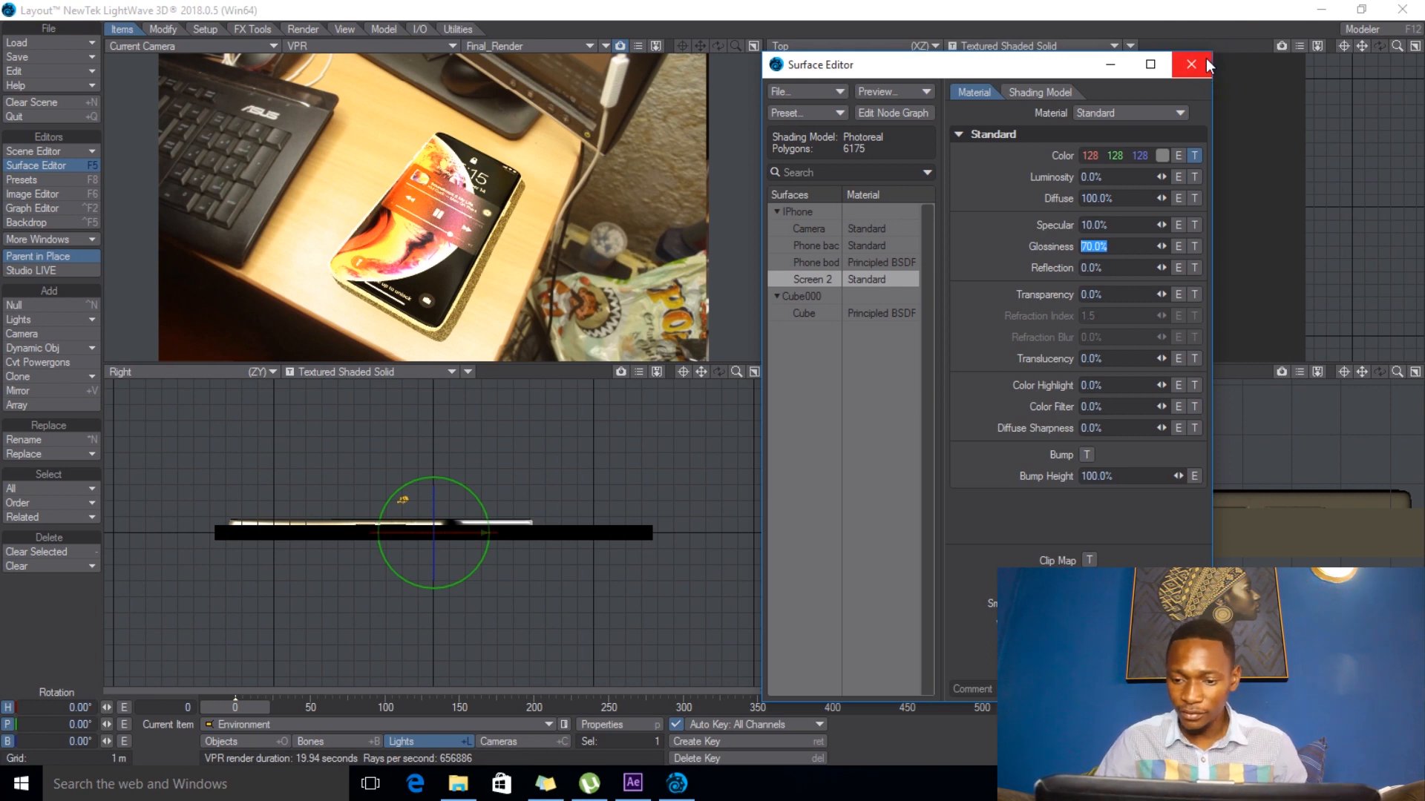
click(1189, 64)
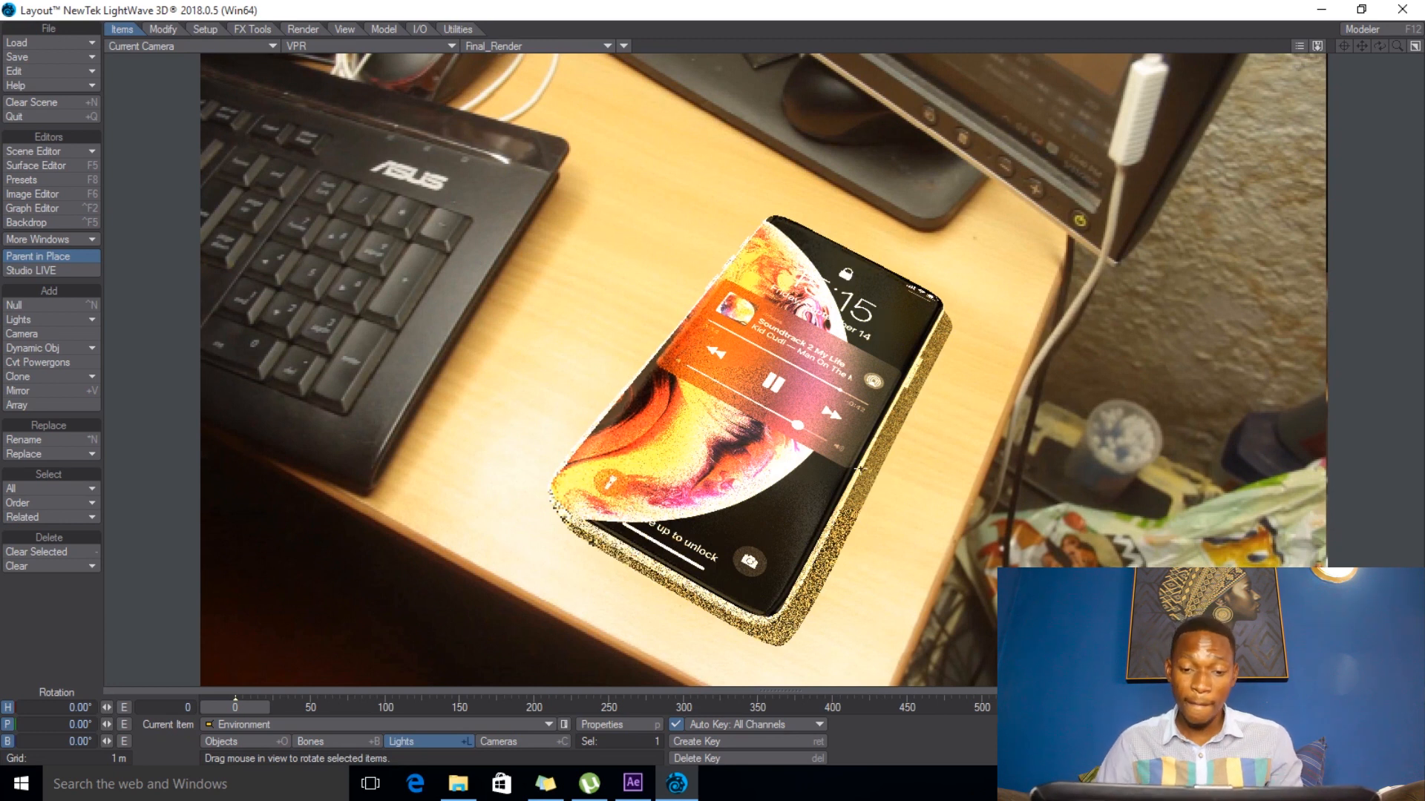
mouse_move(402, 461)
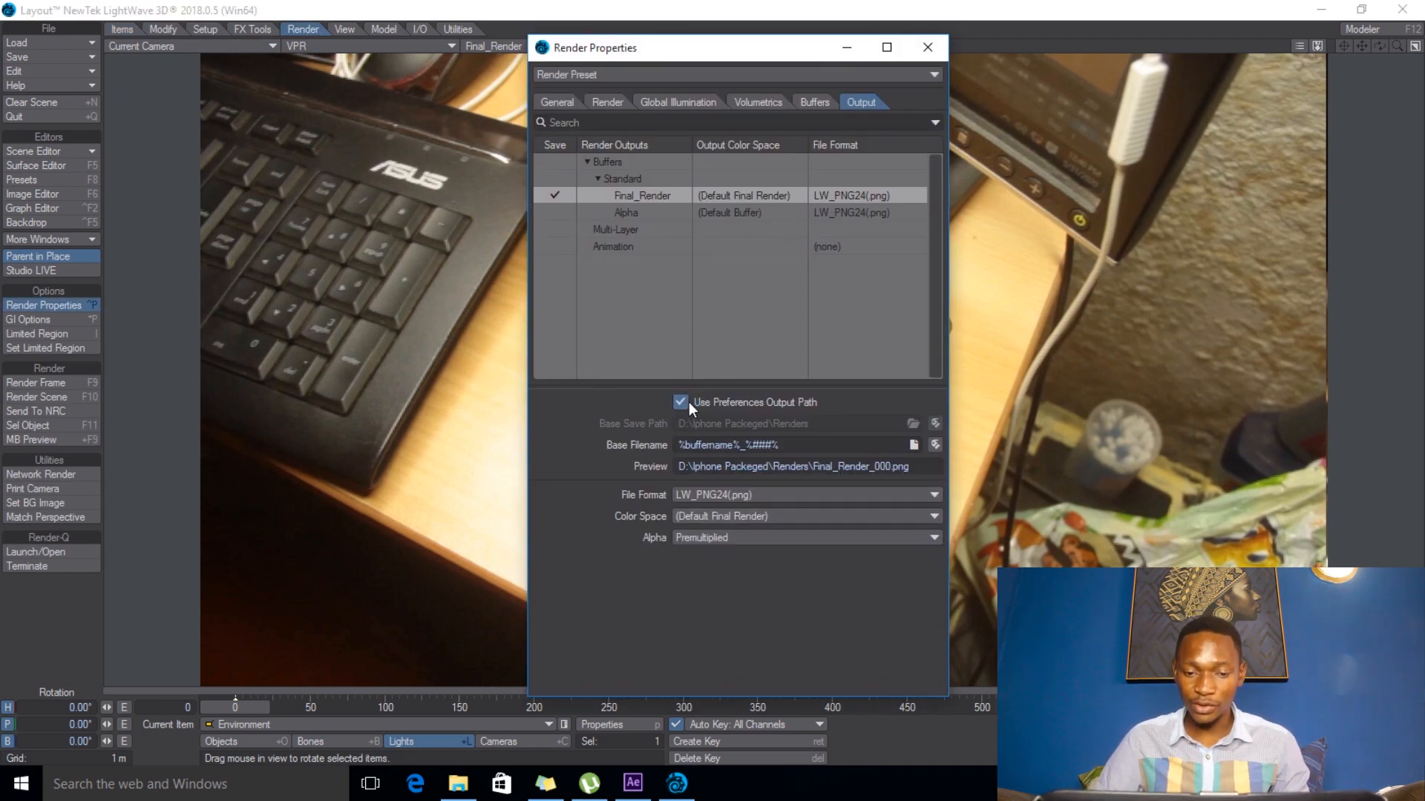
- Save renders as LW_PNG32 into the Renders folder instead of the preferences output path
click(680, 402)
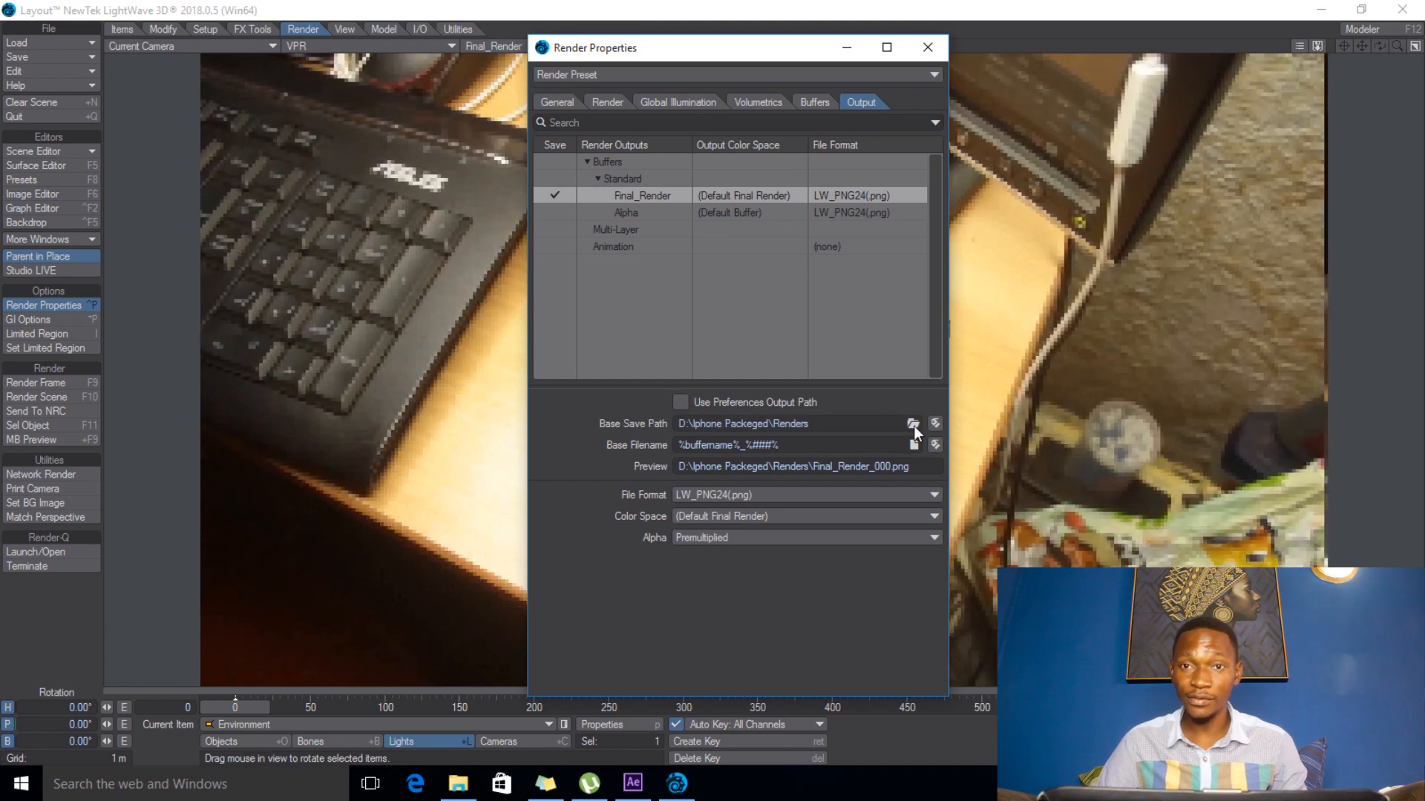
click(914, 423)
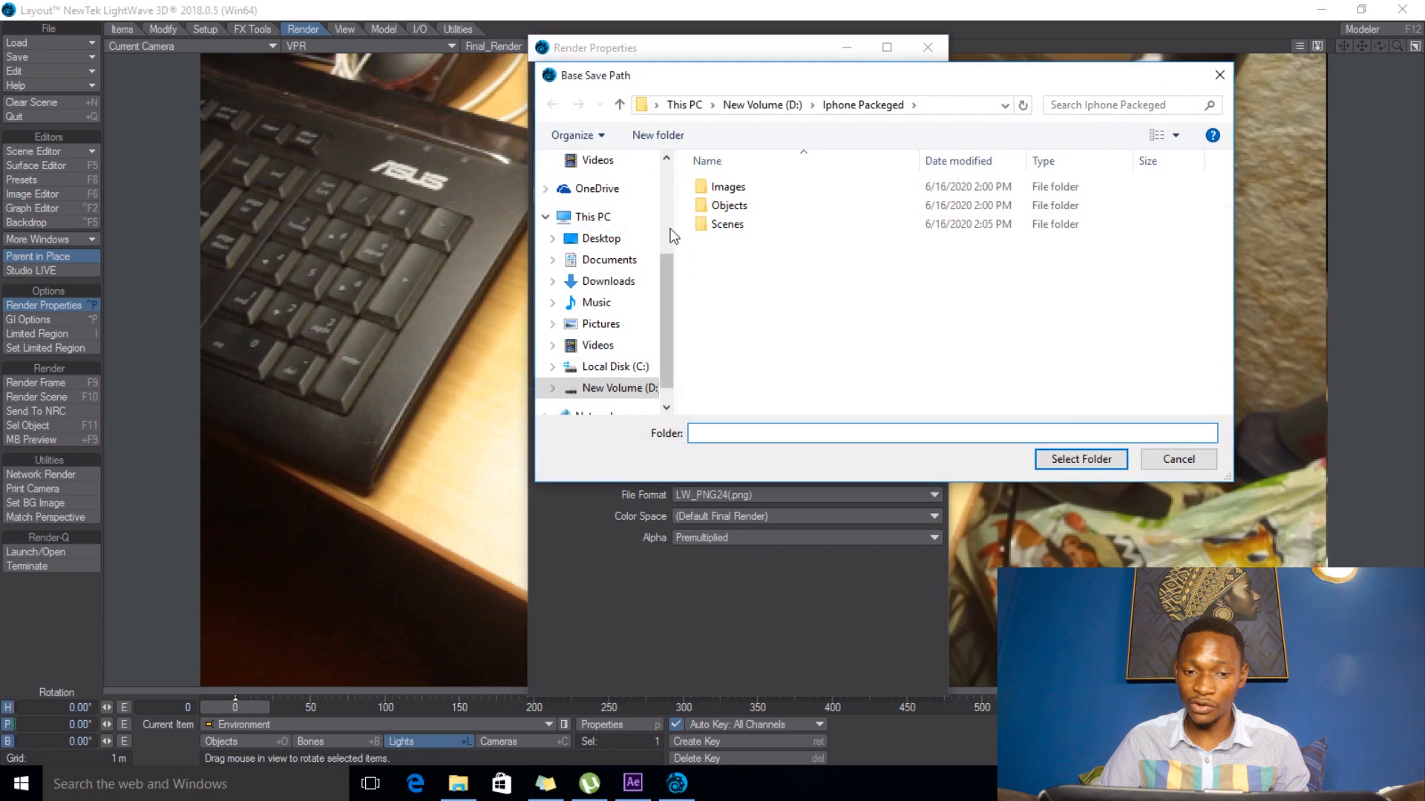
click(1079, 458)
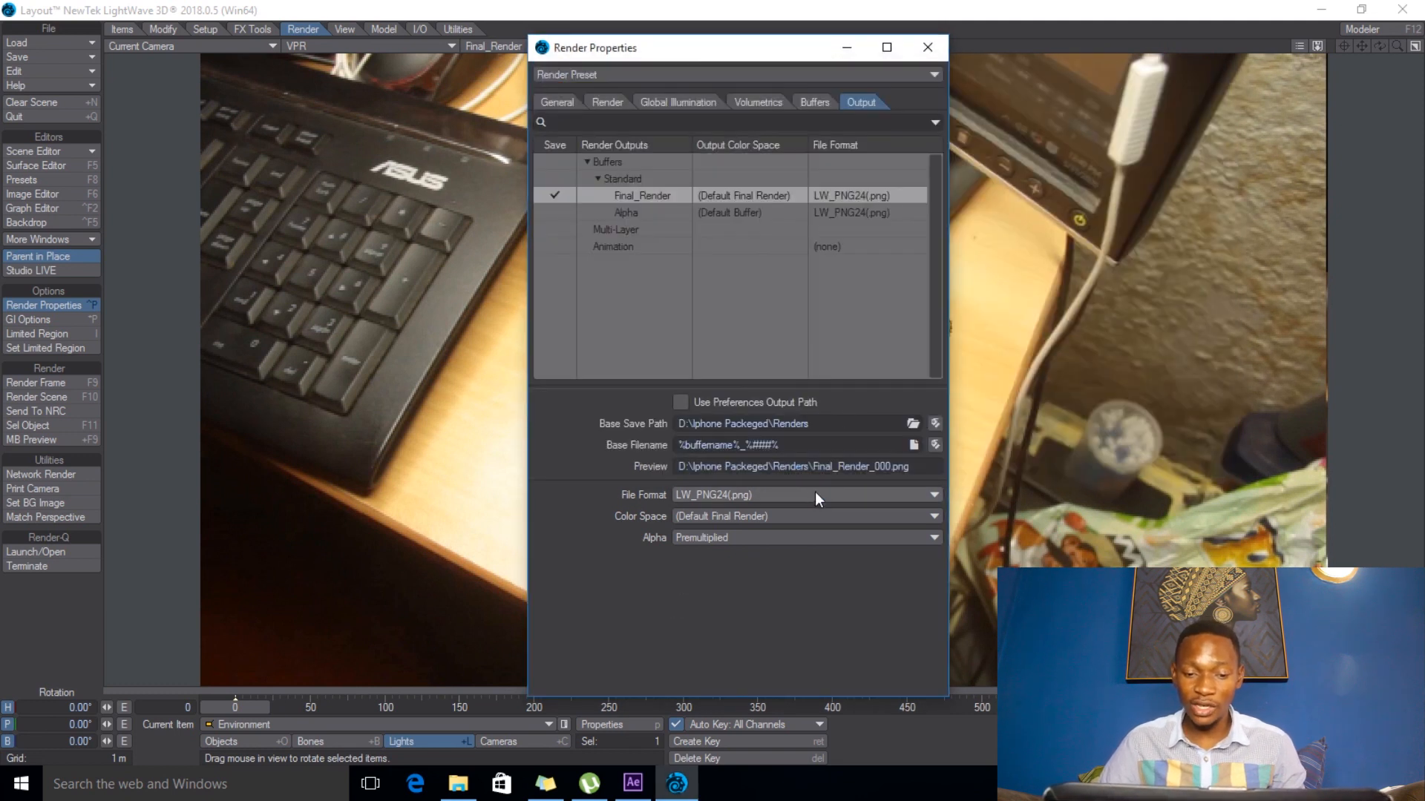
click(934, 494)
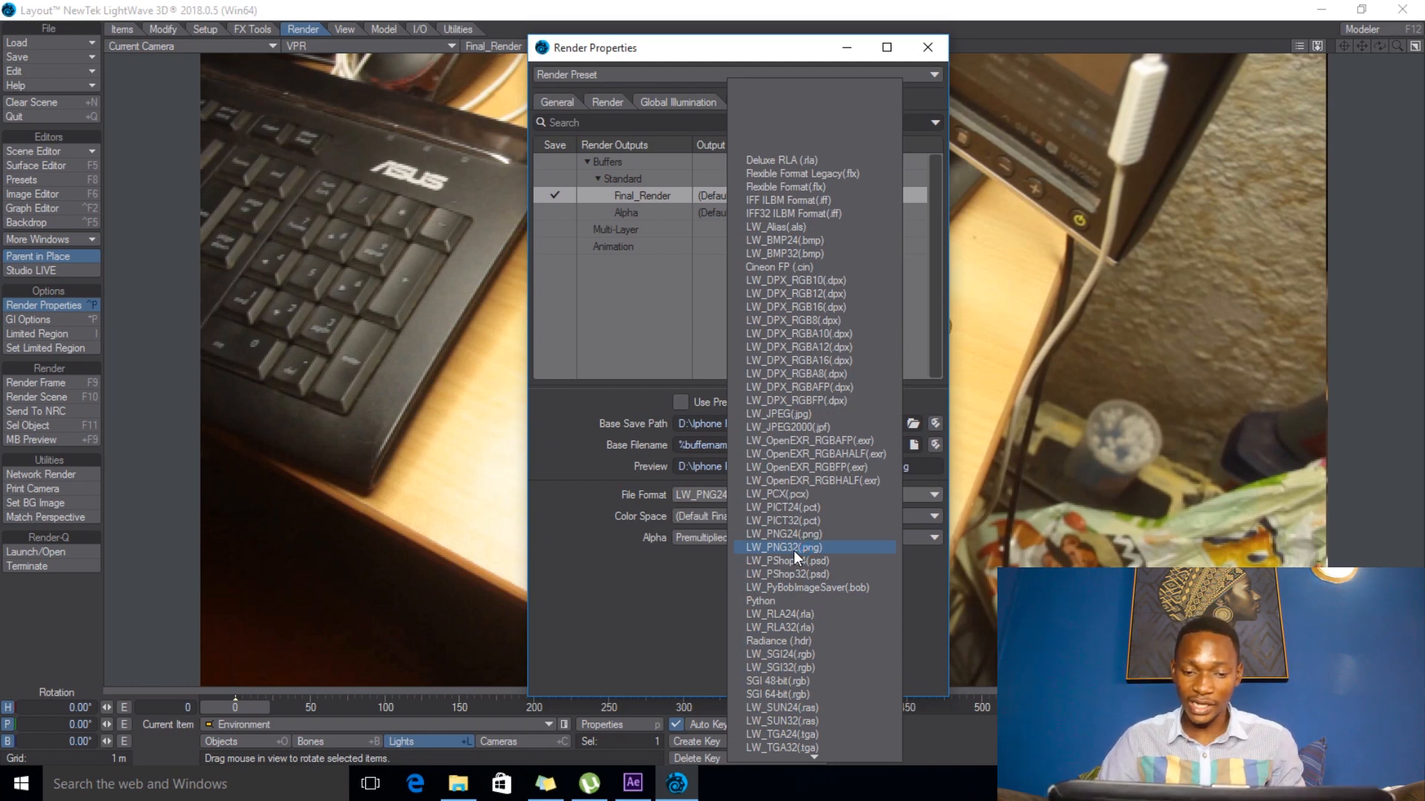
click(784, 547)
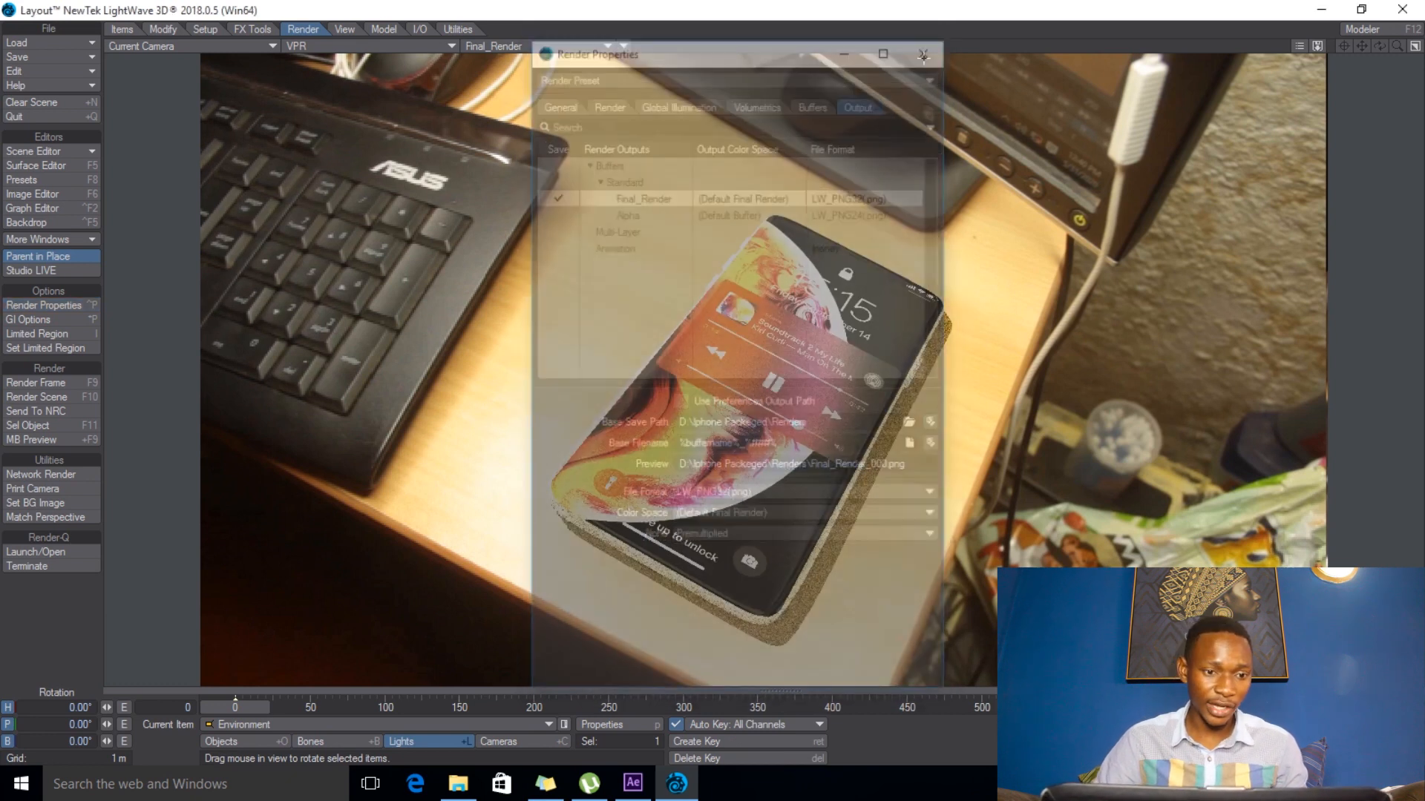
click(922, 55)
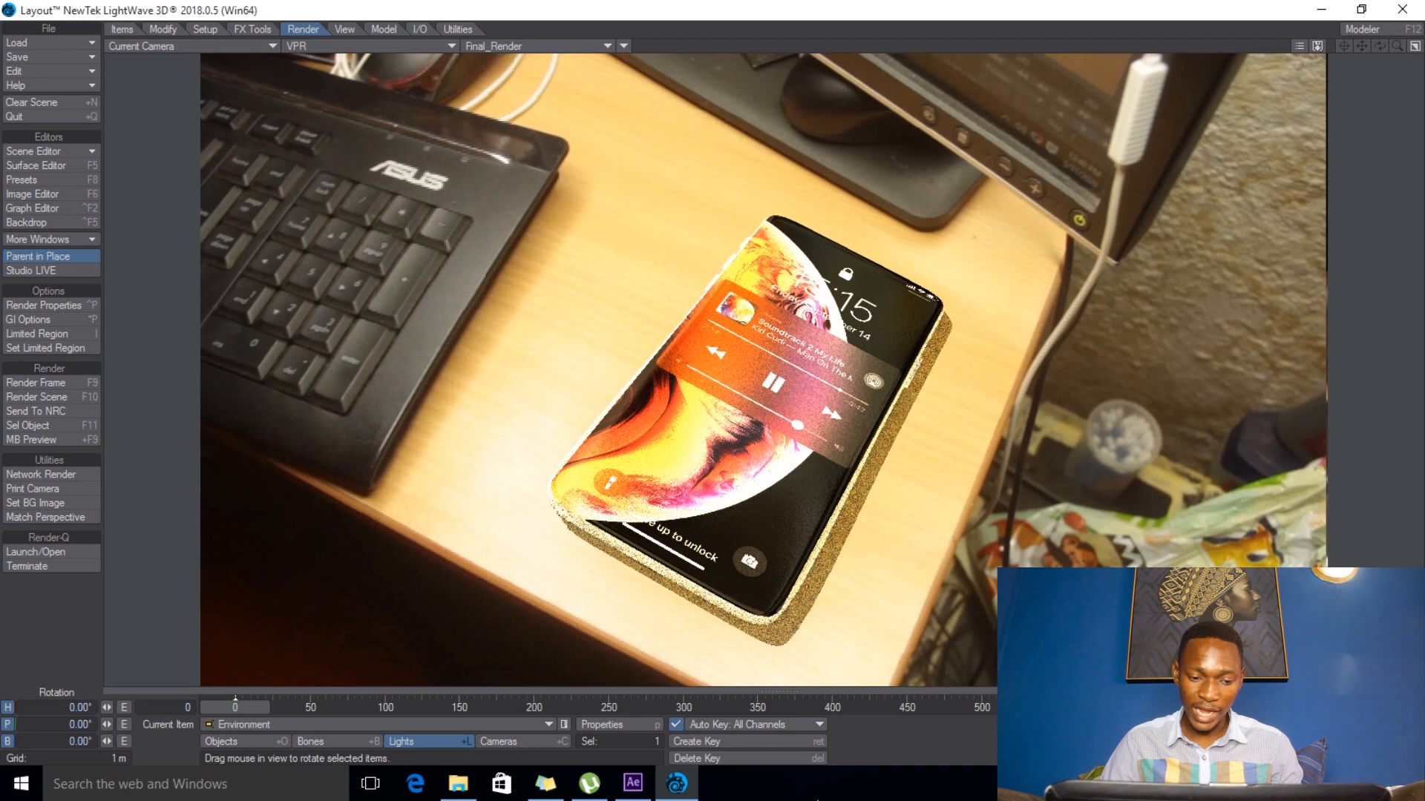
- Give the 3D Tracker Camera 20 minimum and 40 maximum samples in Camera Properties
click(498, 742)
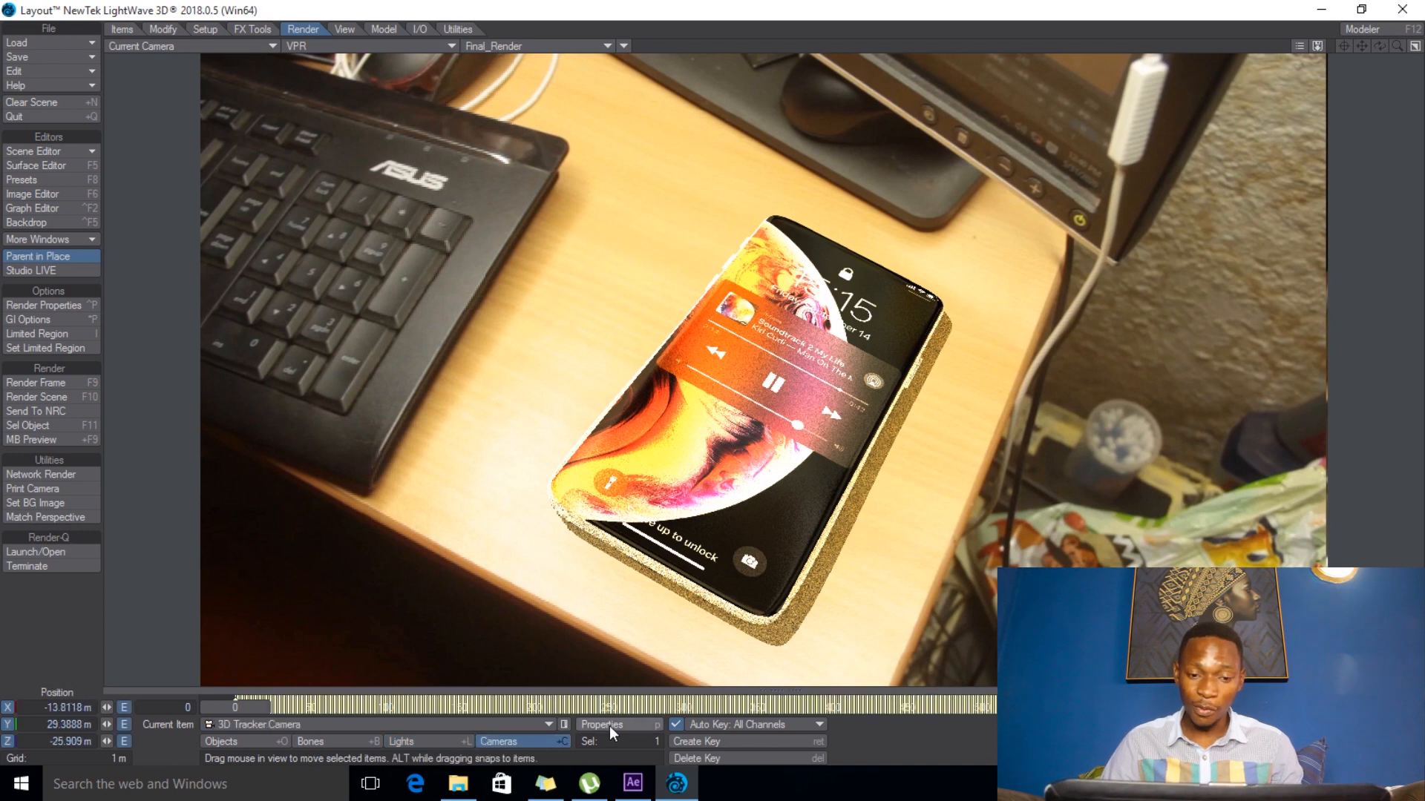
click(601, 725)
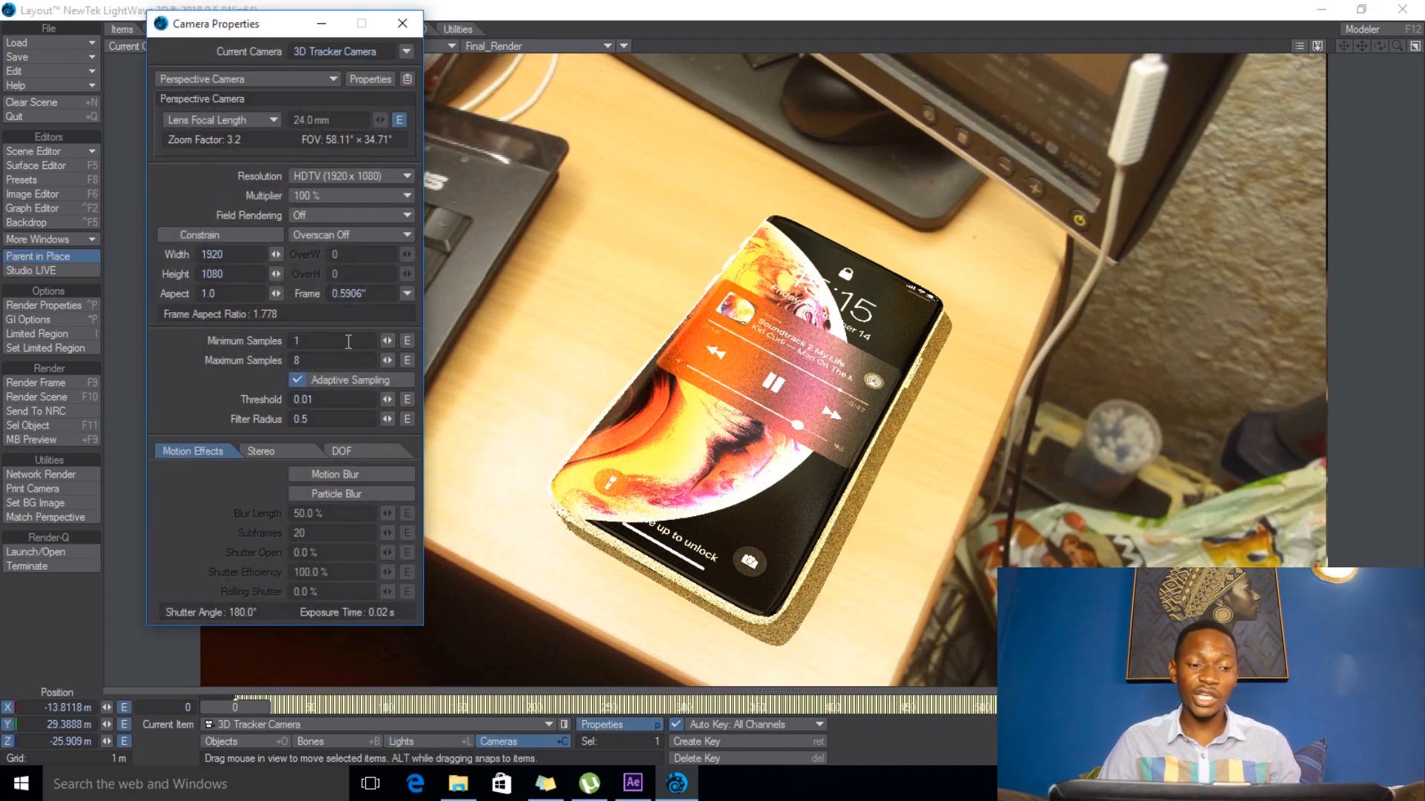
click(331, 341)
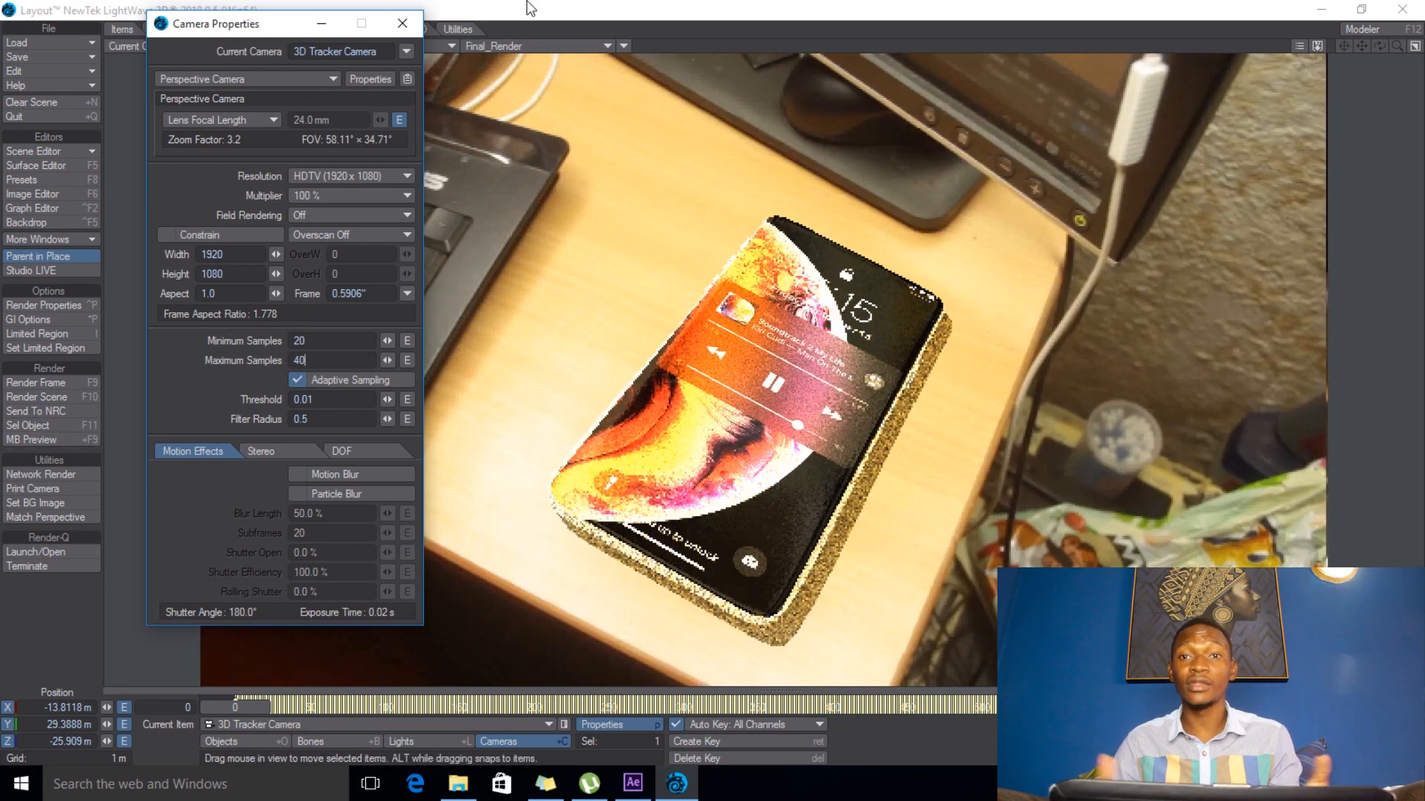
mouse_move(402, 24)
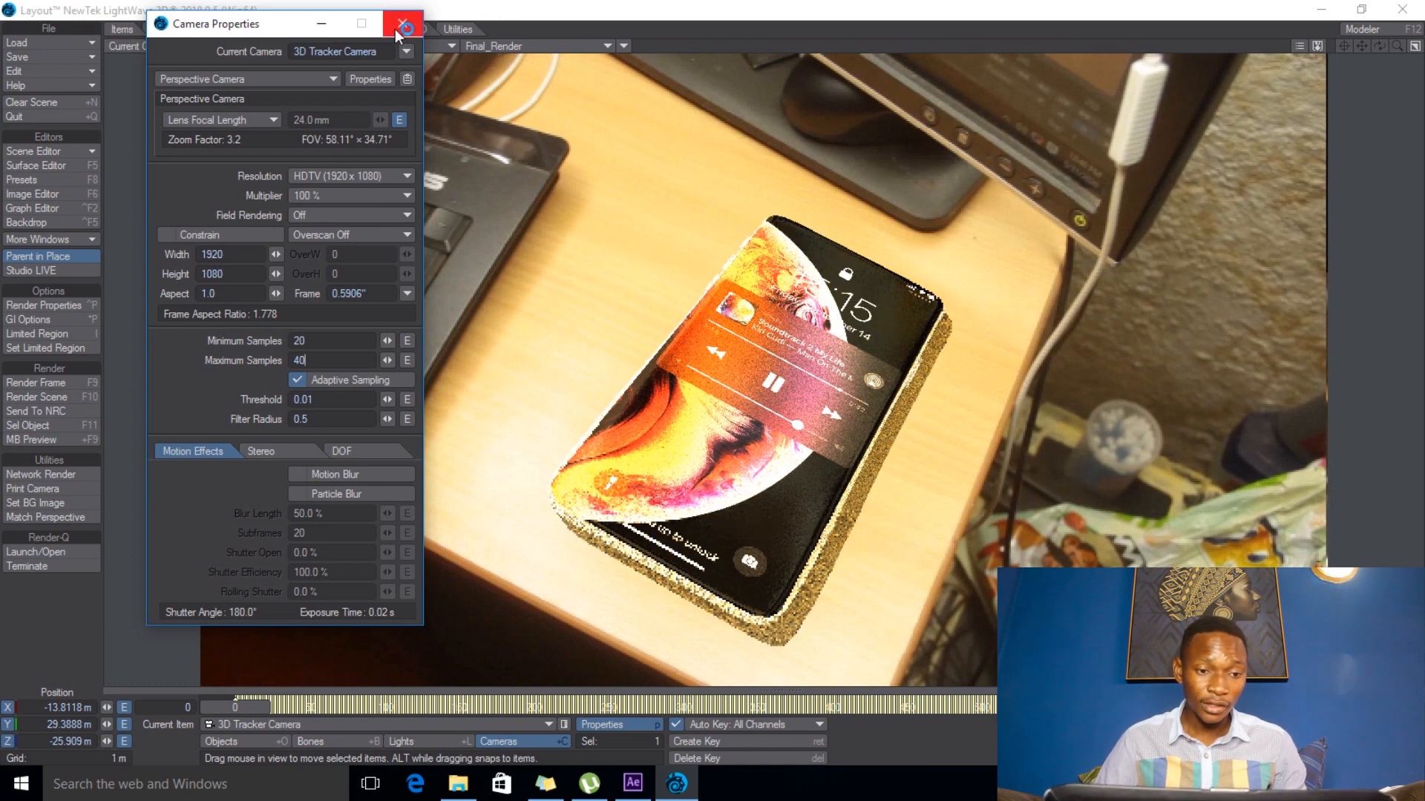
mouse_move(402, 22)
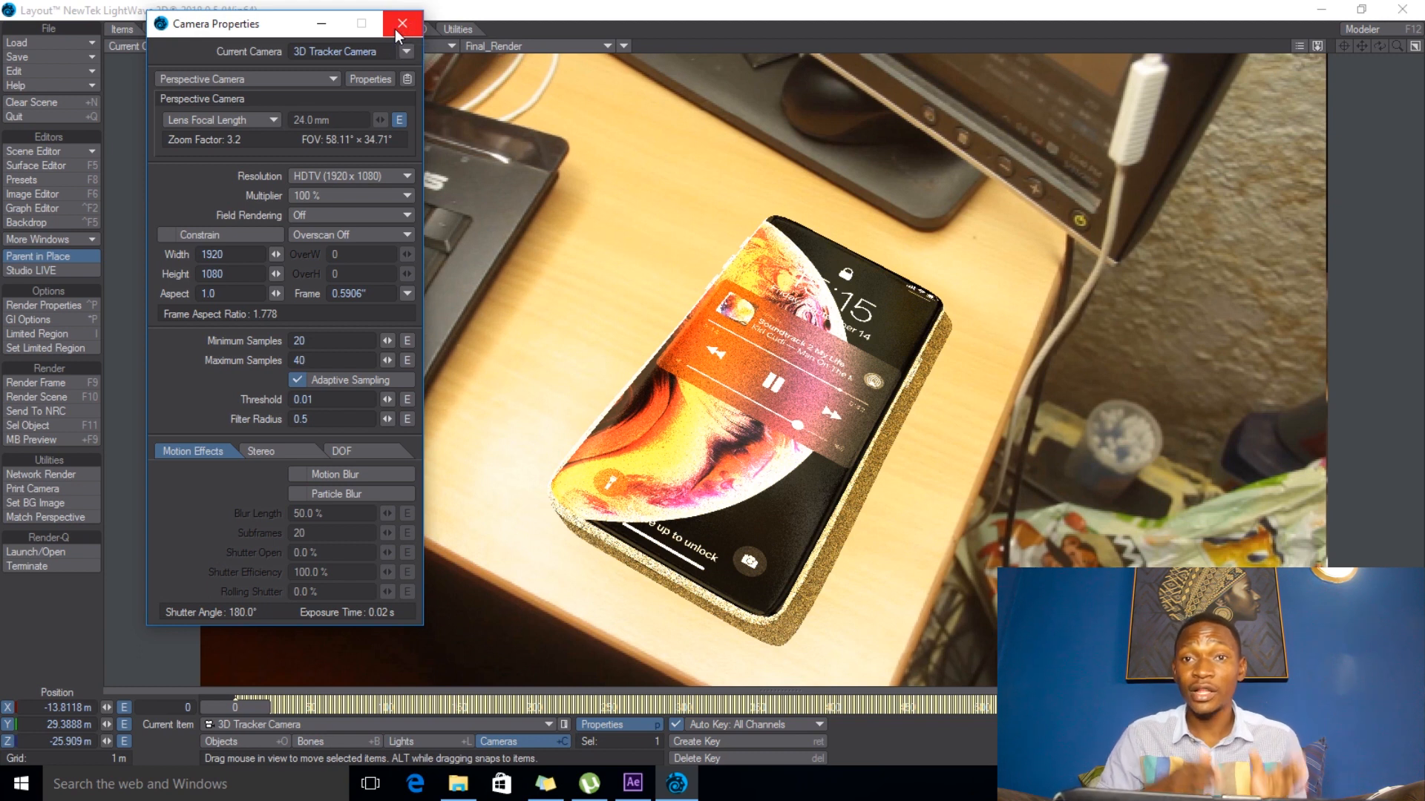
click(402, 23)
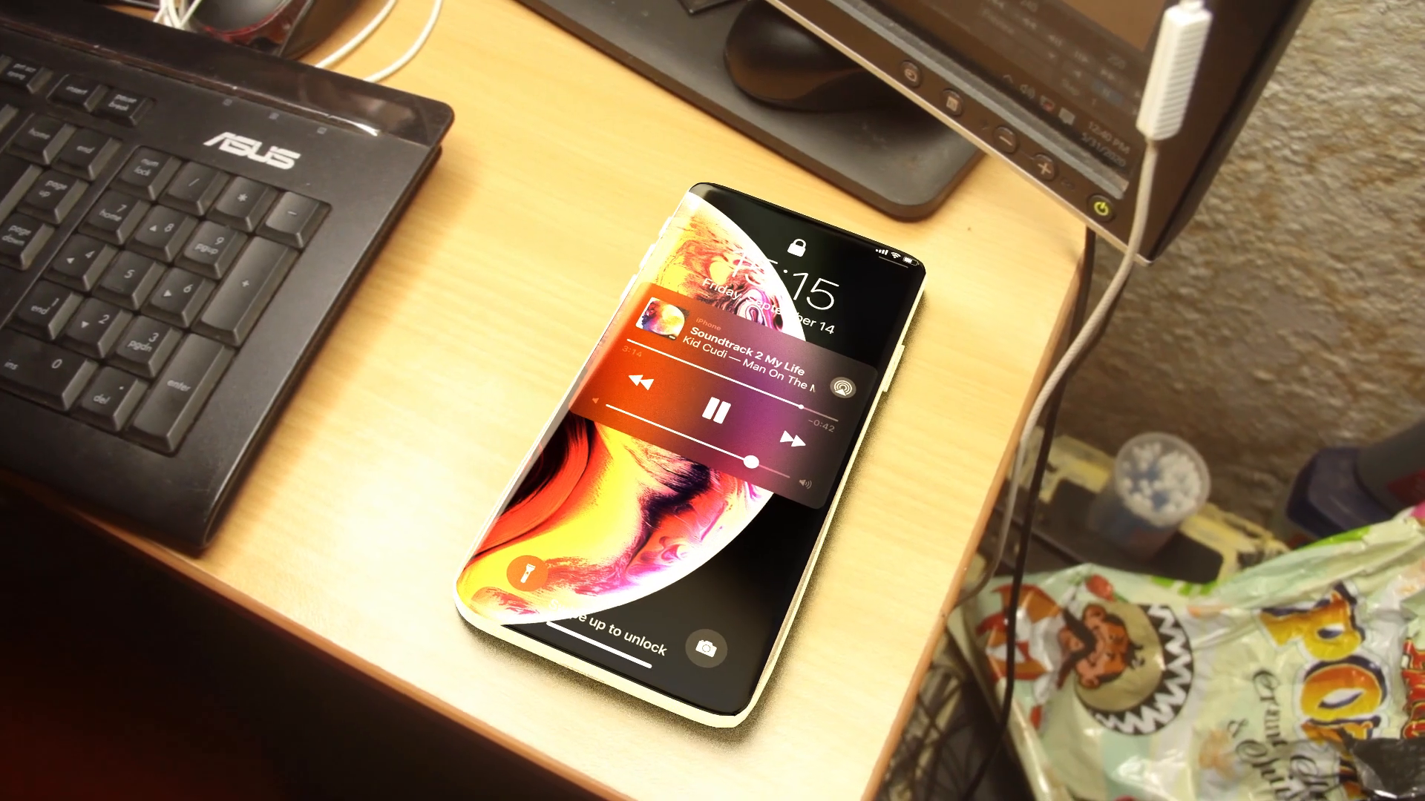